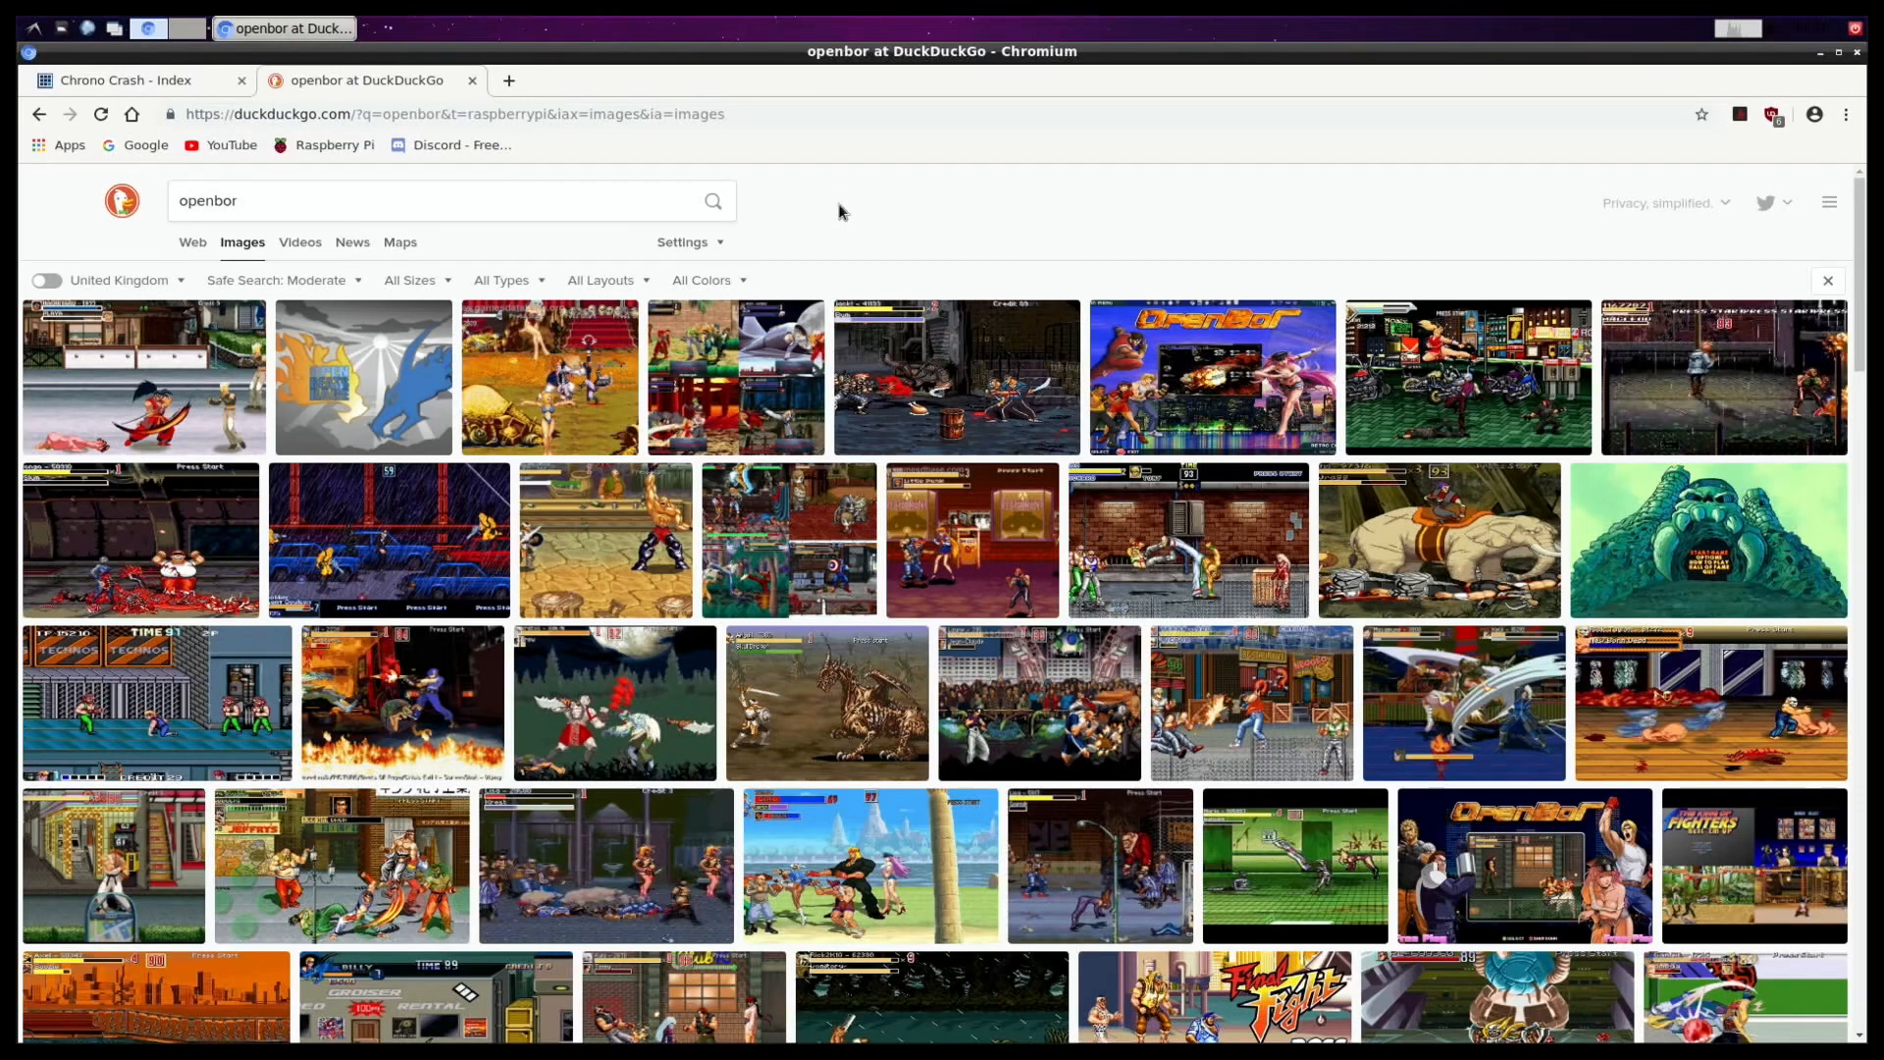
Step: Browse the Chrono Crash forum's Modules board, then return to the openbor image search results
{"action": "left_click", "coordinate": [403, 113]}
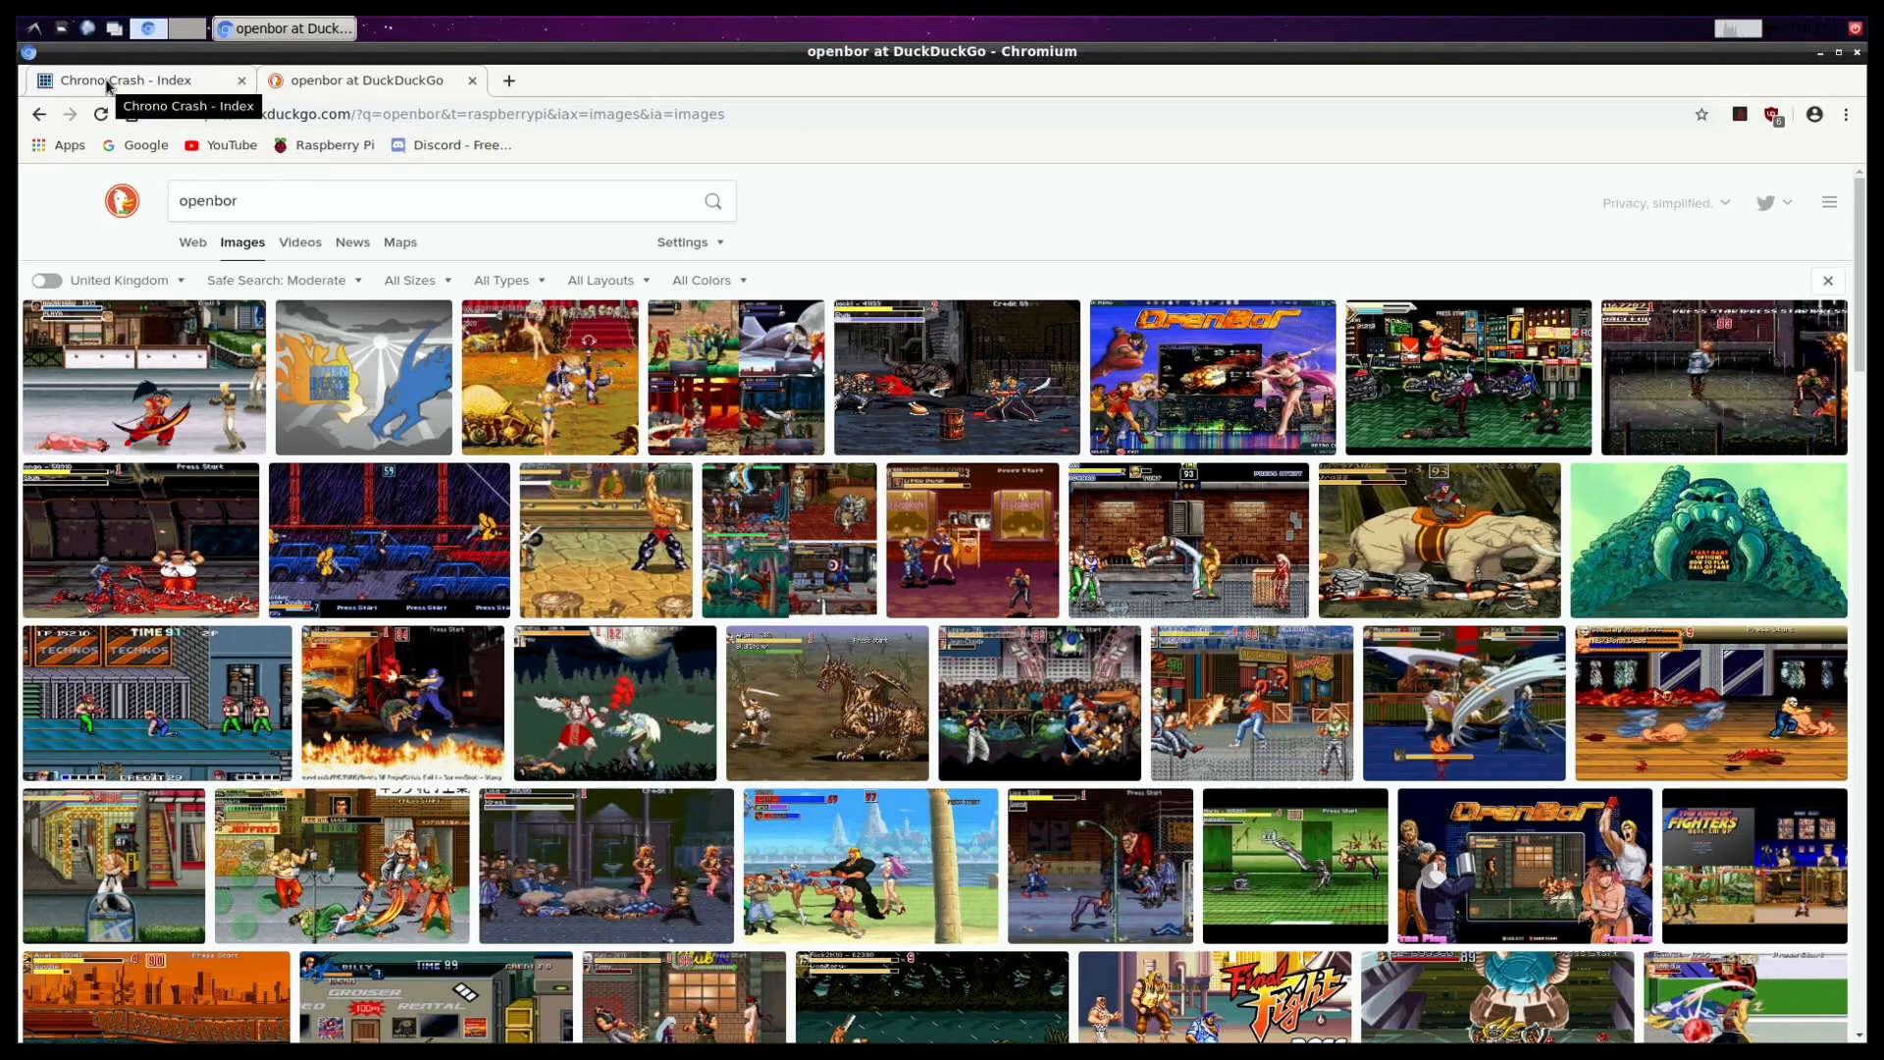
{"action": "left_click", "coordinate": [120, 79]}
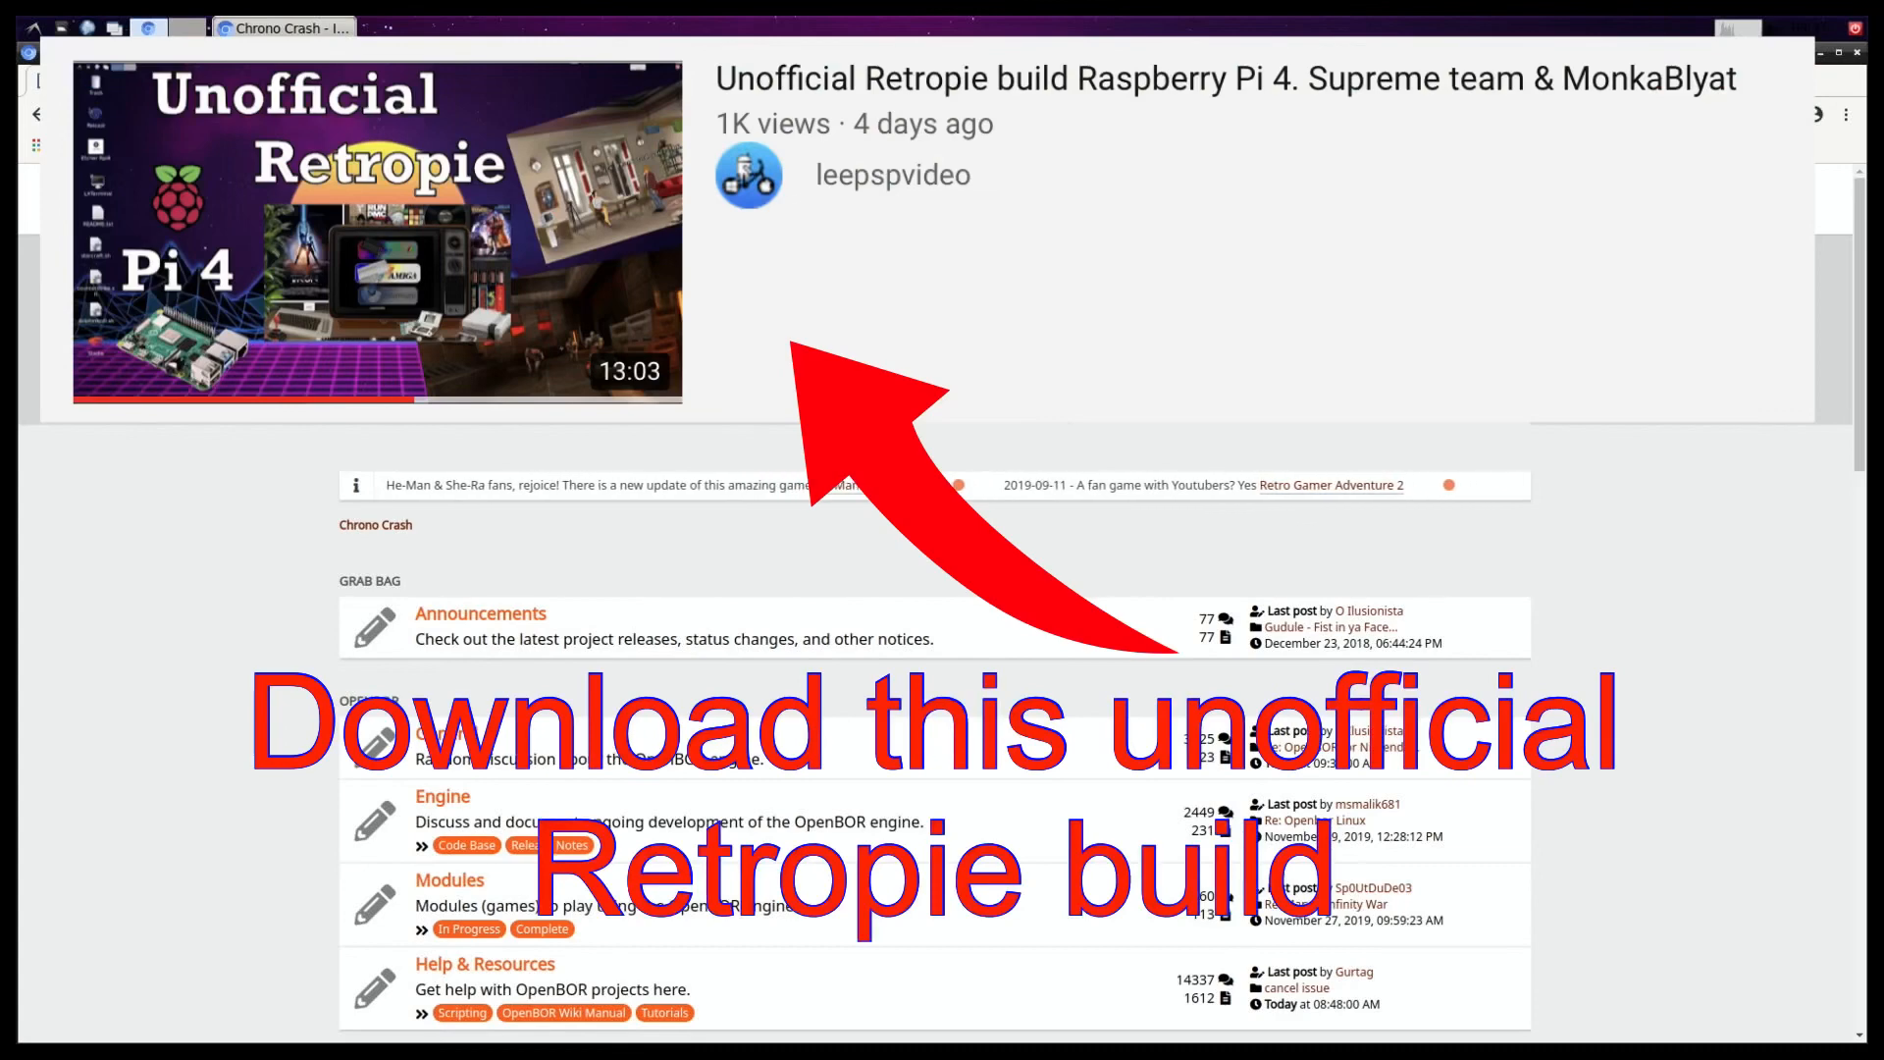
{"action": "scroll", "scroll_direction": "down", "scroll_amount": 3}
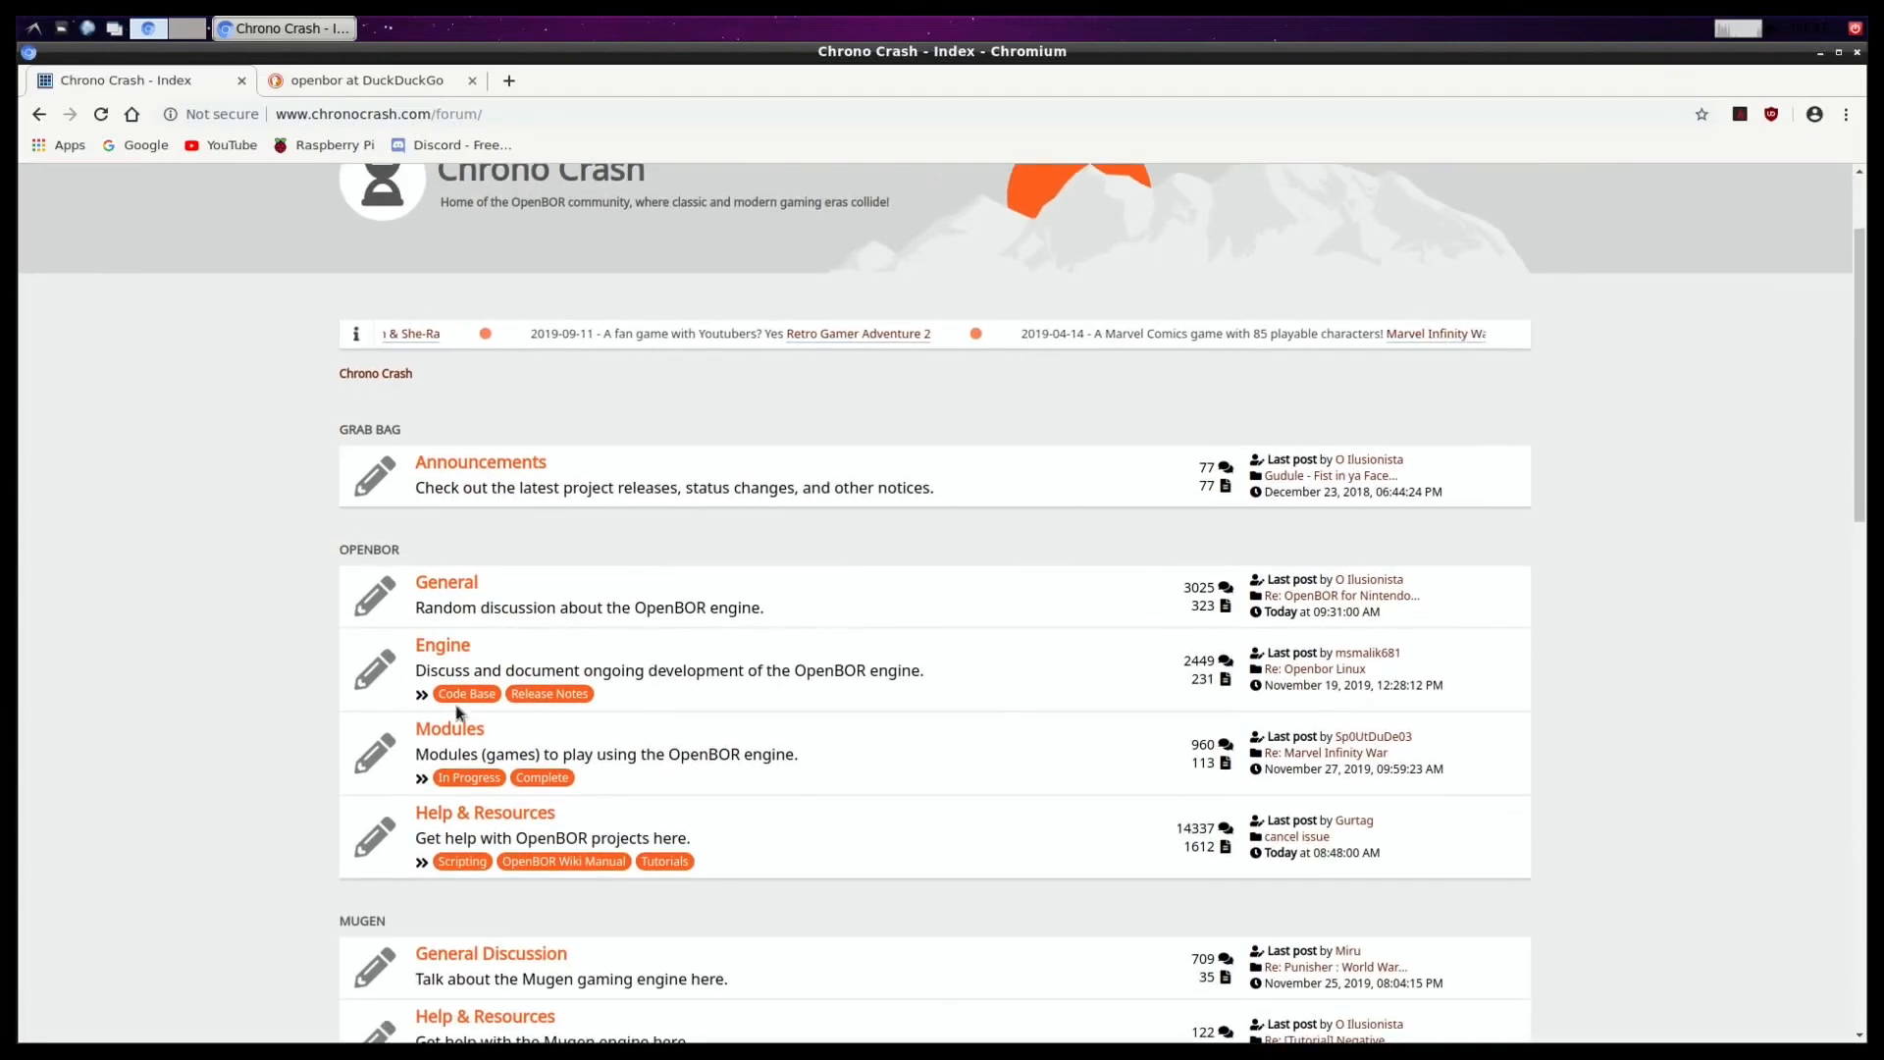
{"action": "left_click", "coordinate": [450, 729]}
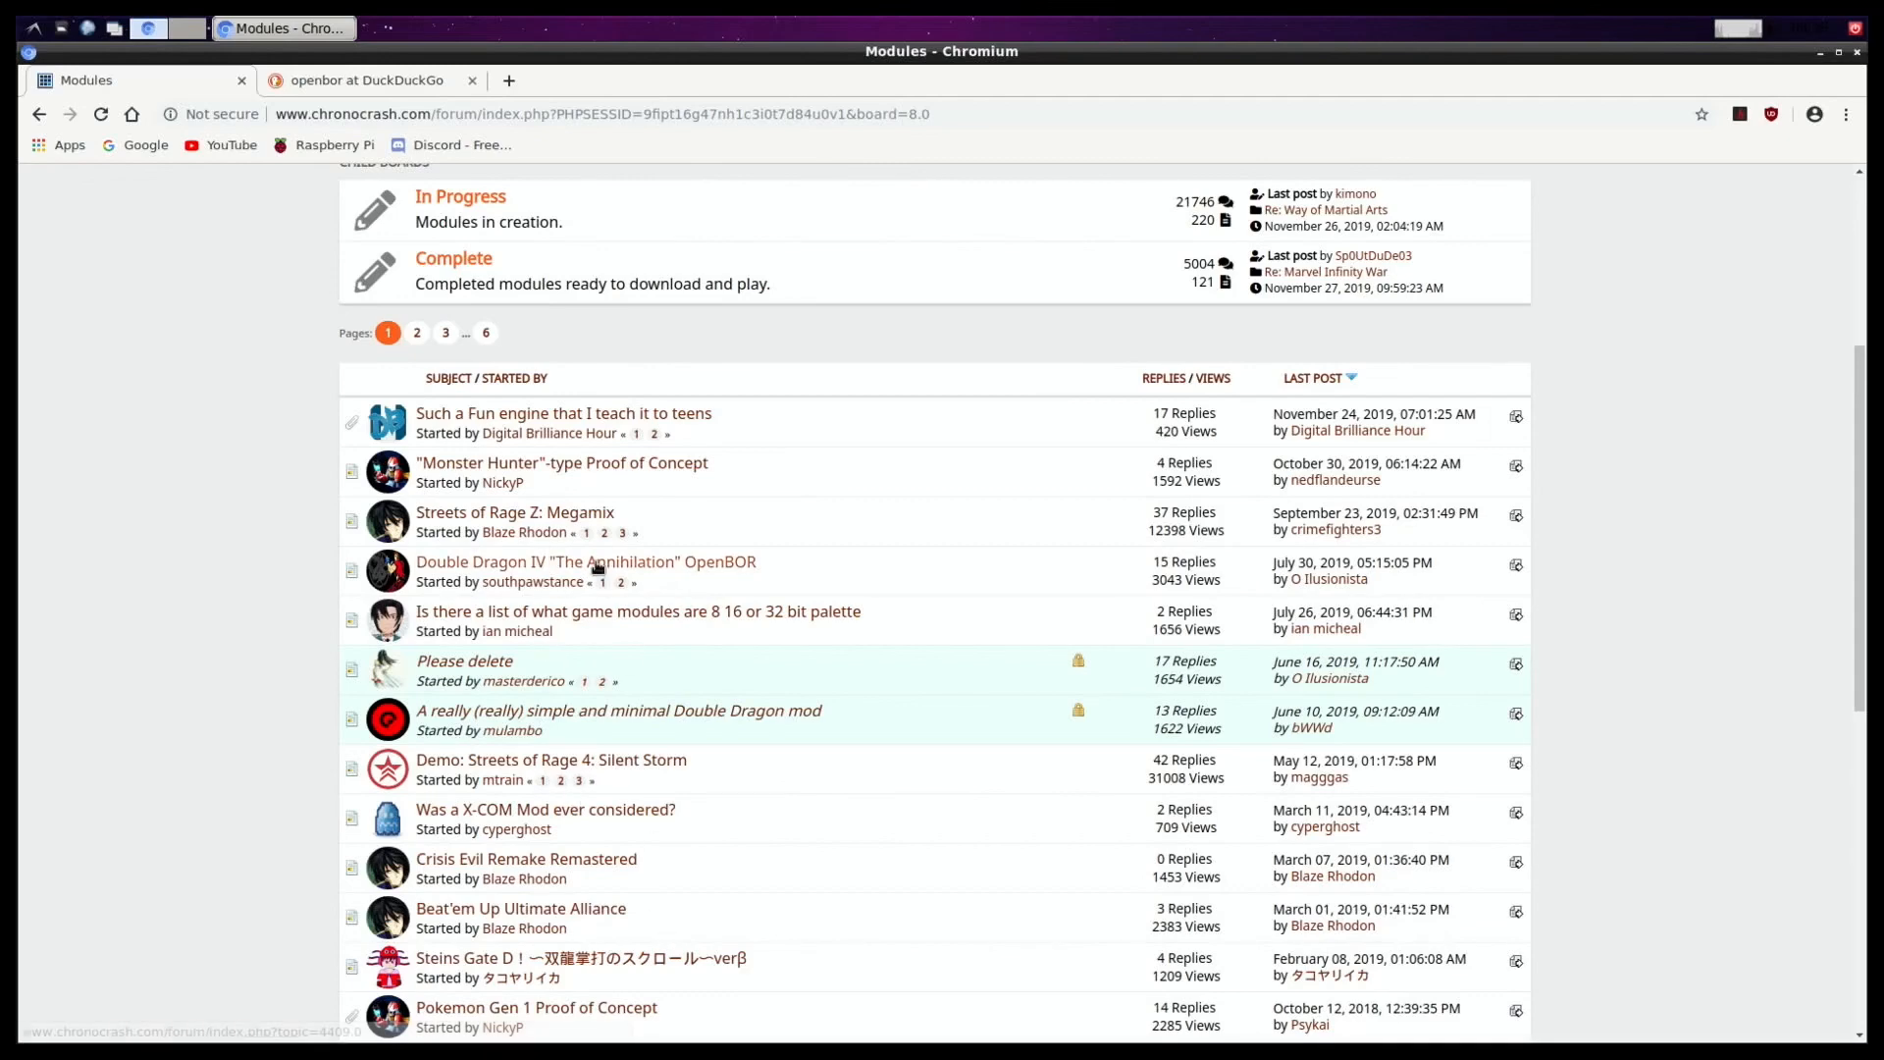
{"action": "left_click", "coordinate": [366, 79]}
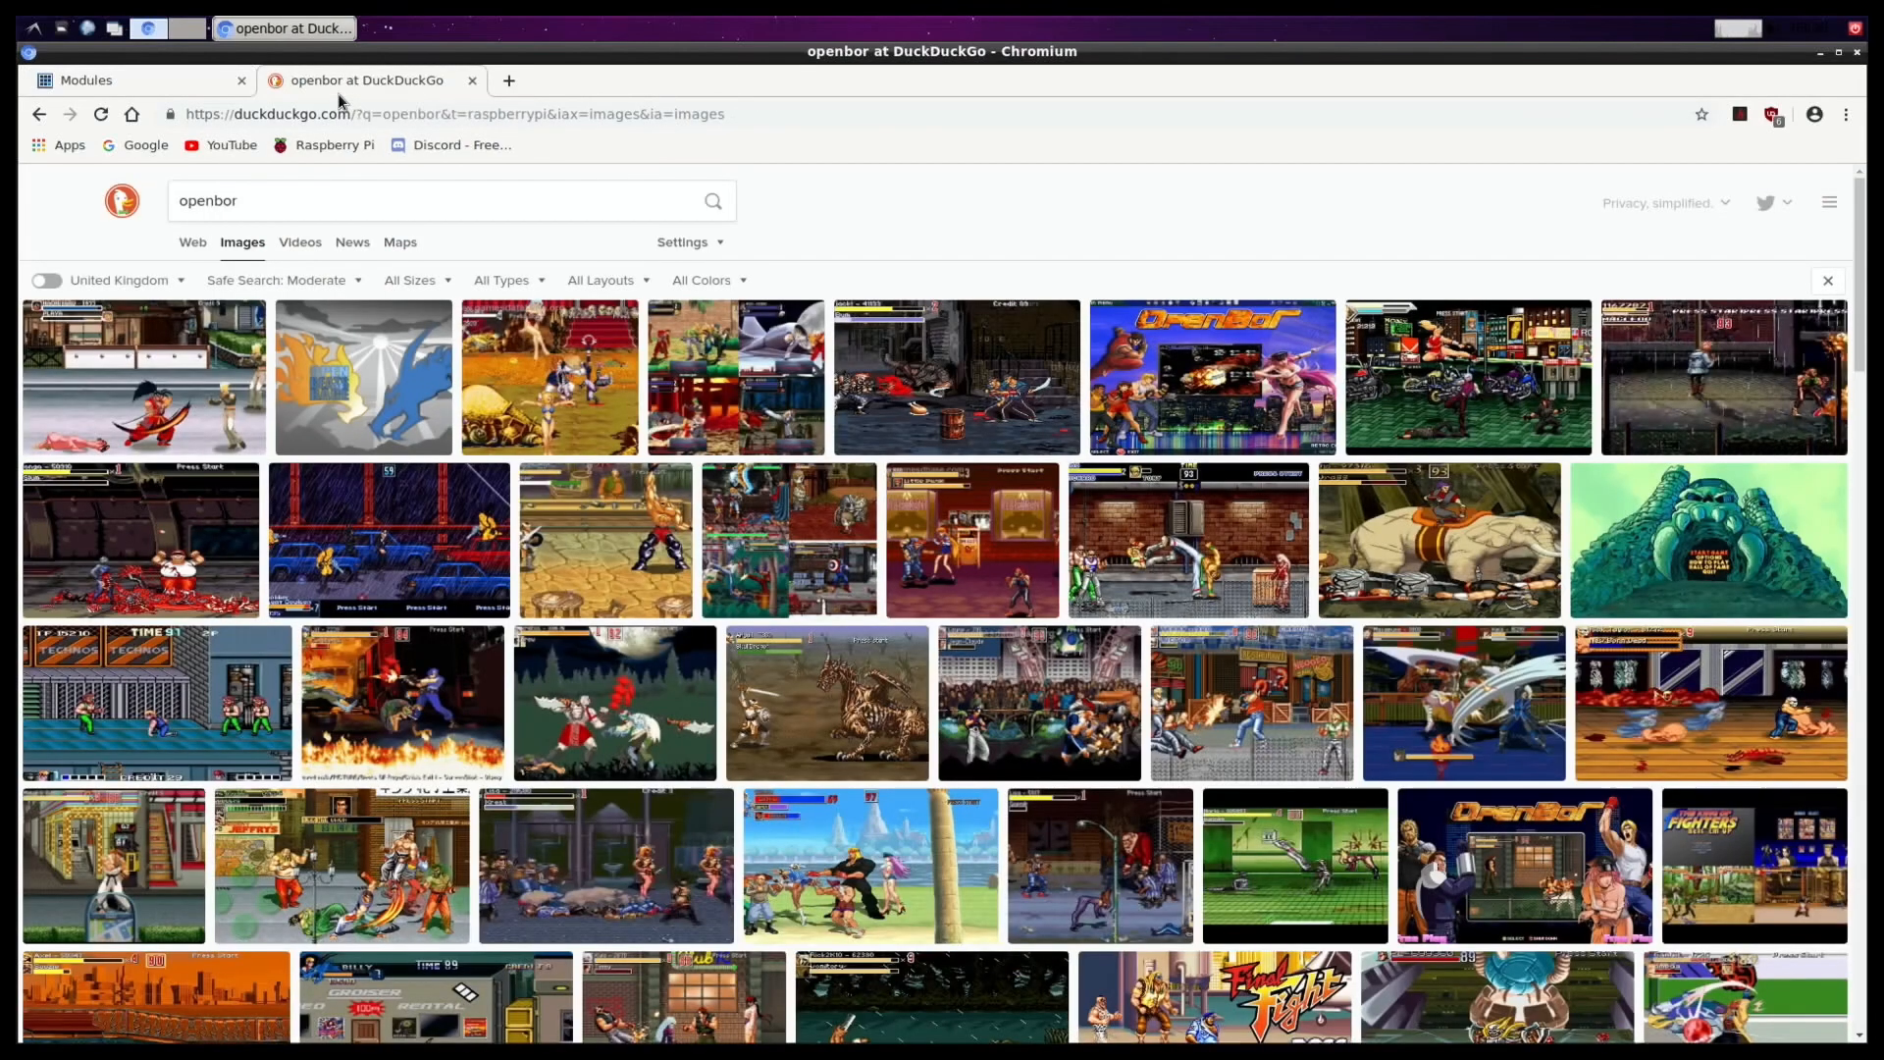
{"action": "mouse_move", "coordinate": [788, 539]}
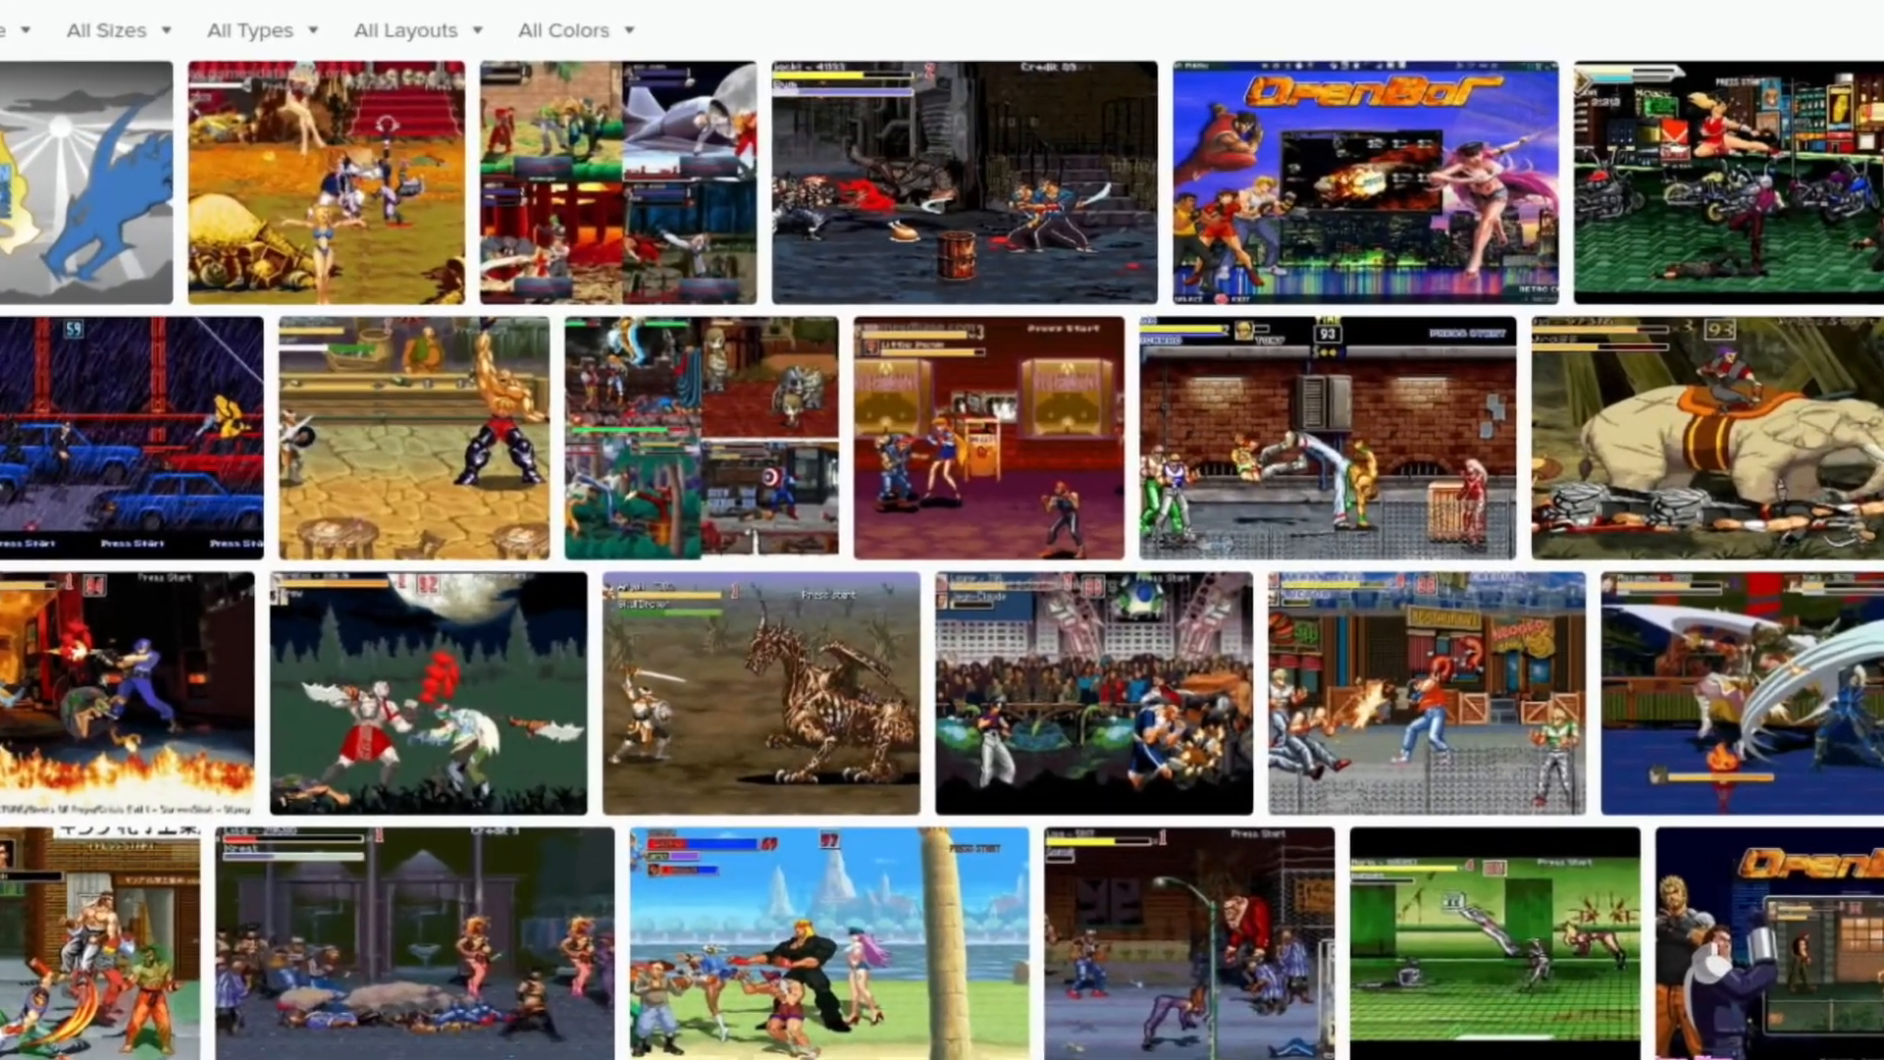
{"action": "scroll", "scroll_direction": "down", "scroll_amount": 3}
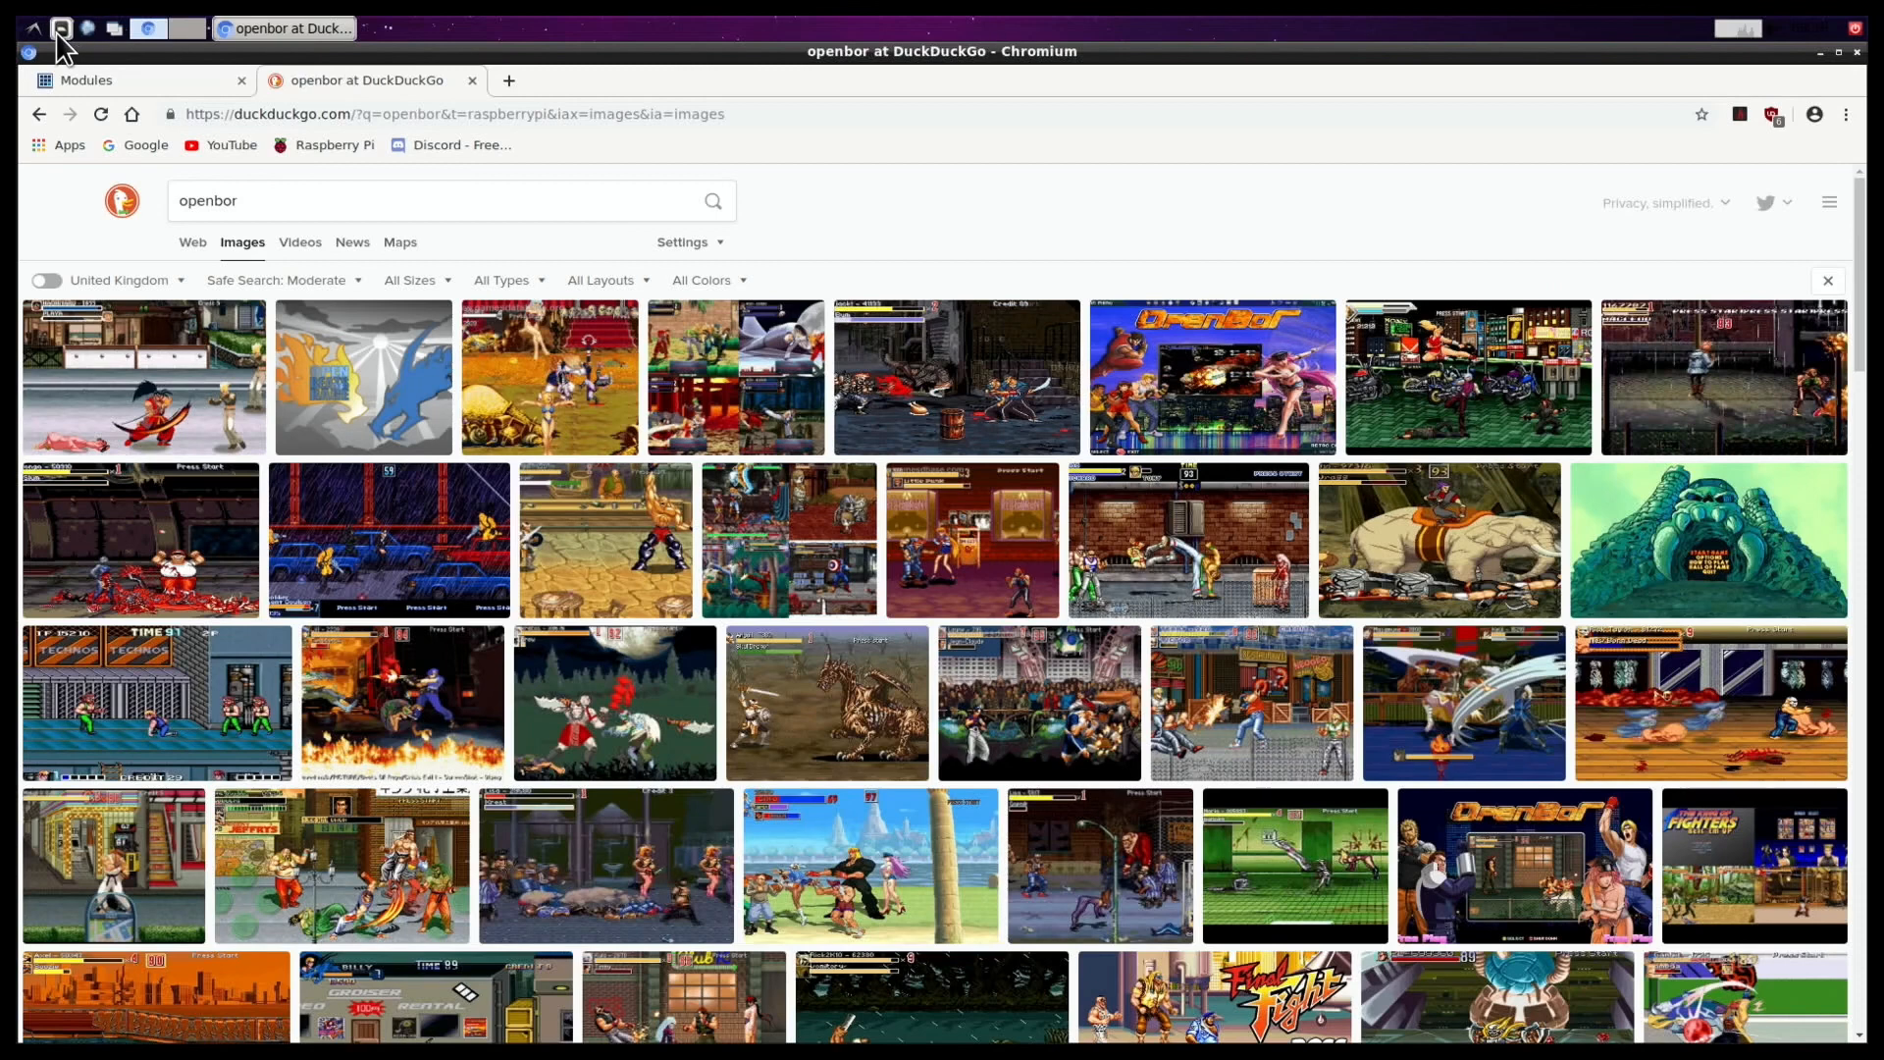
Step: Connect anonymously to WDMyCloud, locate the Golden Axe pak in Public, then go home
{"action": "left_click", "coordinate": [429, 27]}
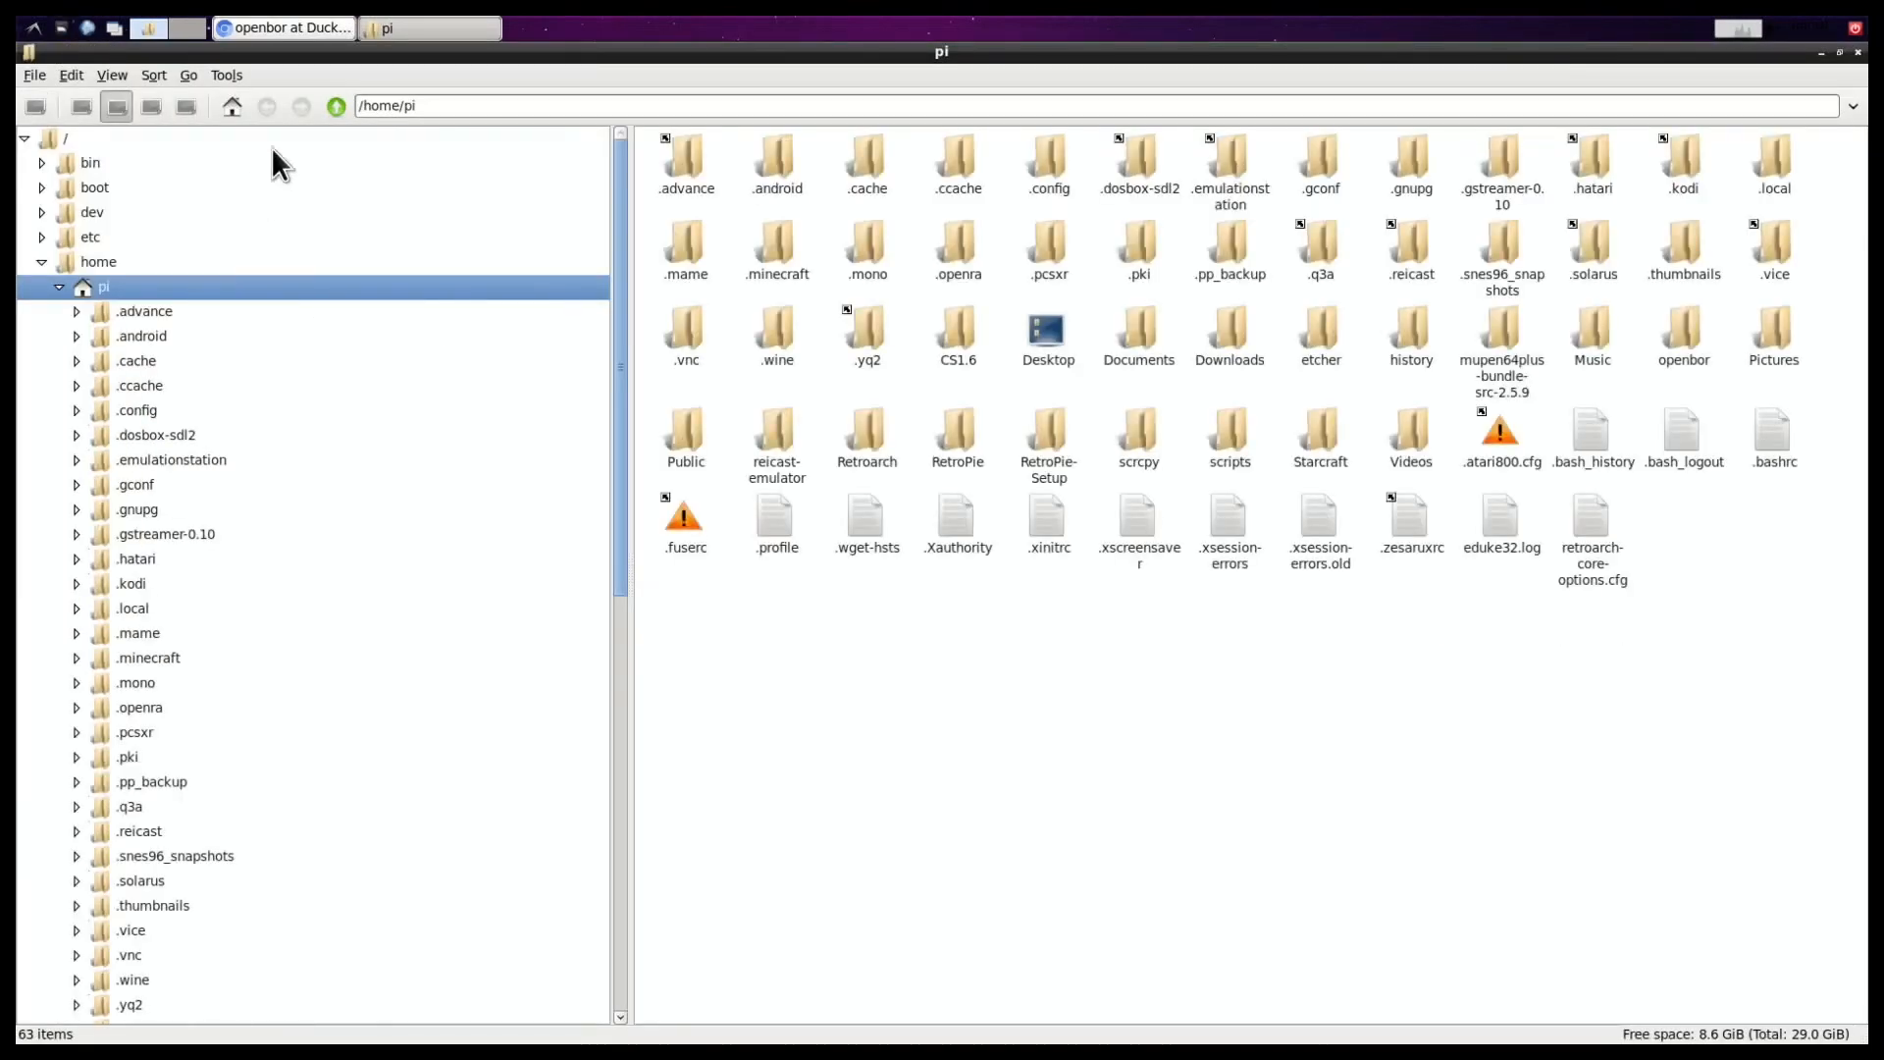
{"action": "left_click", "coordinate": [187, 74]}
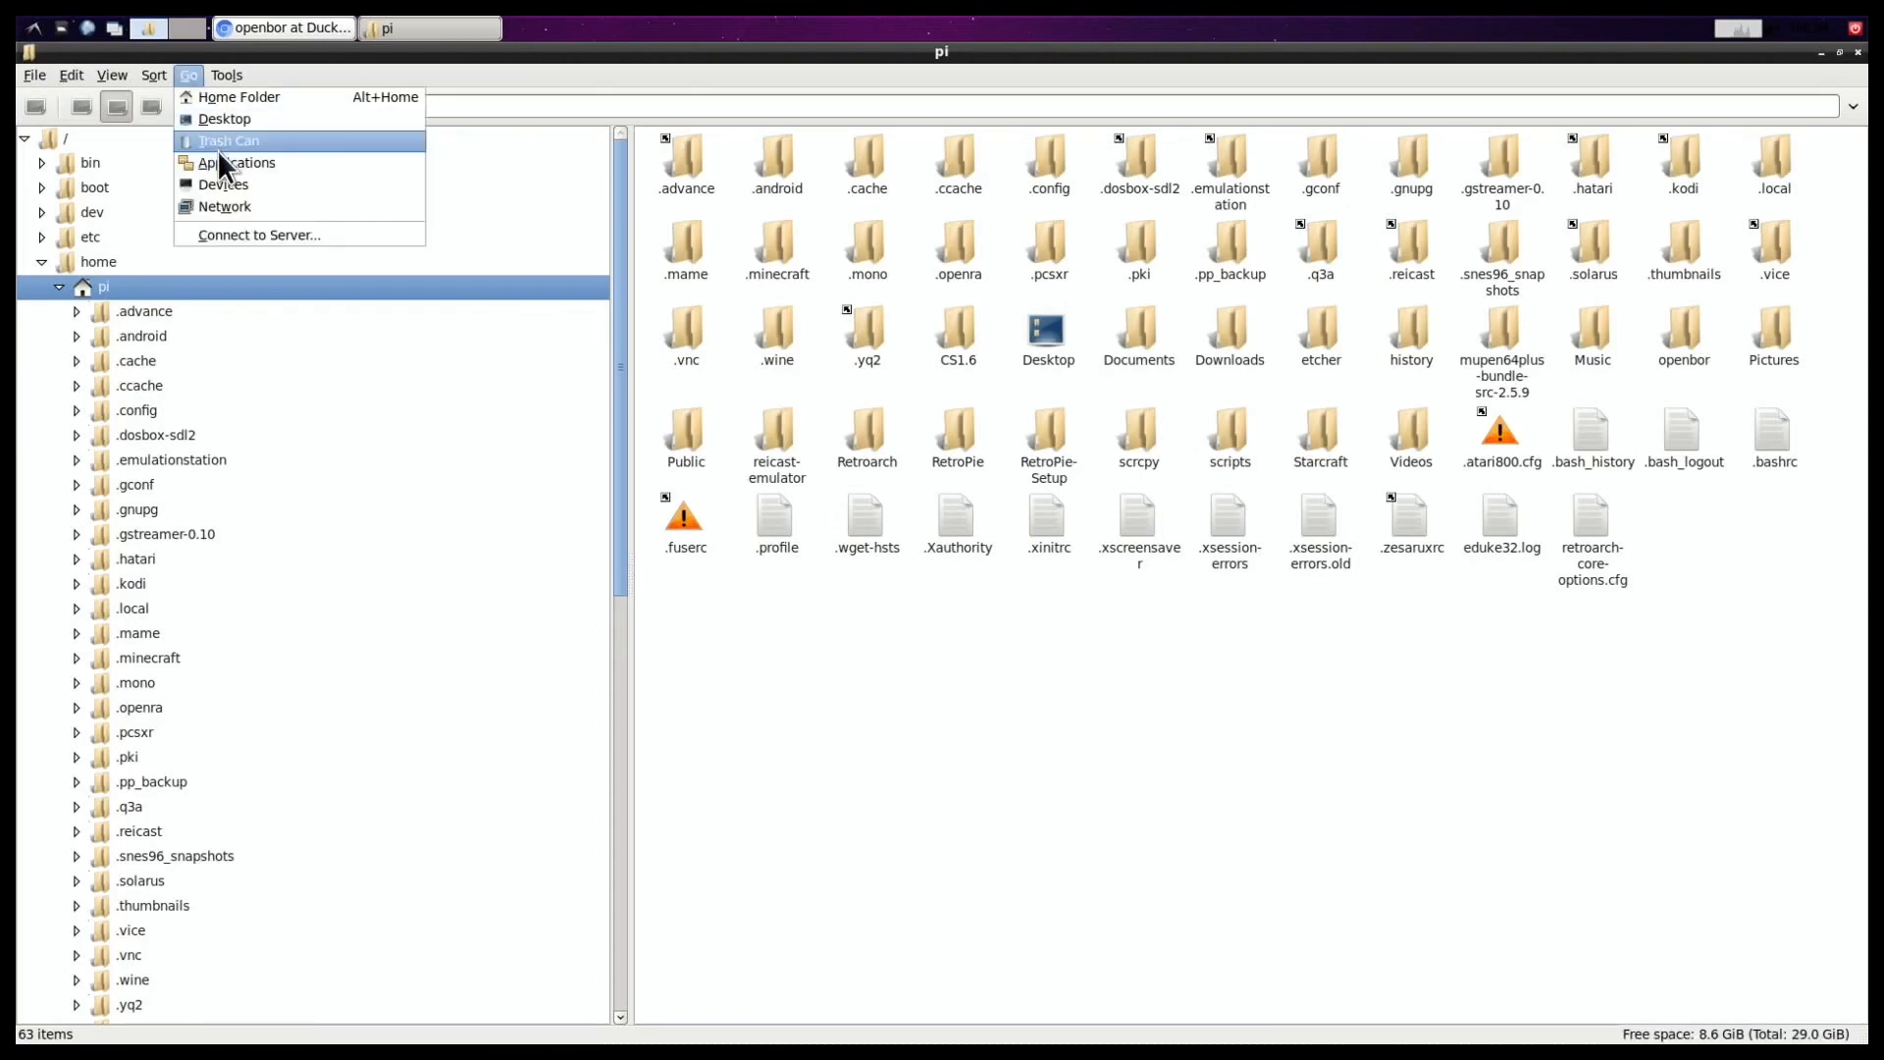
{"action": "left_click", "coordinate": [225, 205]}
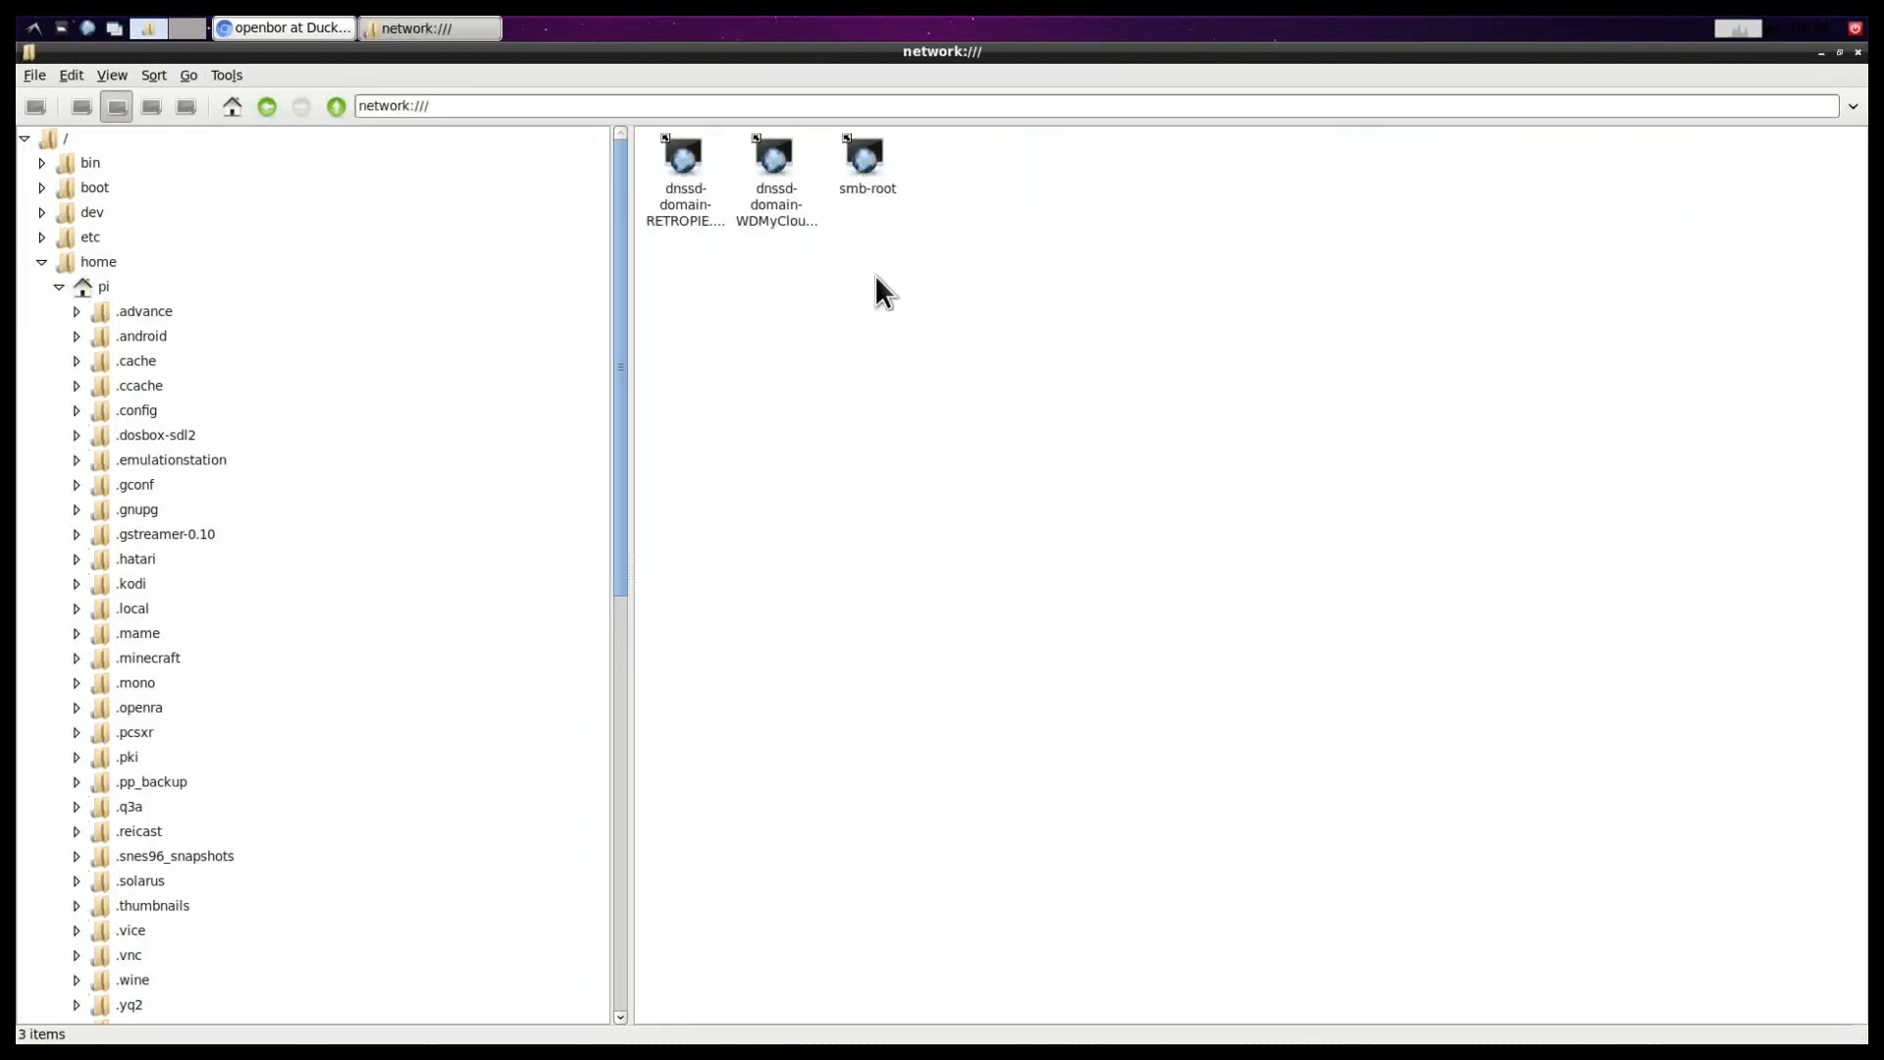
{"action": "double_click", "coordinate": [775, 156]}
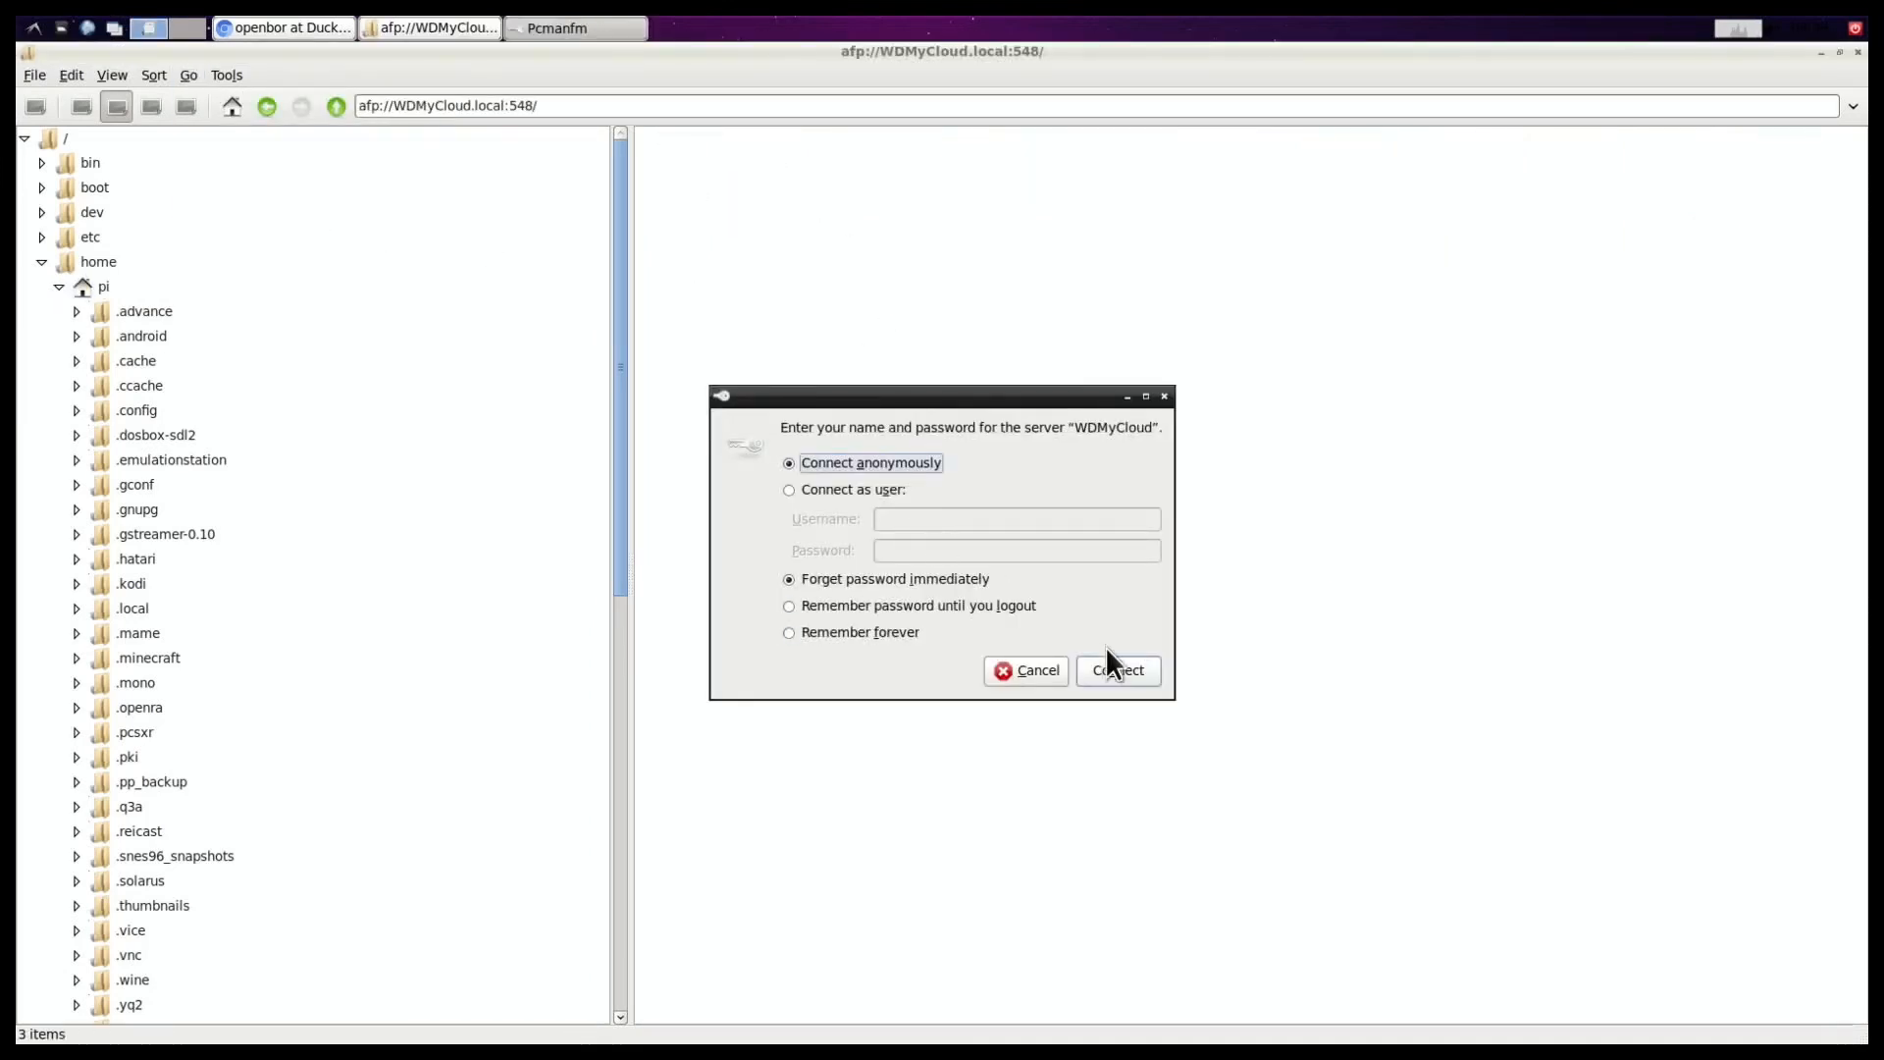
{"action": "left_click", "coordinate": [1116, 670]}
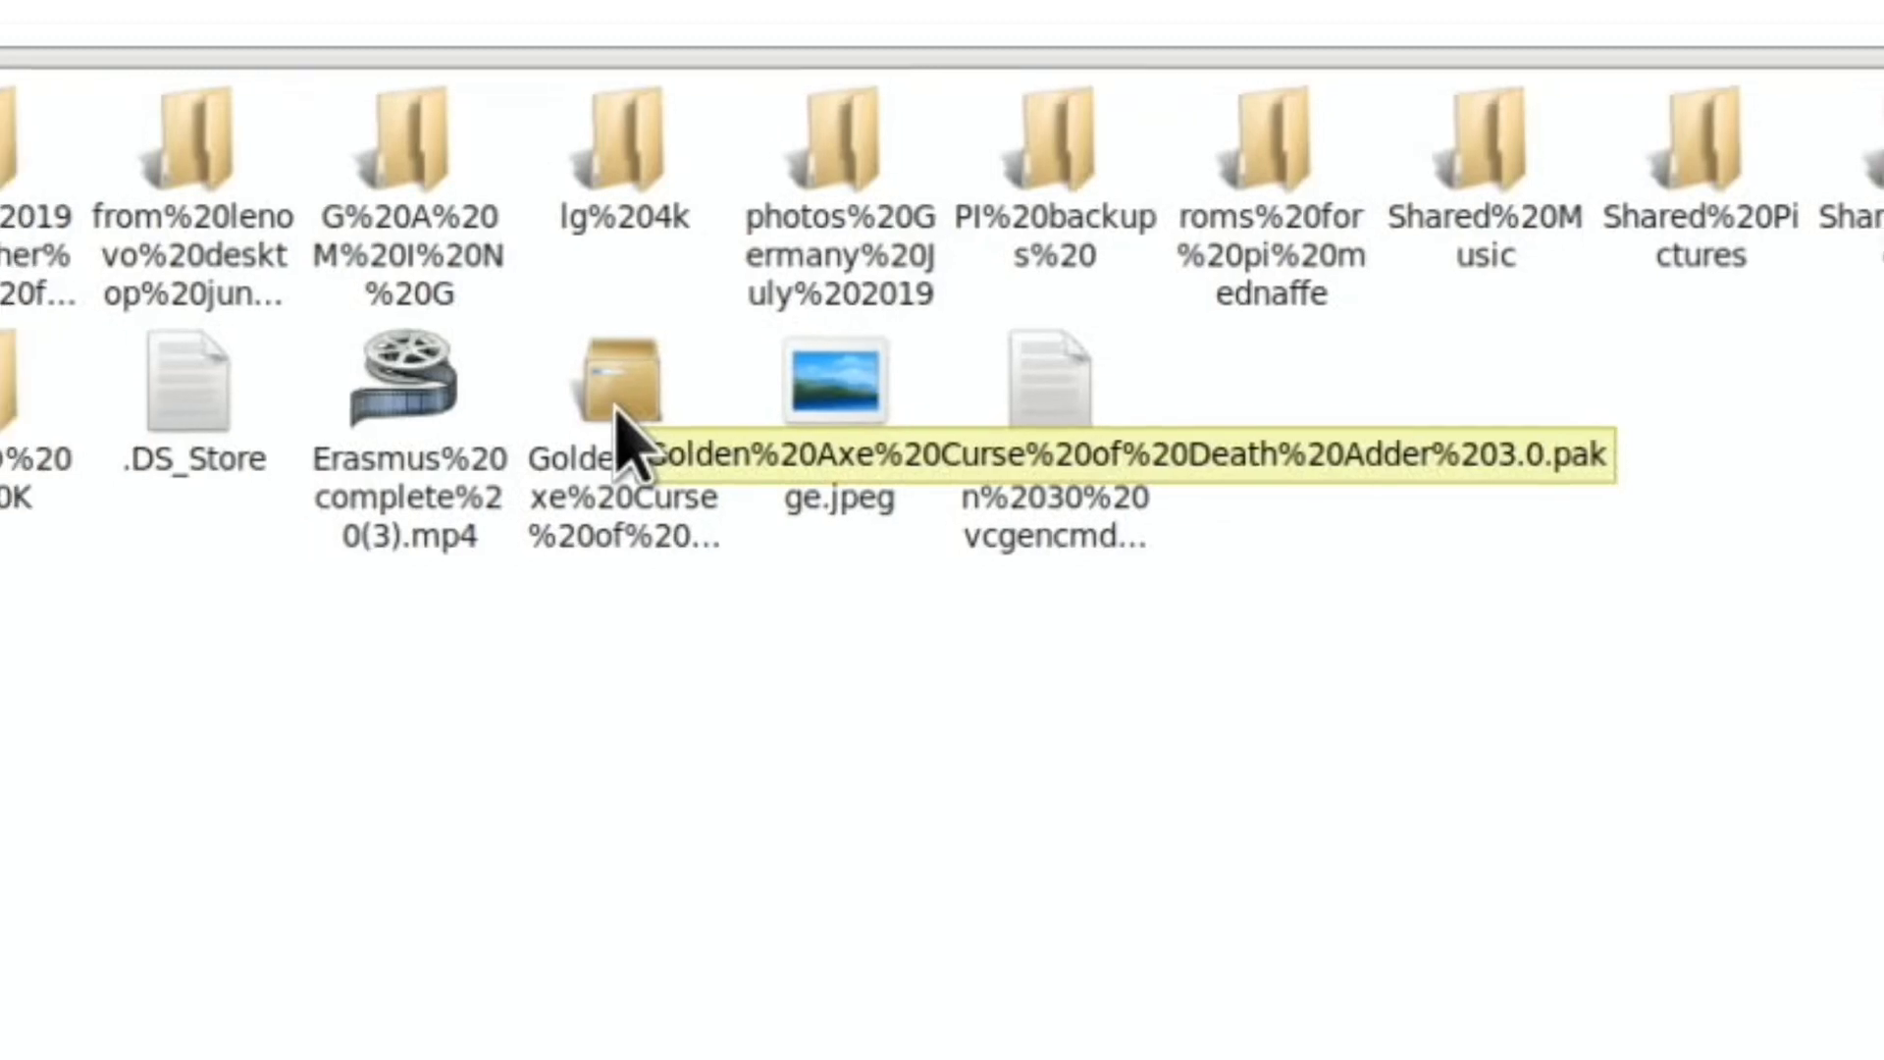
{"action": "right_click", "coordinate": [1214, 276]}
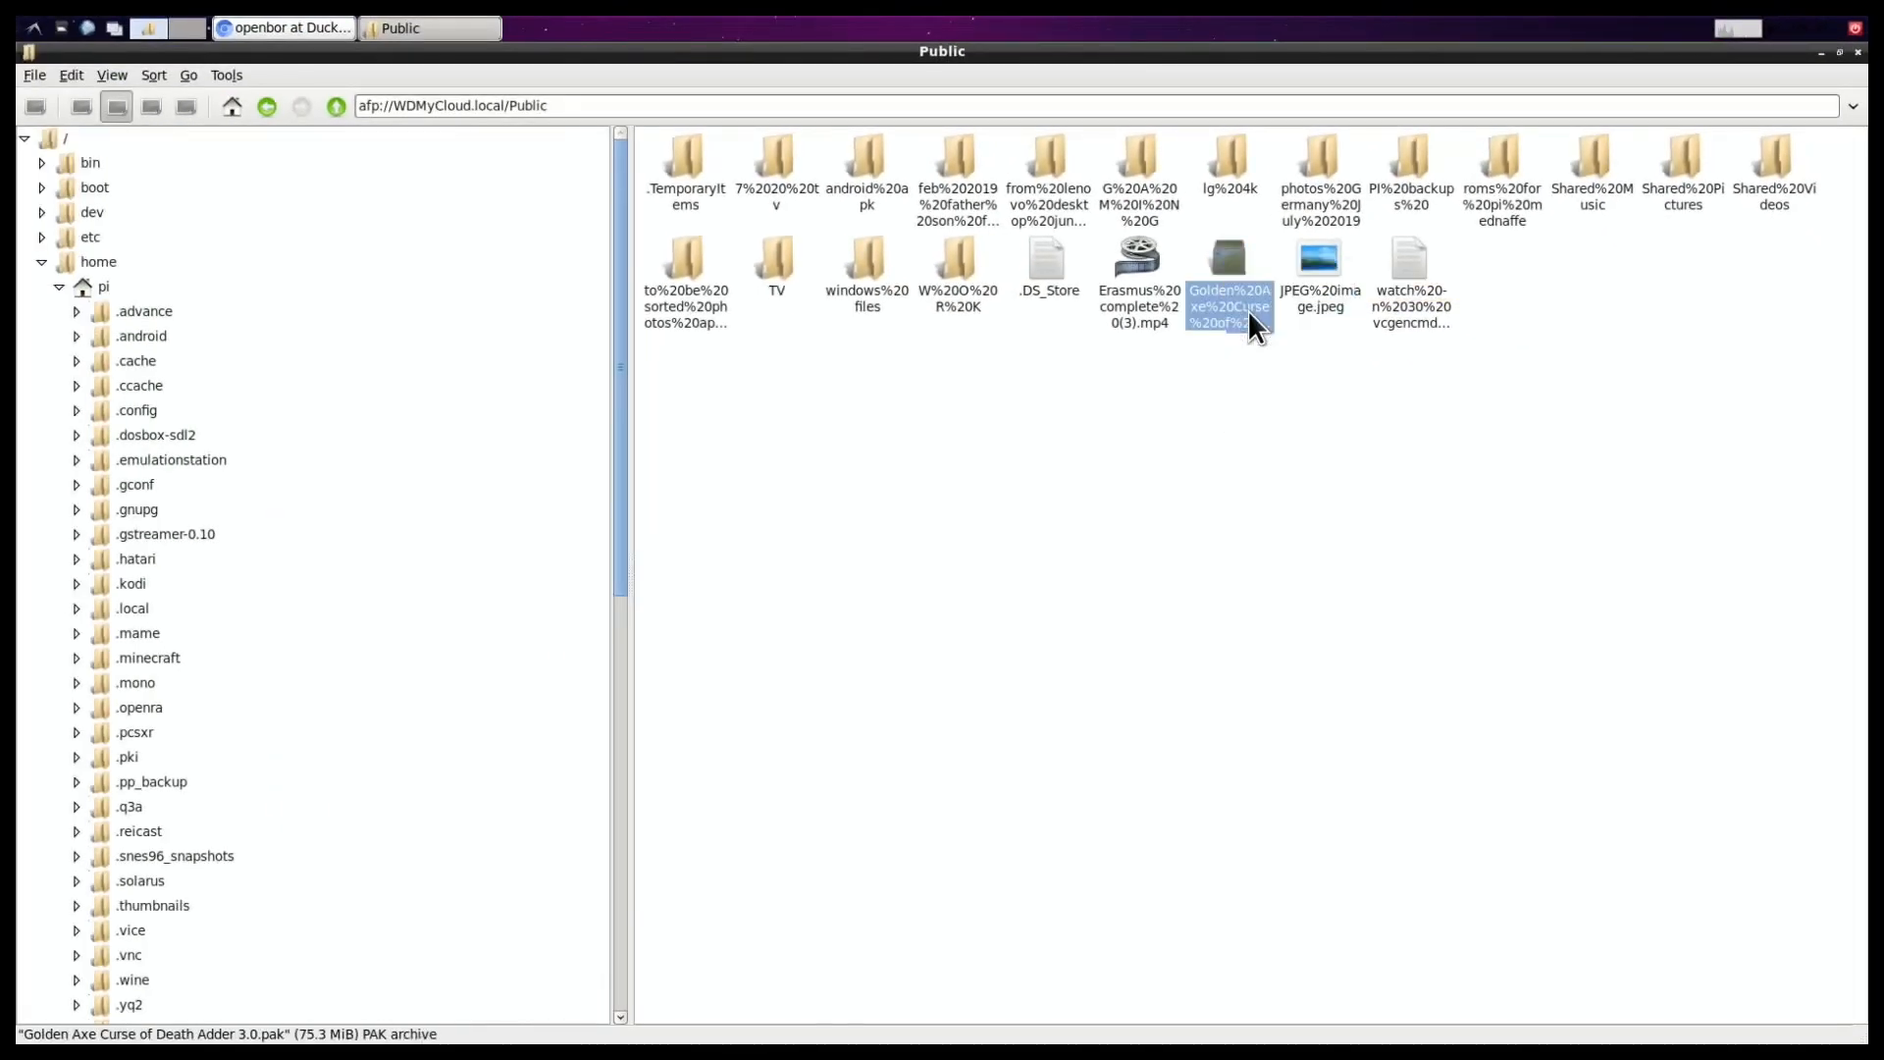
{"action": "left_click", "coordinate": [99, 262]}
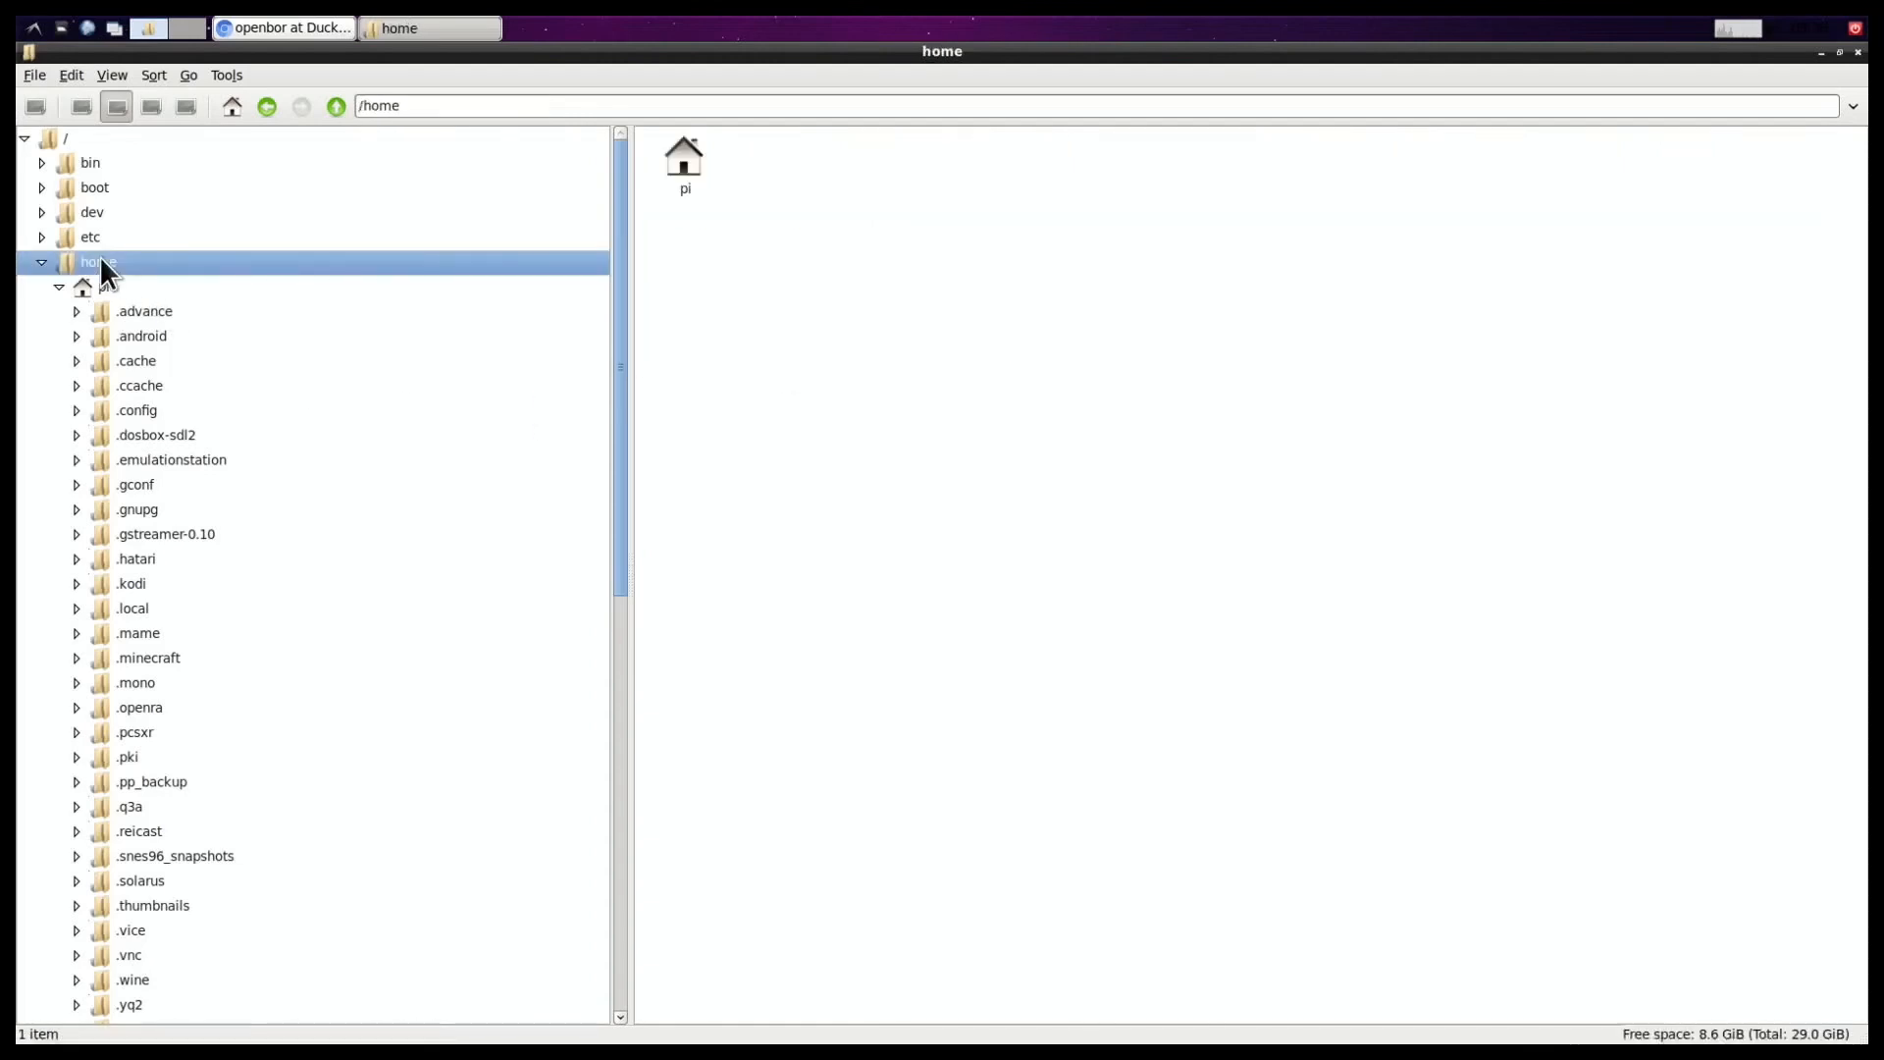
Step: Navigate from the pi home folder through RetroPie roms and ports into openbor/pak
{"action": "double_click", "coordinate": [684, 156]}
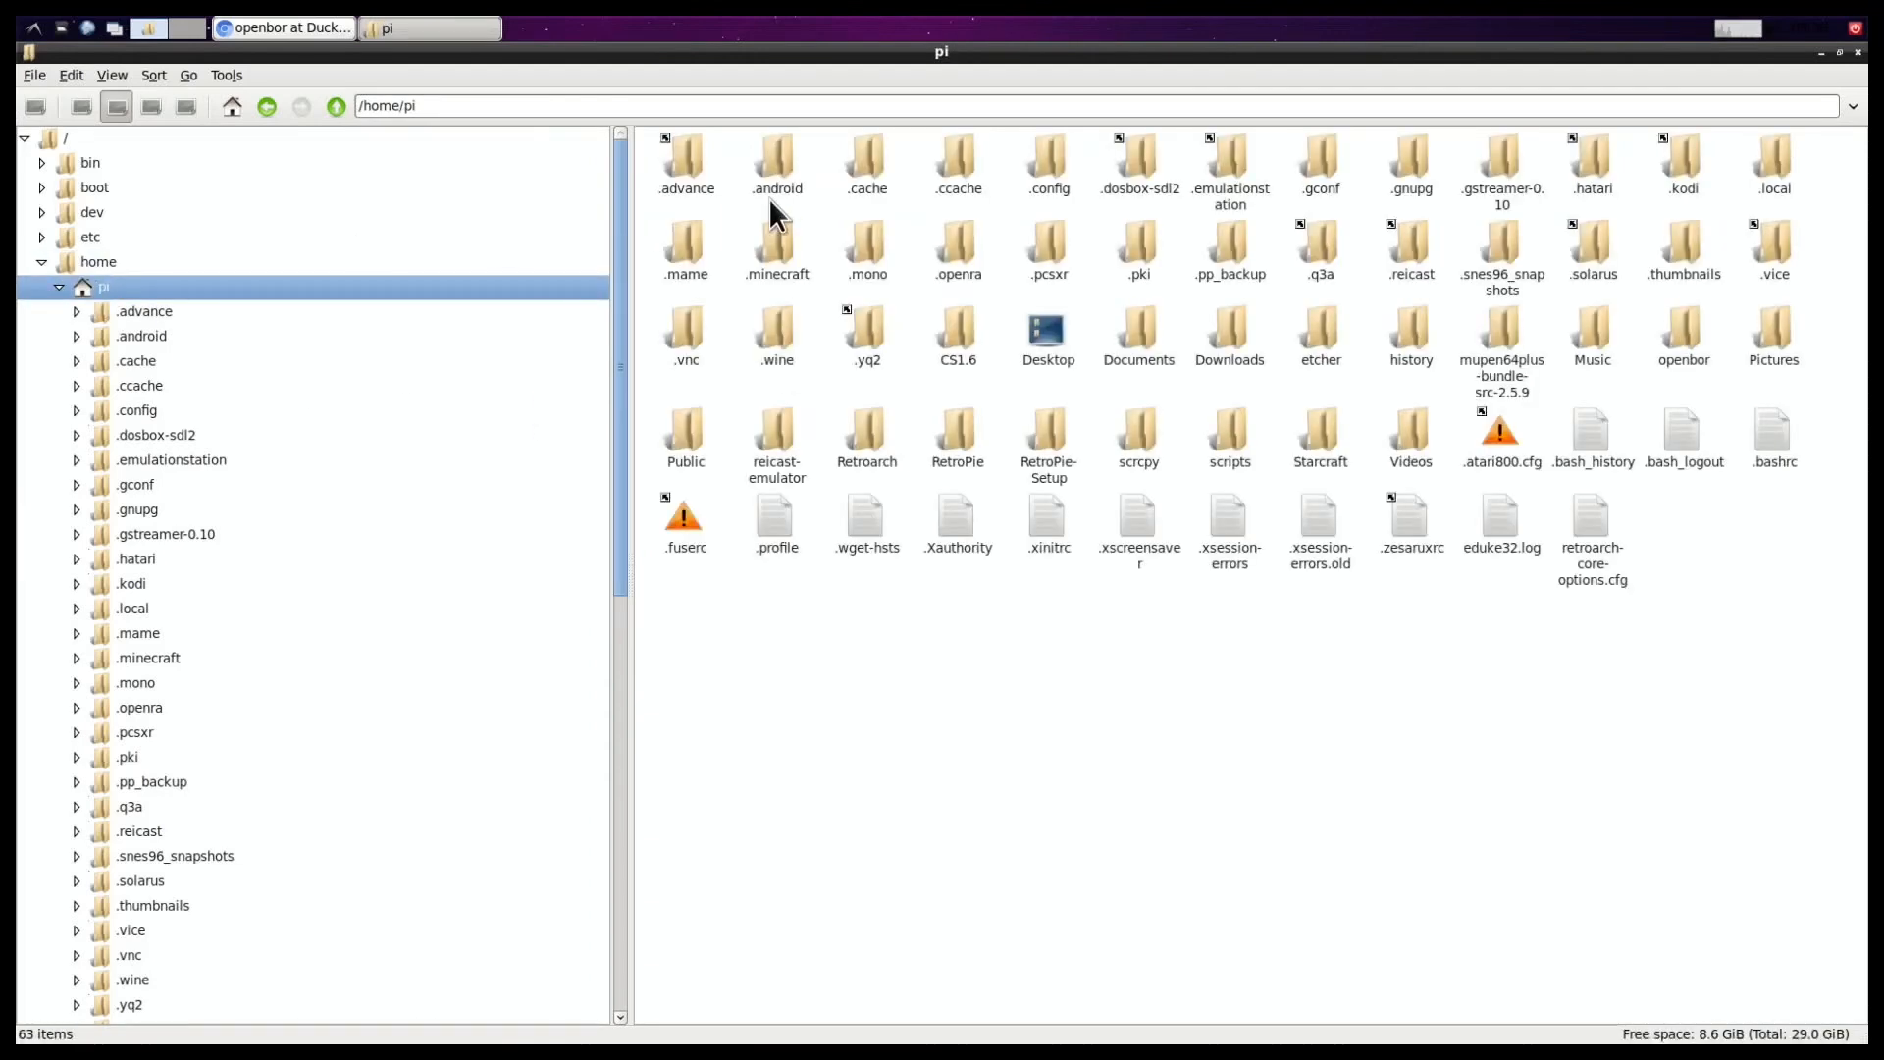
{"action": "mouse_move", "coordinate": [1230, 165]}
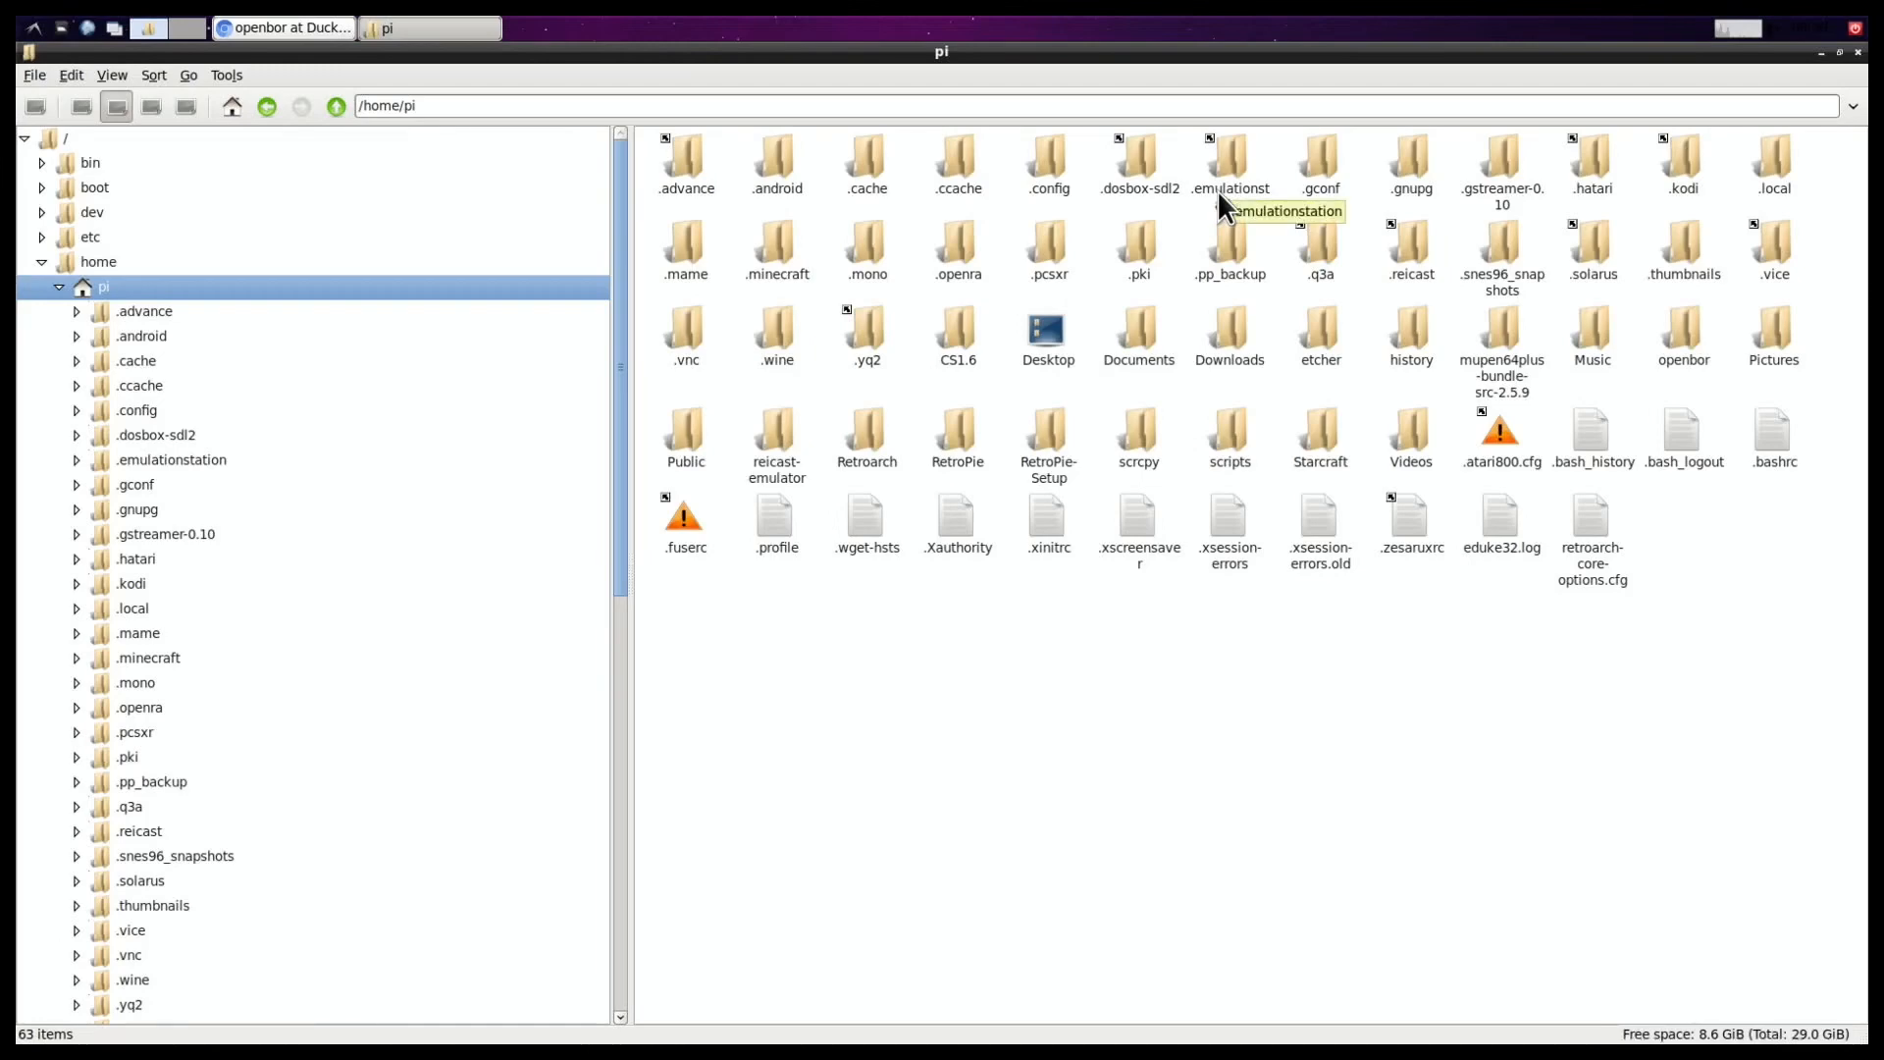
{"action": "mouse_move", "coordinate": [1409, 162]}
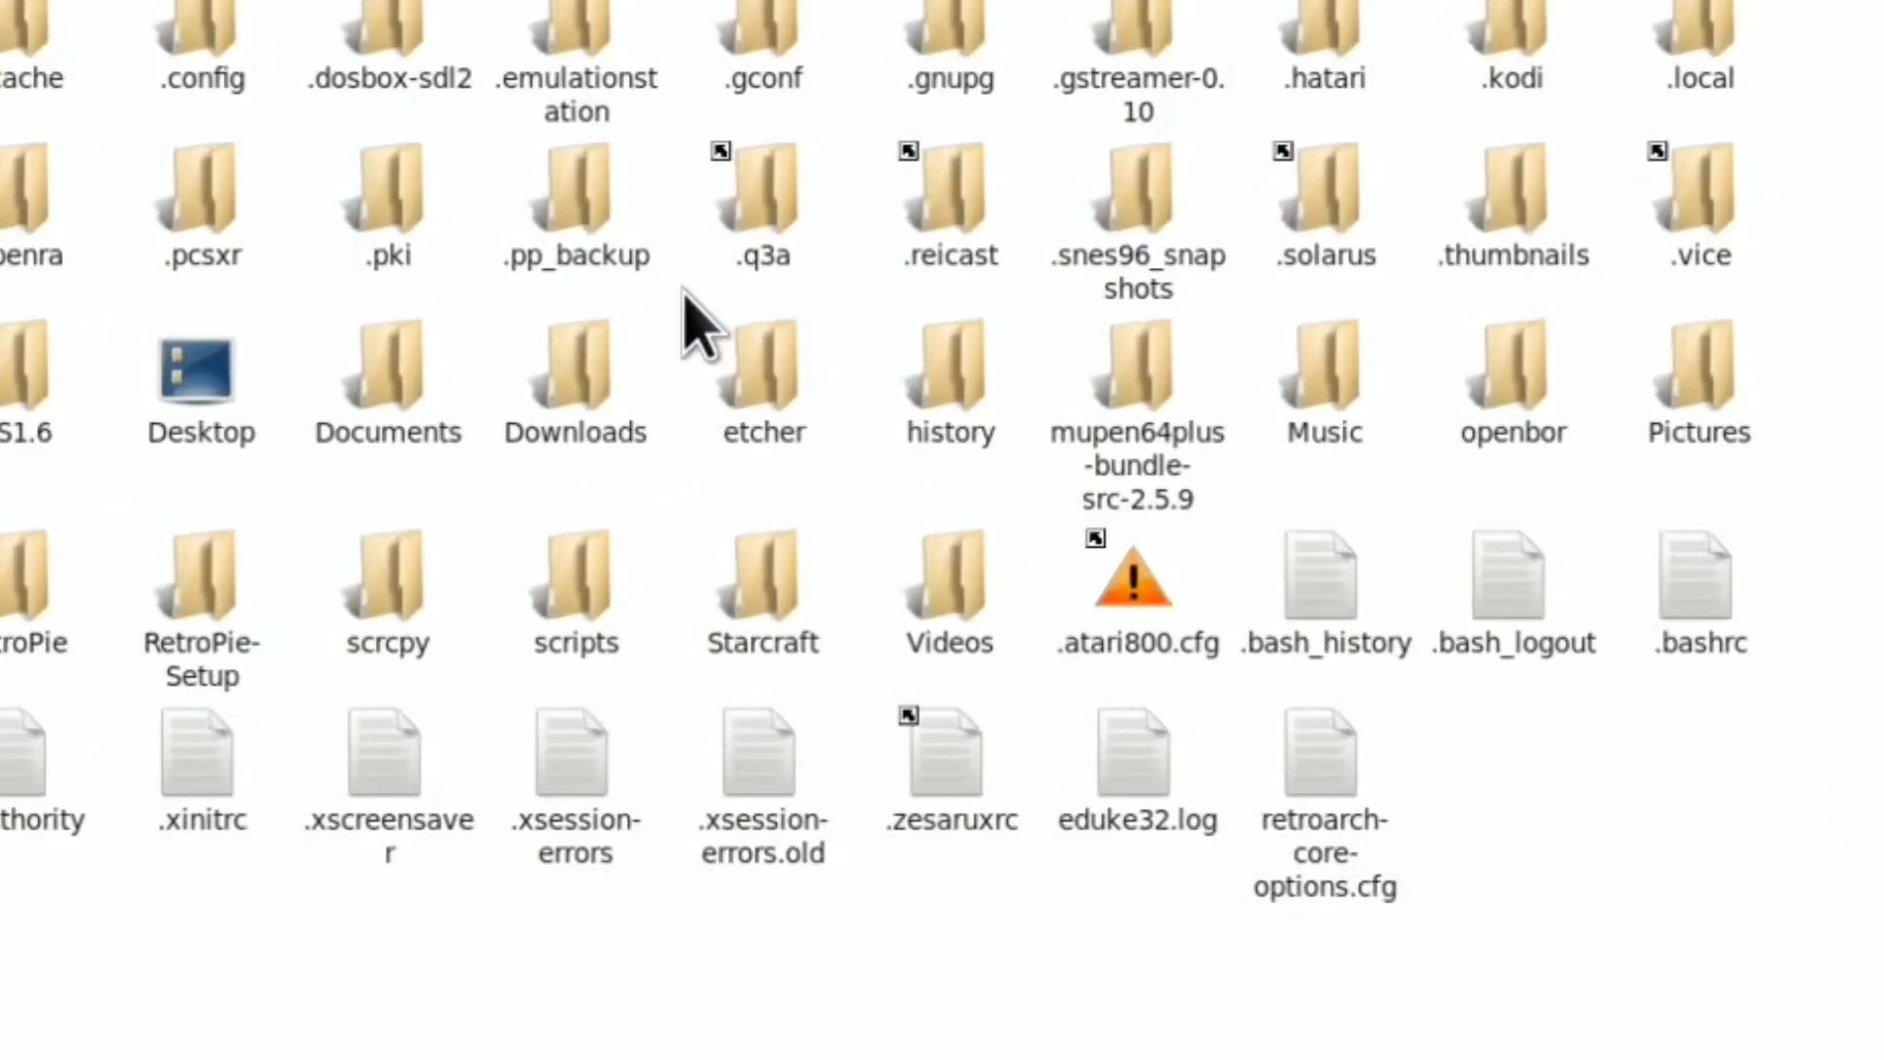
{"action": "mouse_move", "coordinate": [1514, 396]}
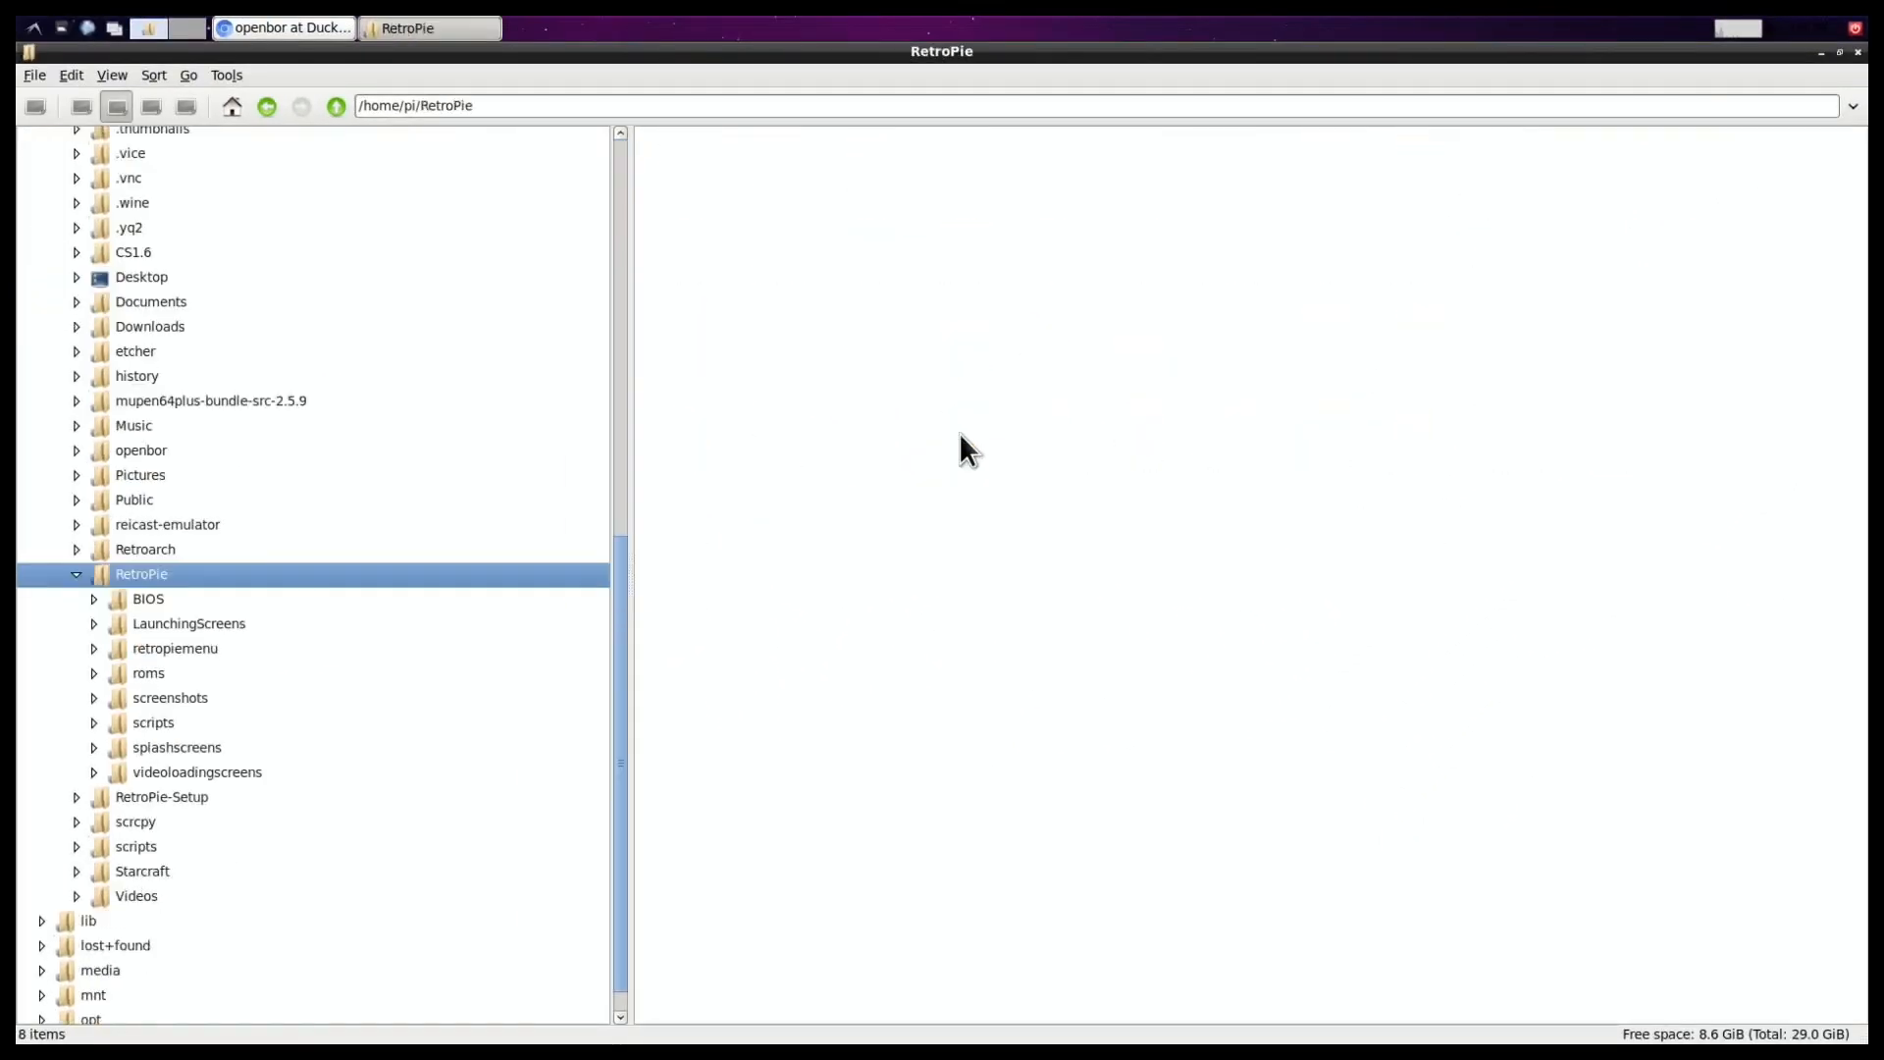
{"action": "double_click", "coordinate": [148, 671]}
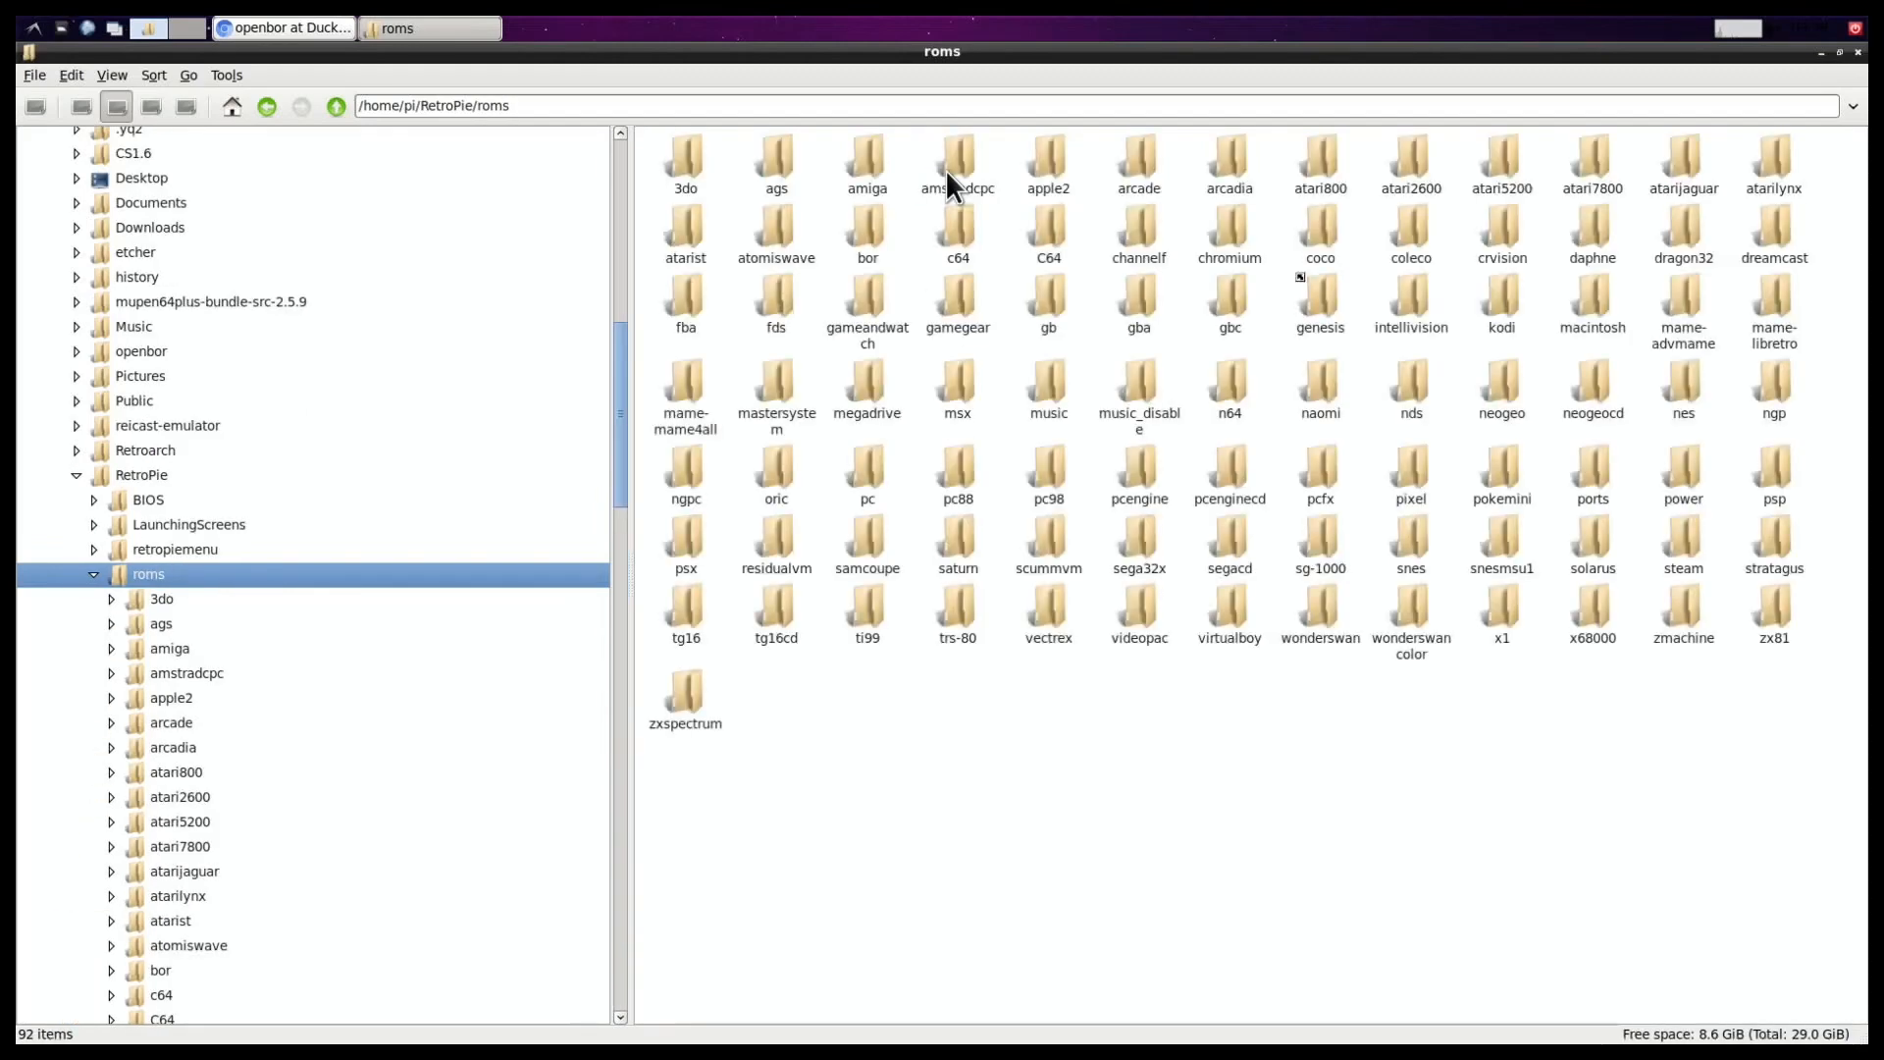
{"action": "mouse_move", "coordinate": [1193, 465]}
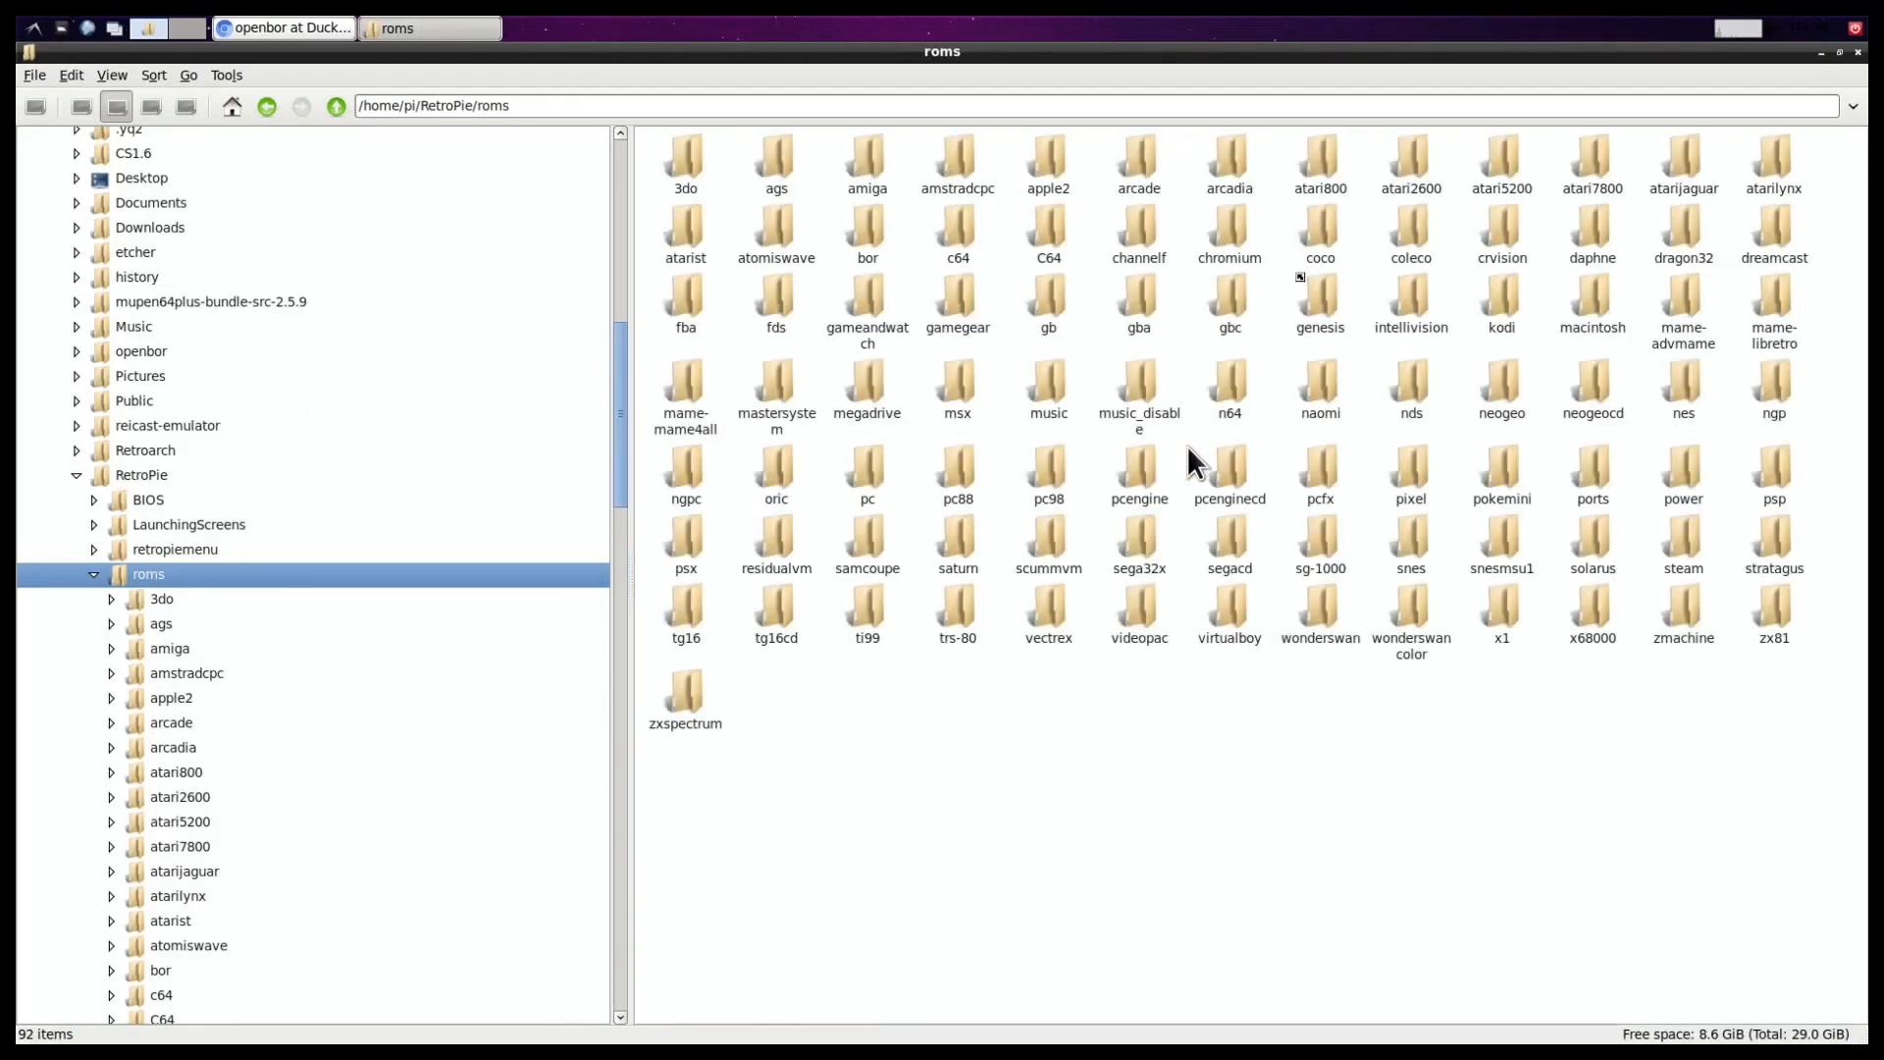
{"action": "mouse_move", "coordinate": [1310, 455]}
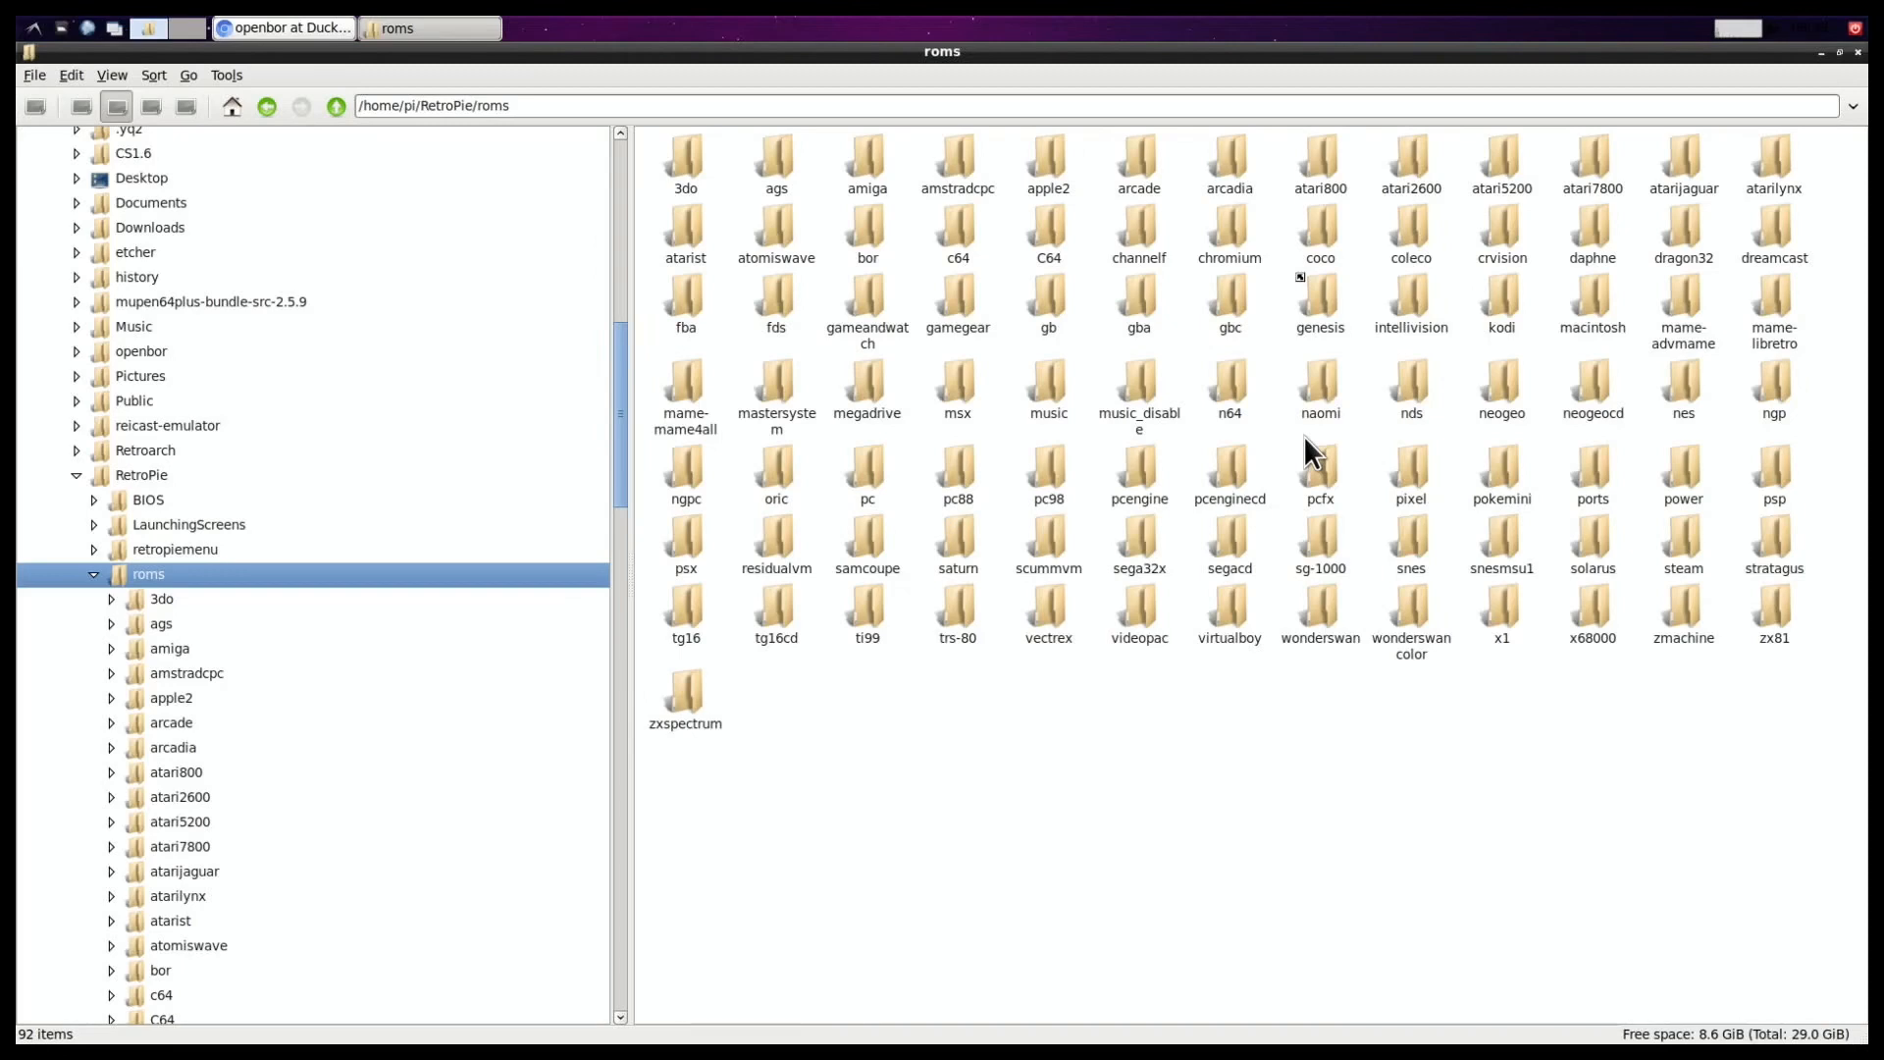
{"action": "double_click", "coordinate": [1591, 469]}
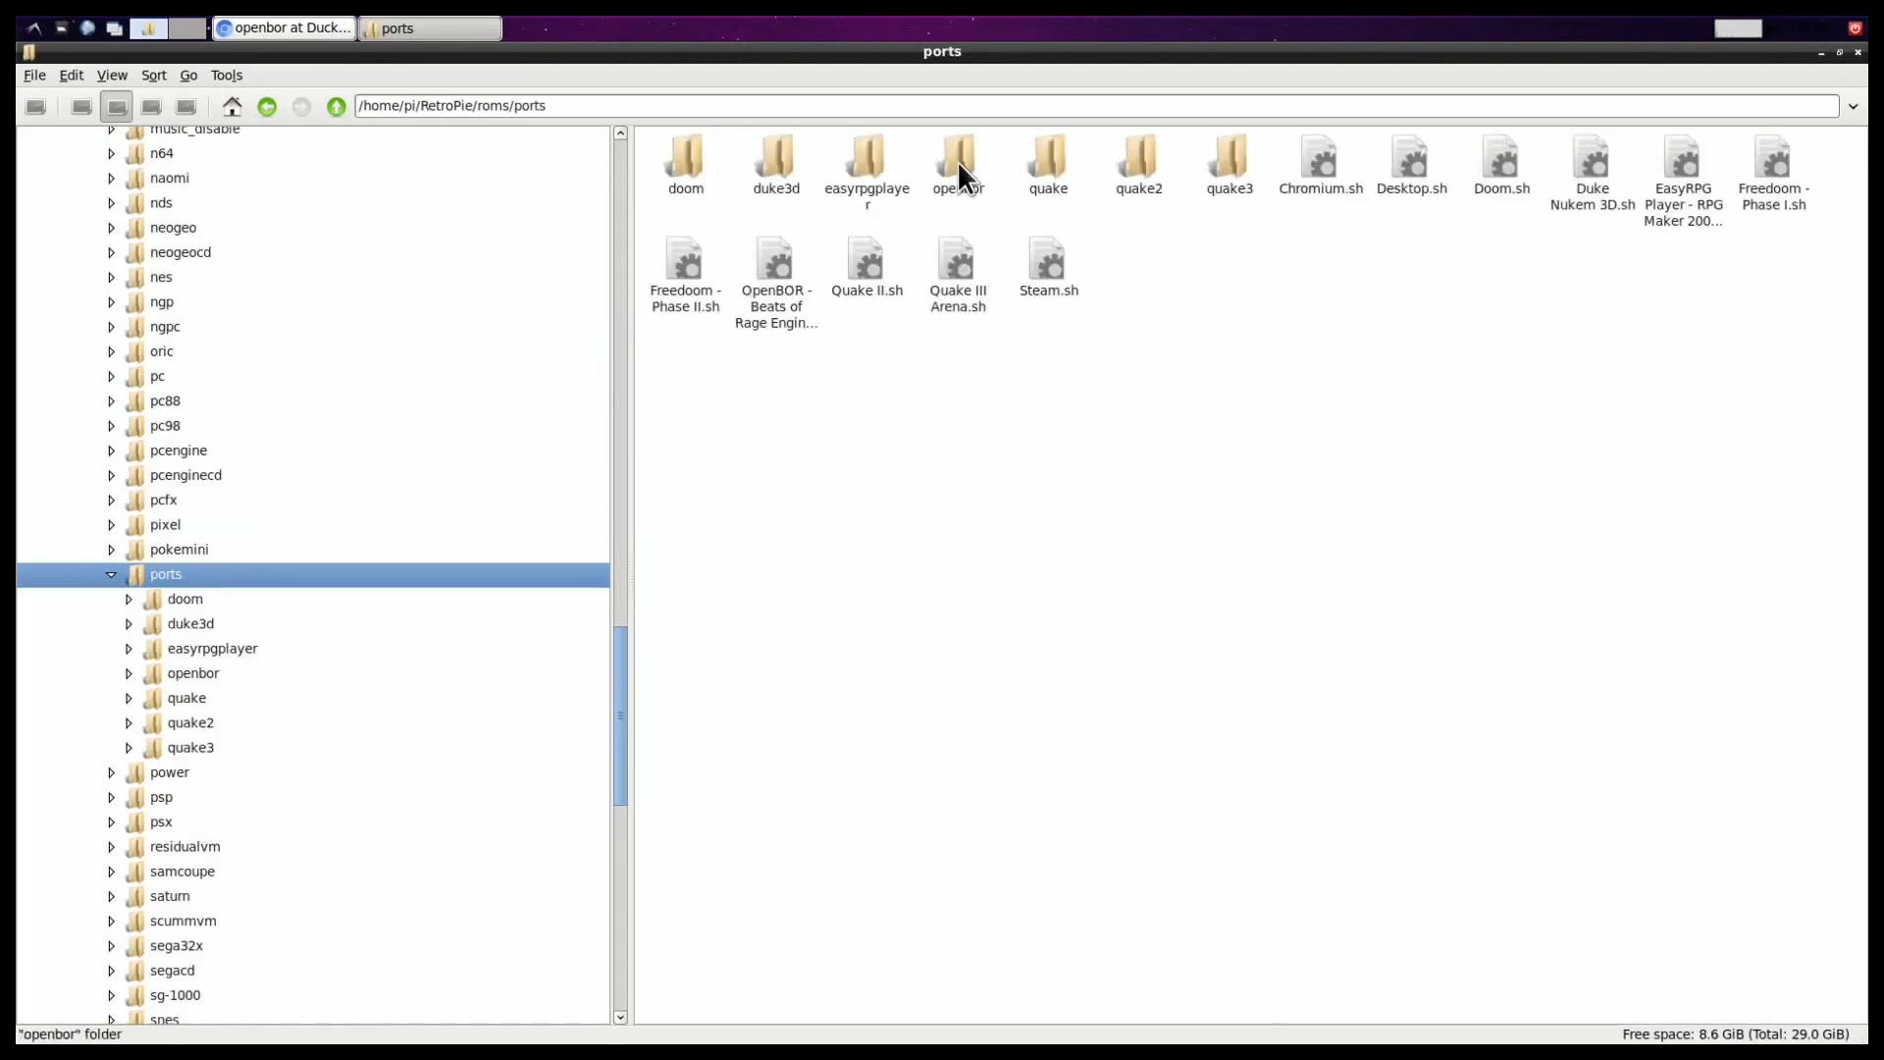
{"action": "double_click", "coordinate": [957, 162]}
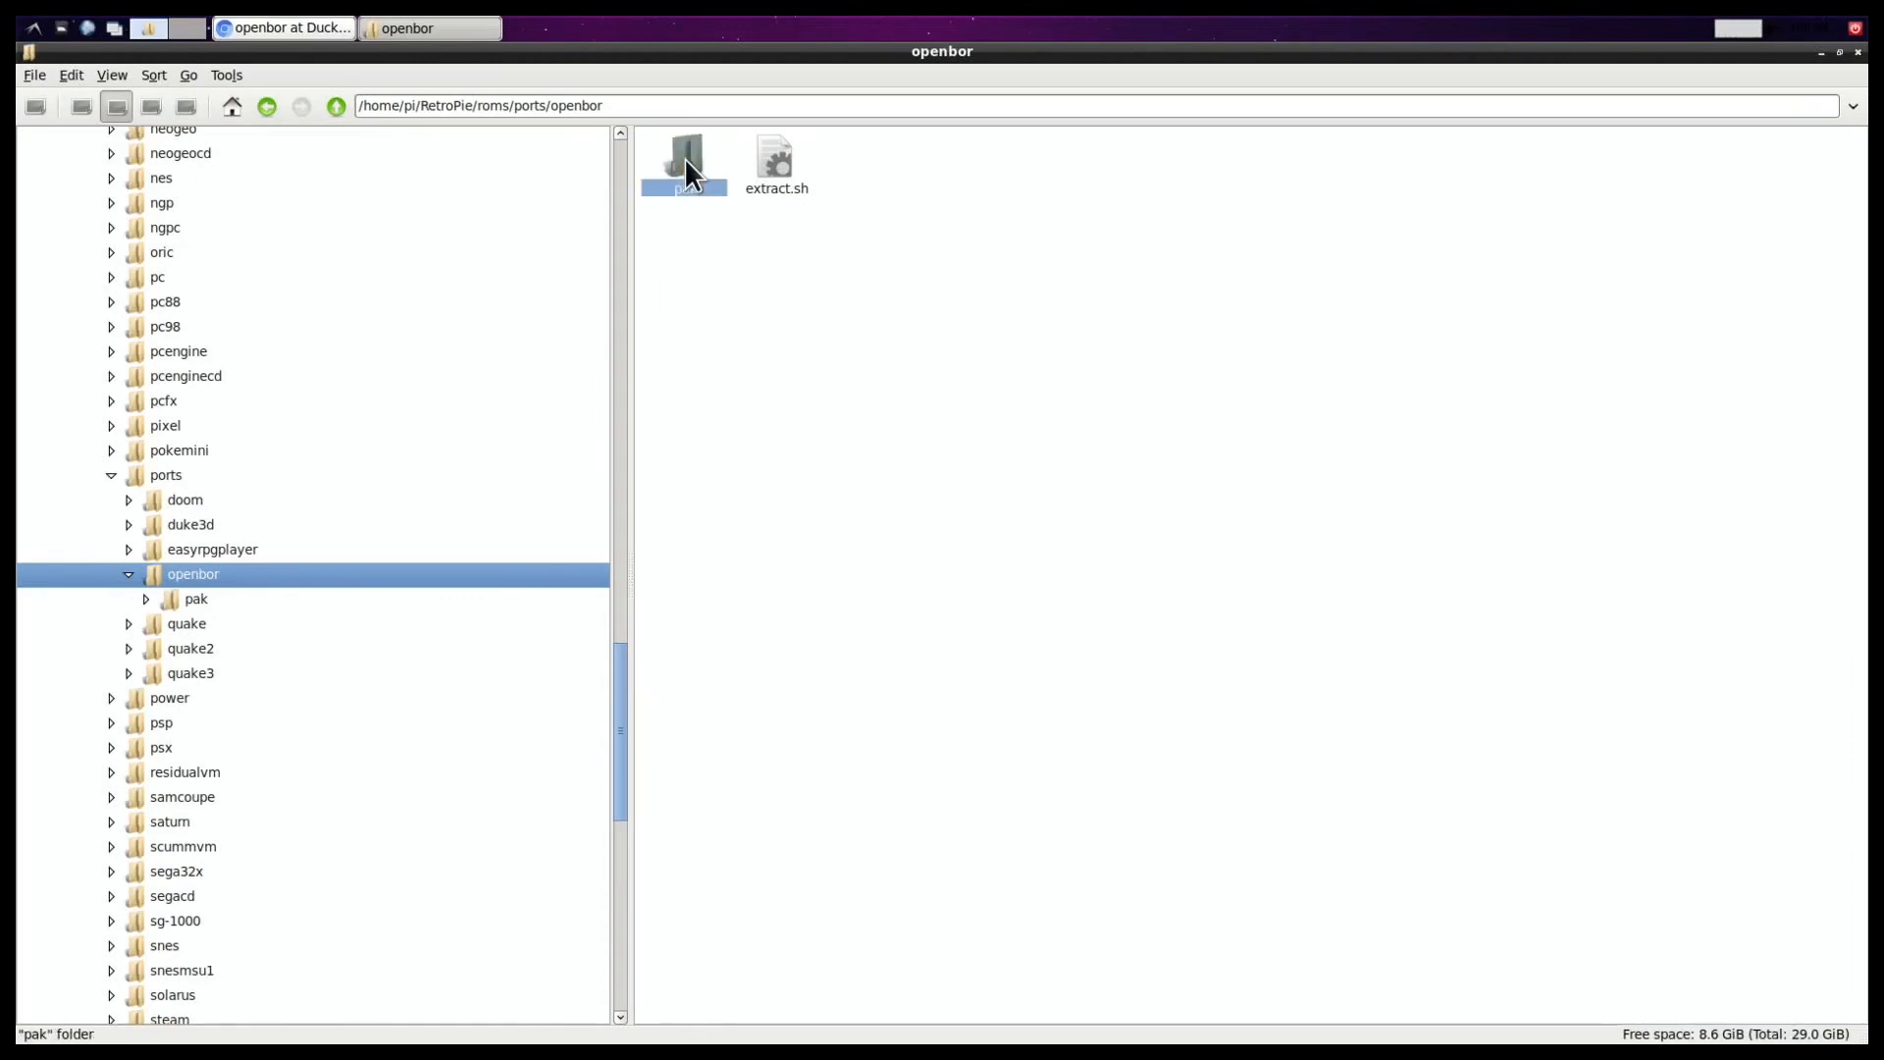
{"action": "double_click", "coordinate": [683, 162]}
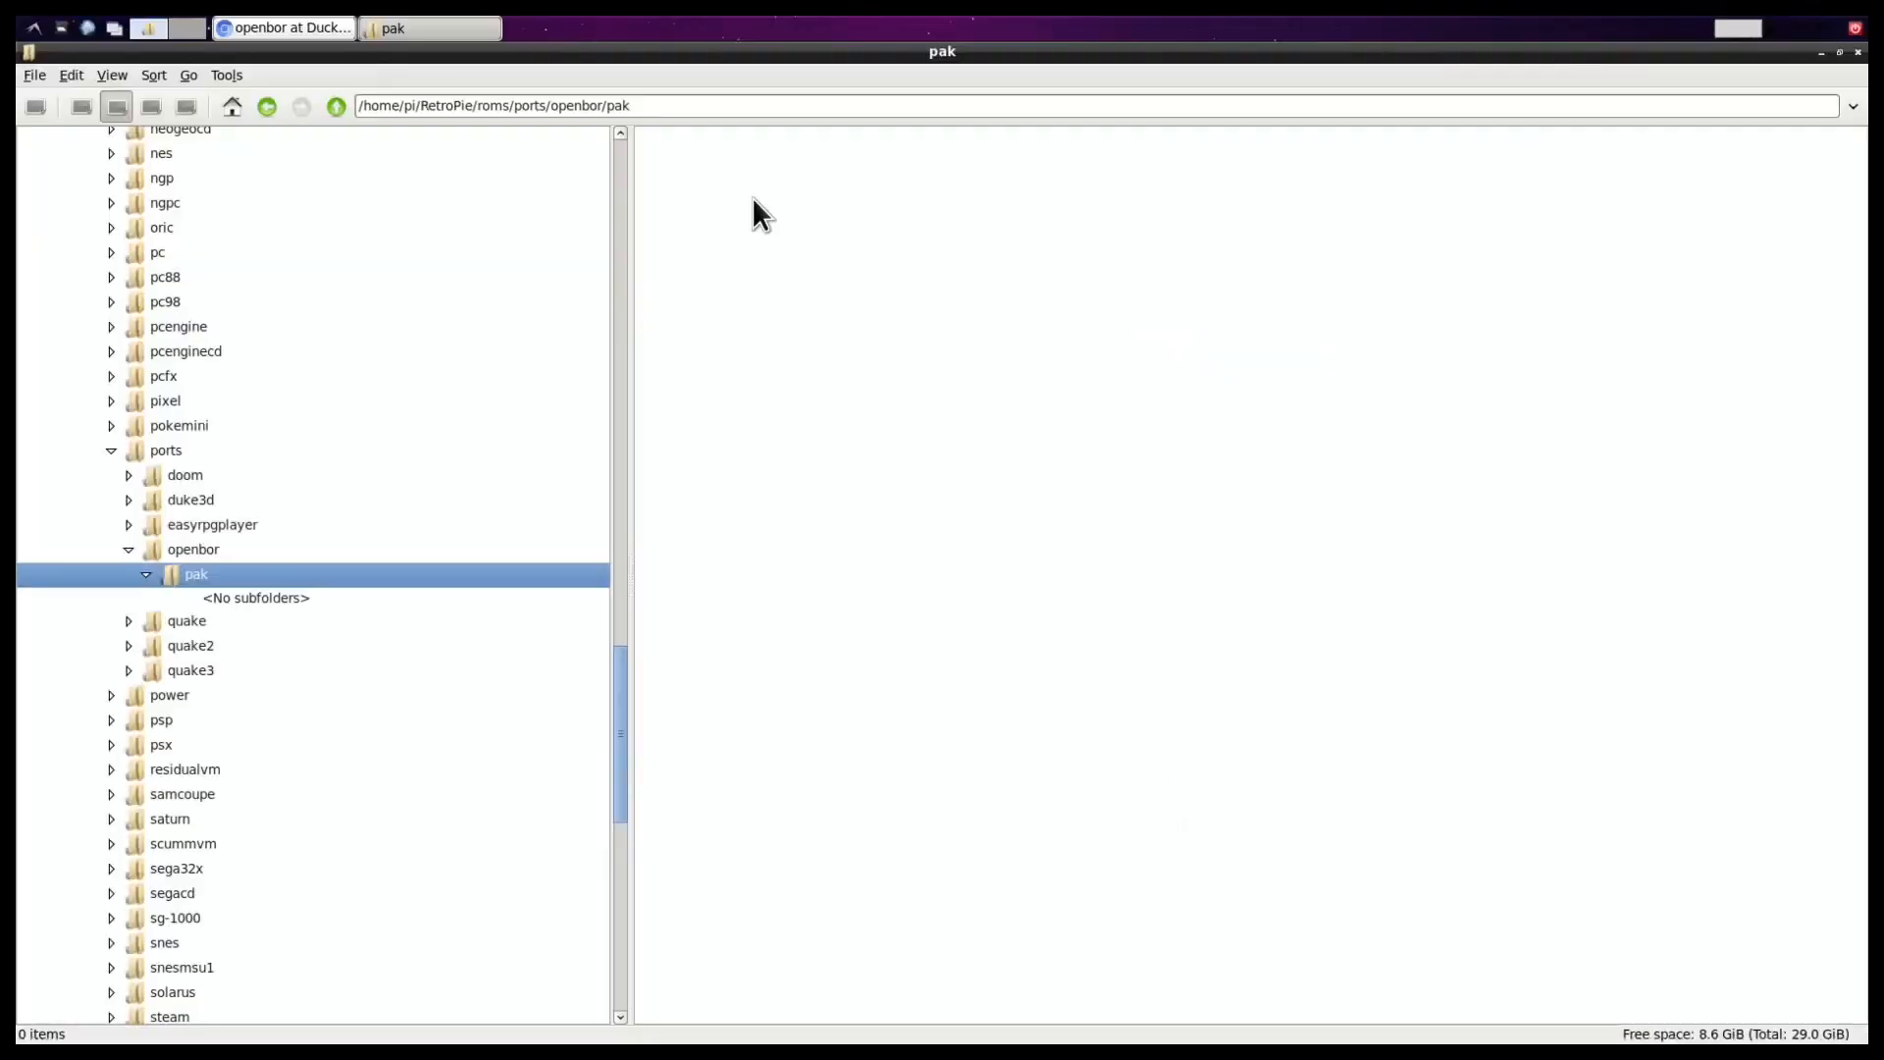
{"action": "mouse_move", "coordinate": [795, 248]}
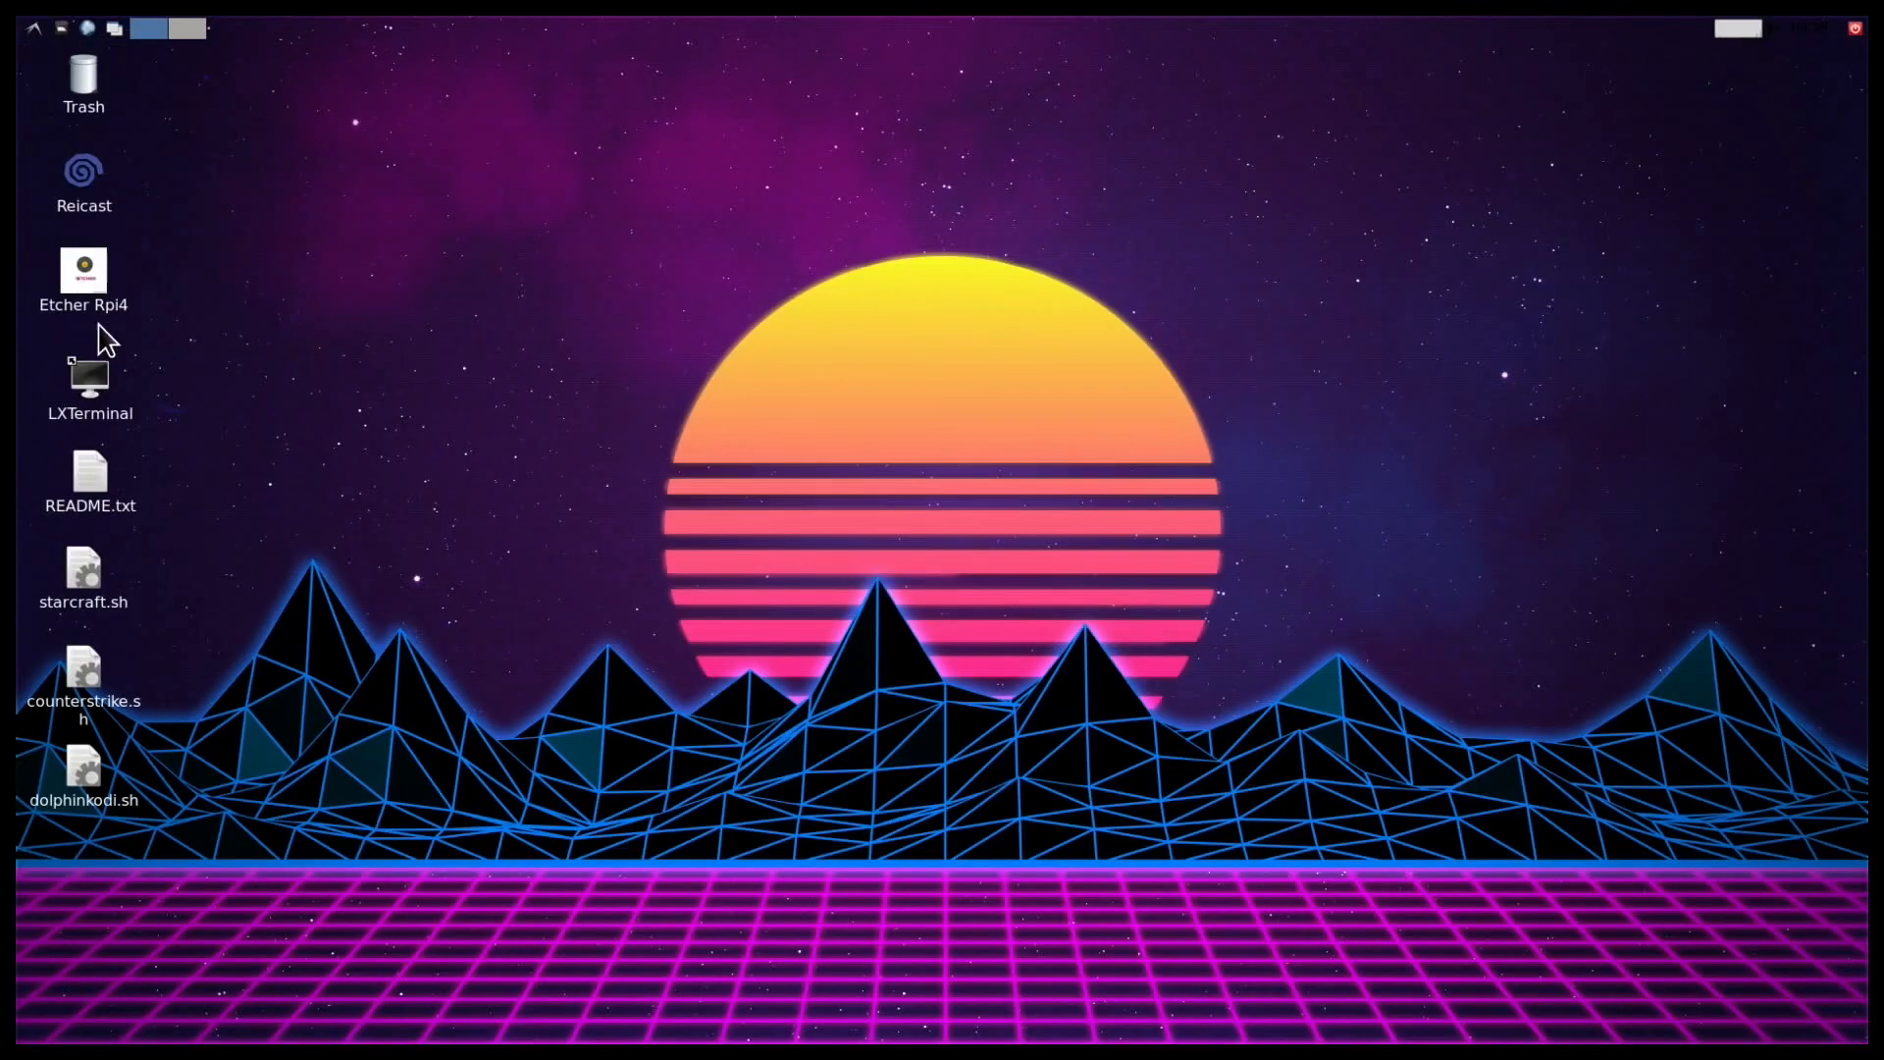
Step: Open LXTerminal from the desktop icon and run the emulationstation command
{"action": "double_click", "coordinate": [85, 379]}
{"action": "type", "text": "e"}
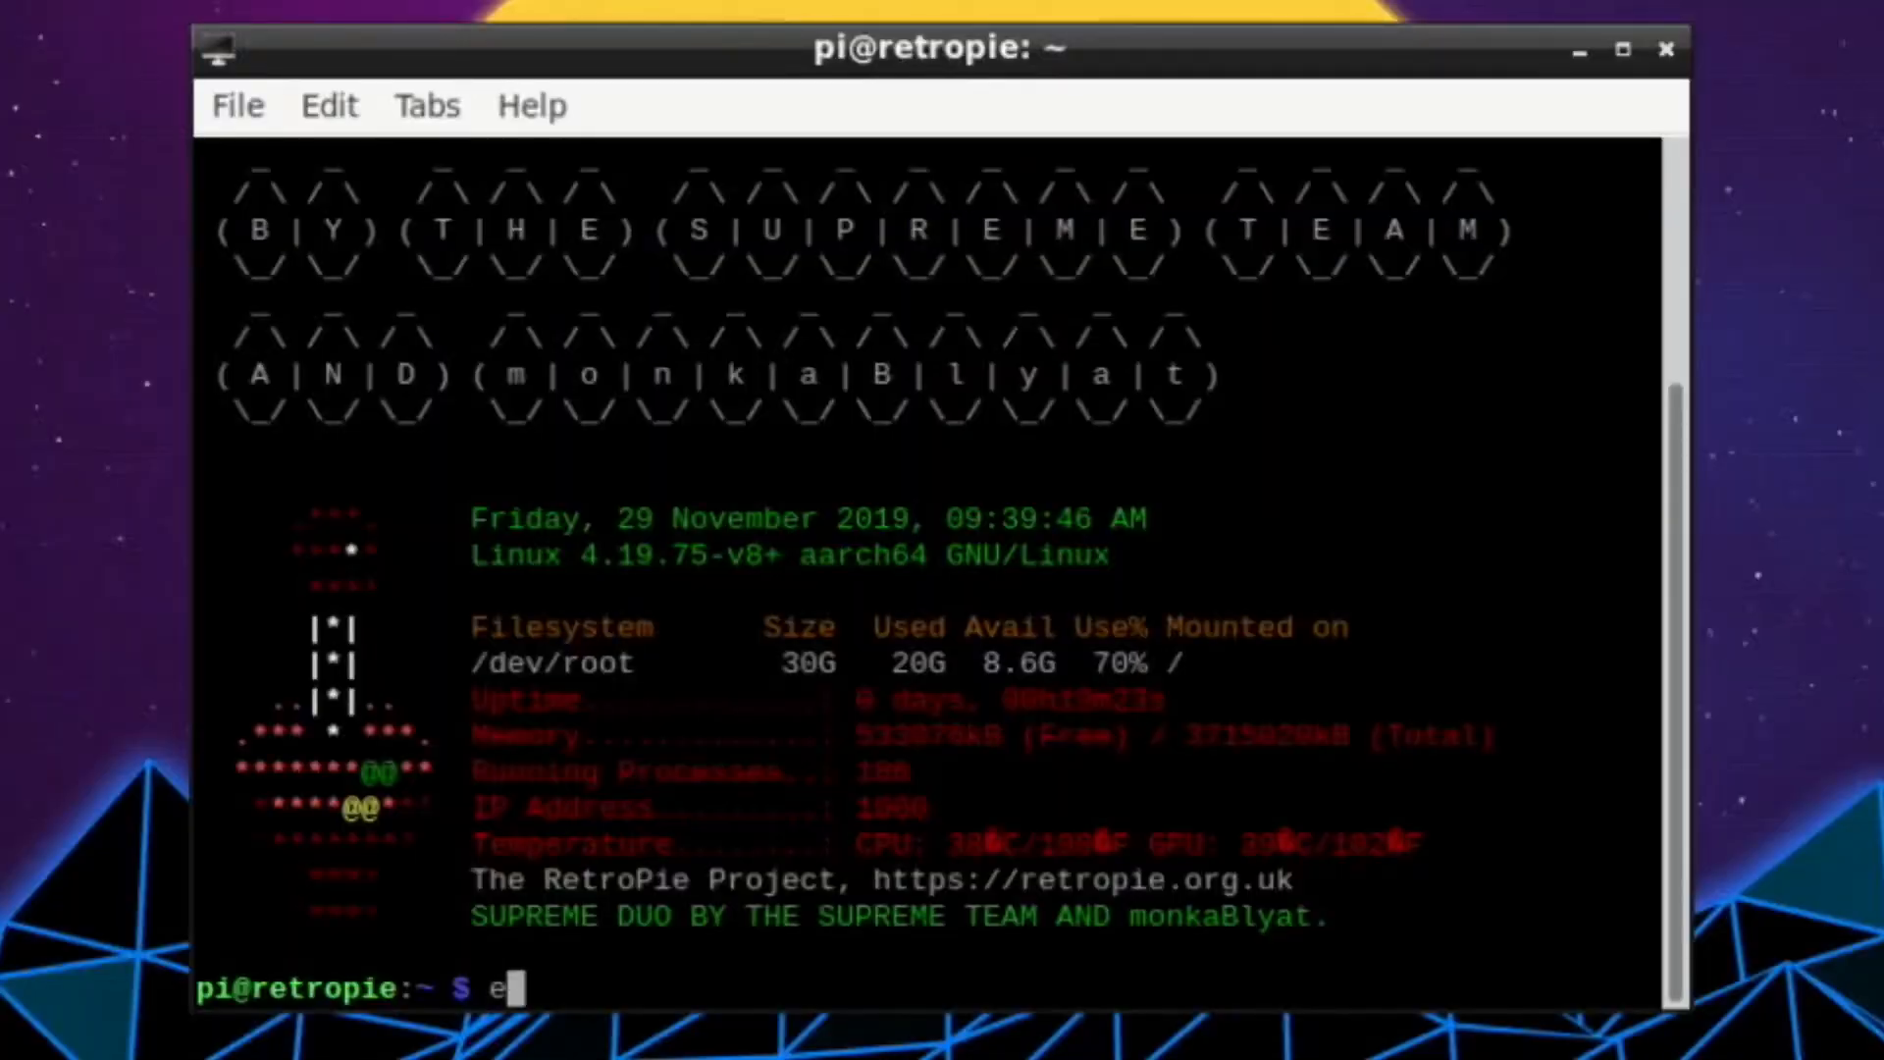
{"action": "type", "text": "mulatio"}
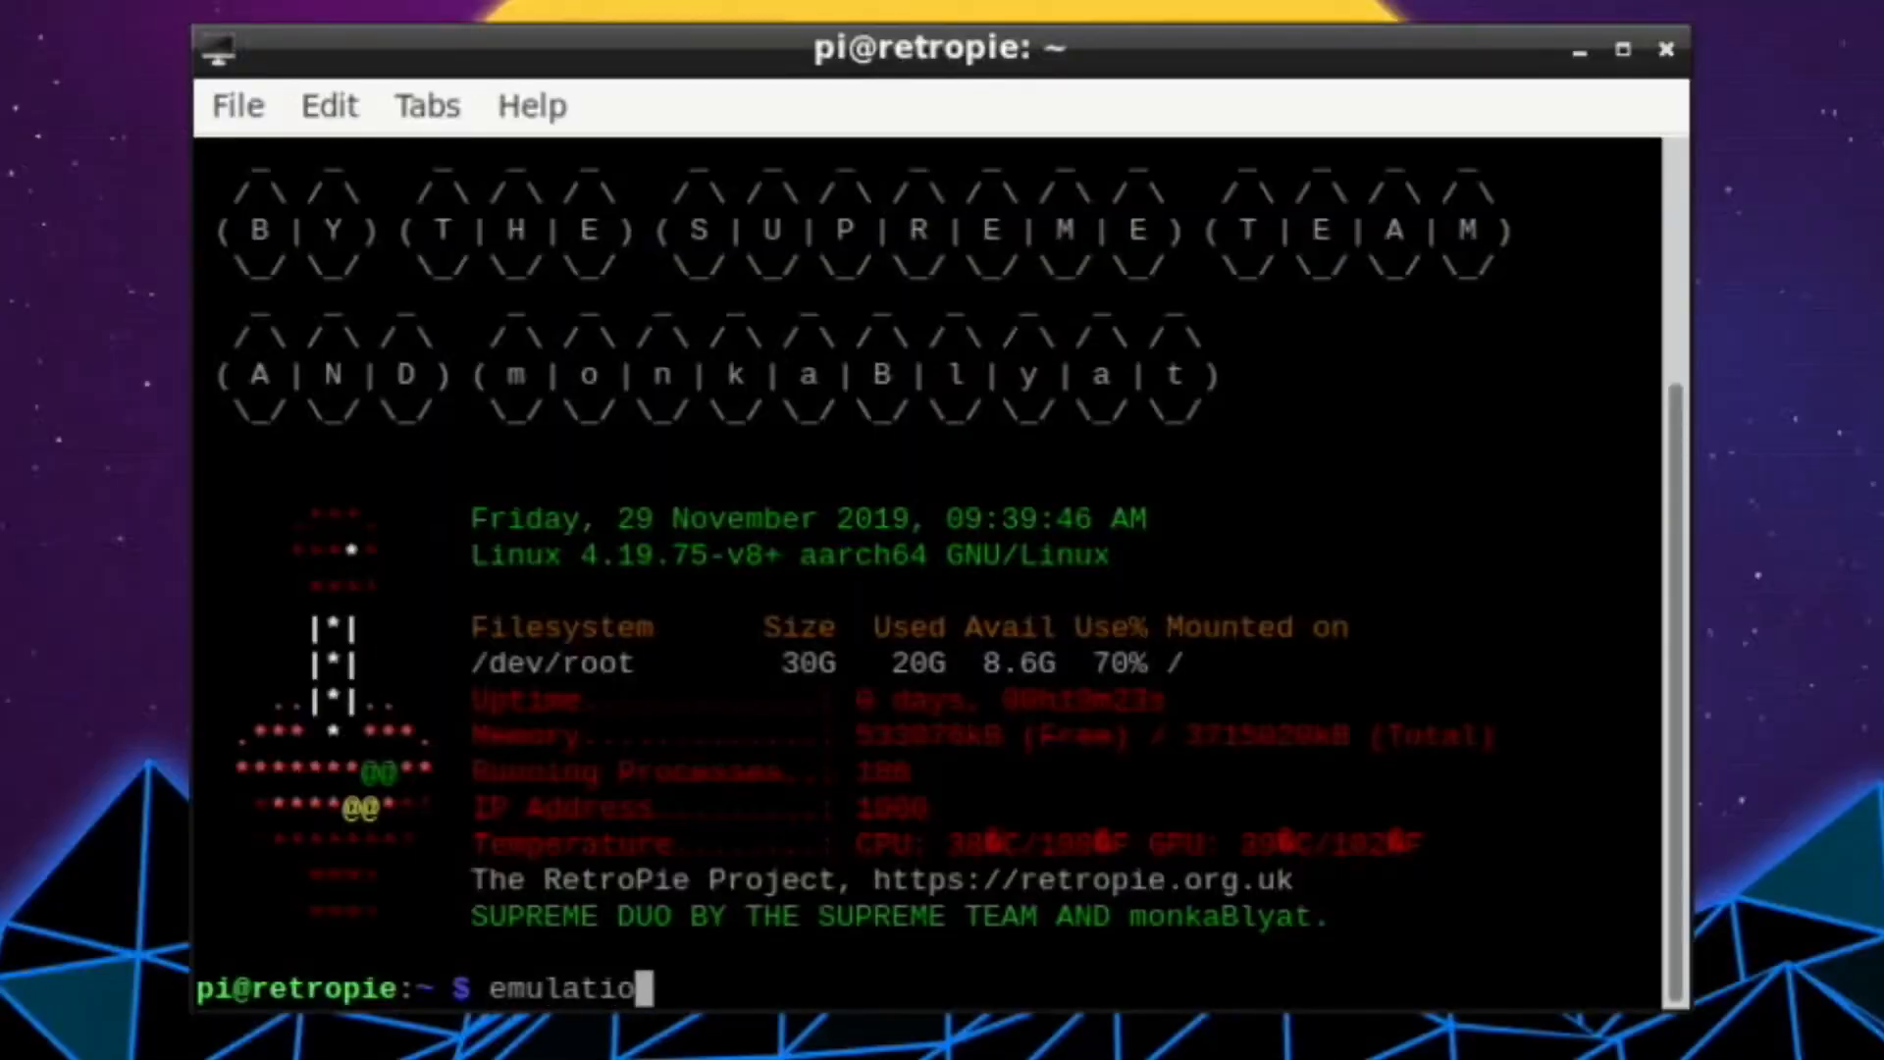
{"action": "type", "text": "nstation"}
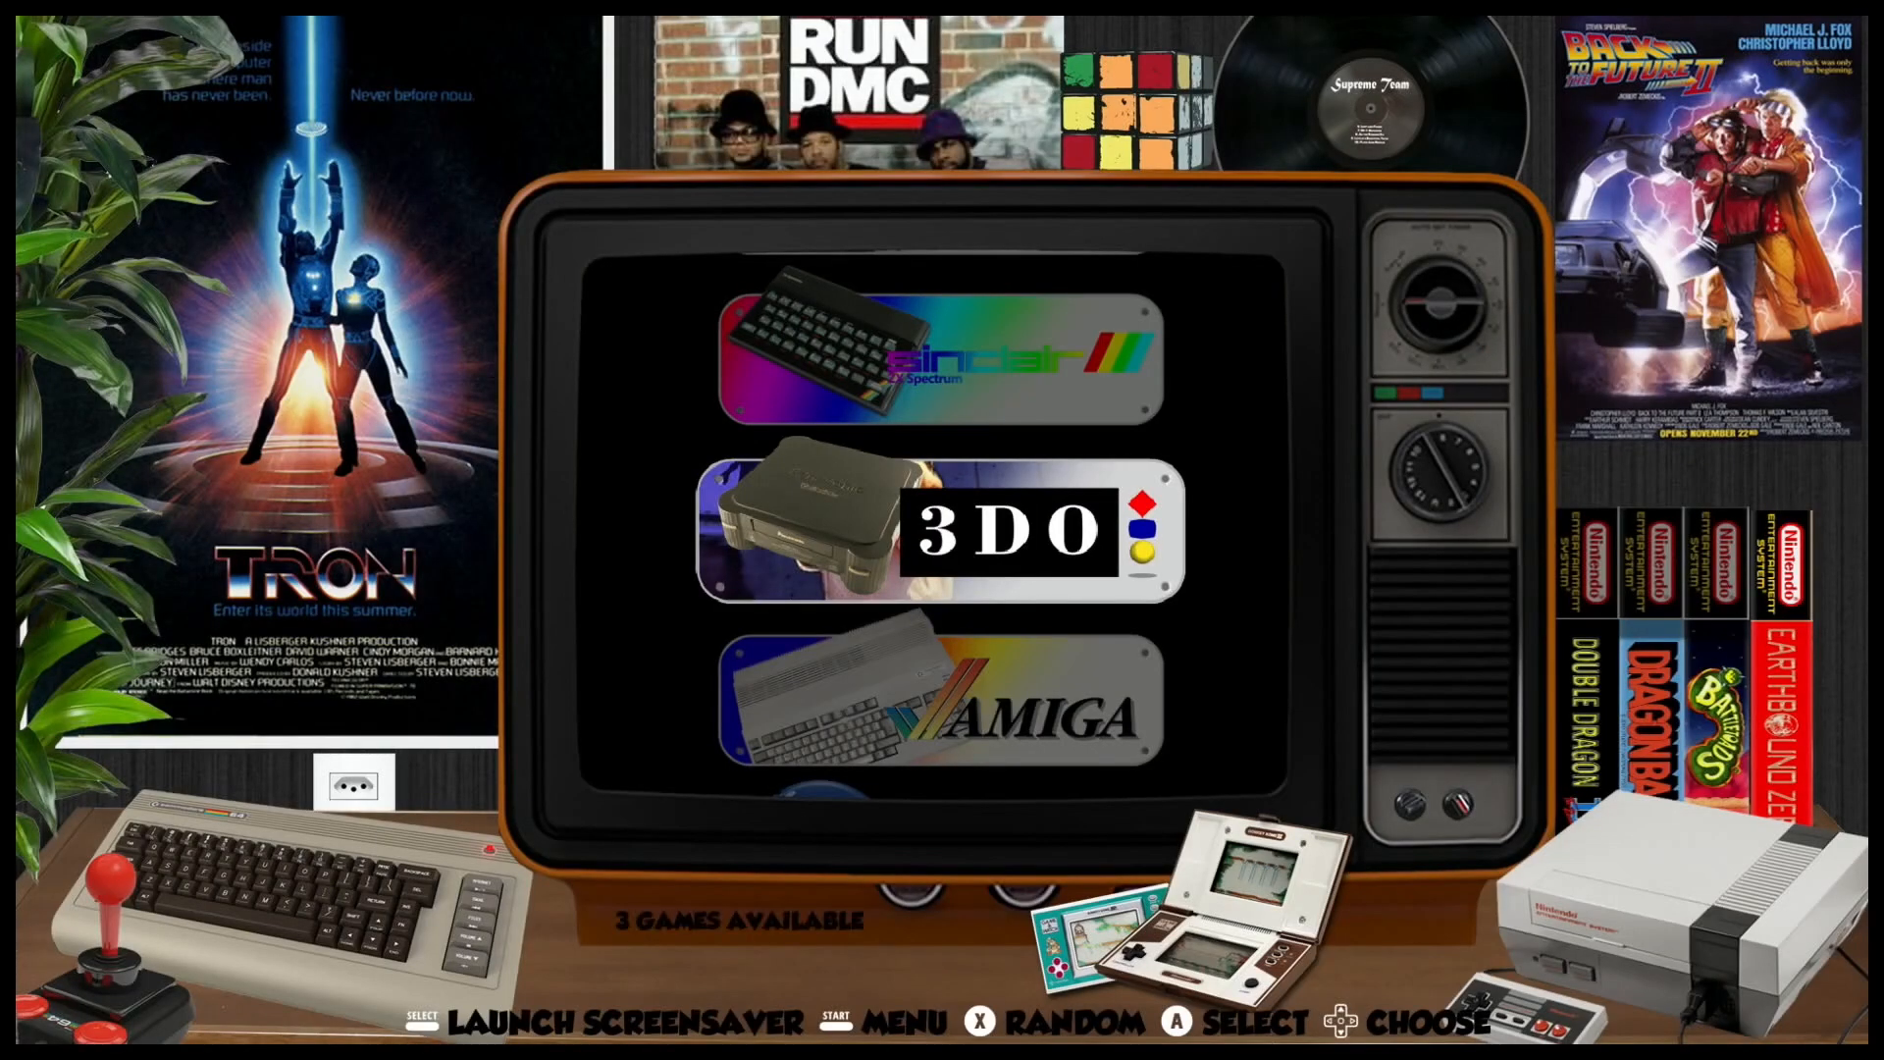
Step: Scroll the system carousel to Ports, open it and launch the OPENBOR entry
{"action": "scroll", "scroll_direction": "down", "scroll_amount": 3}
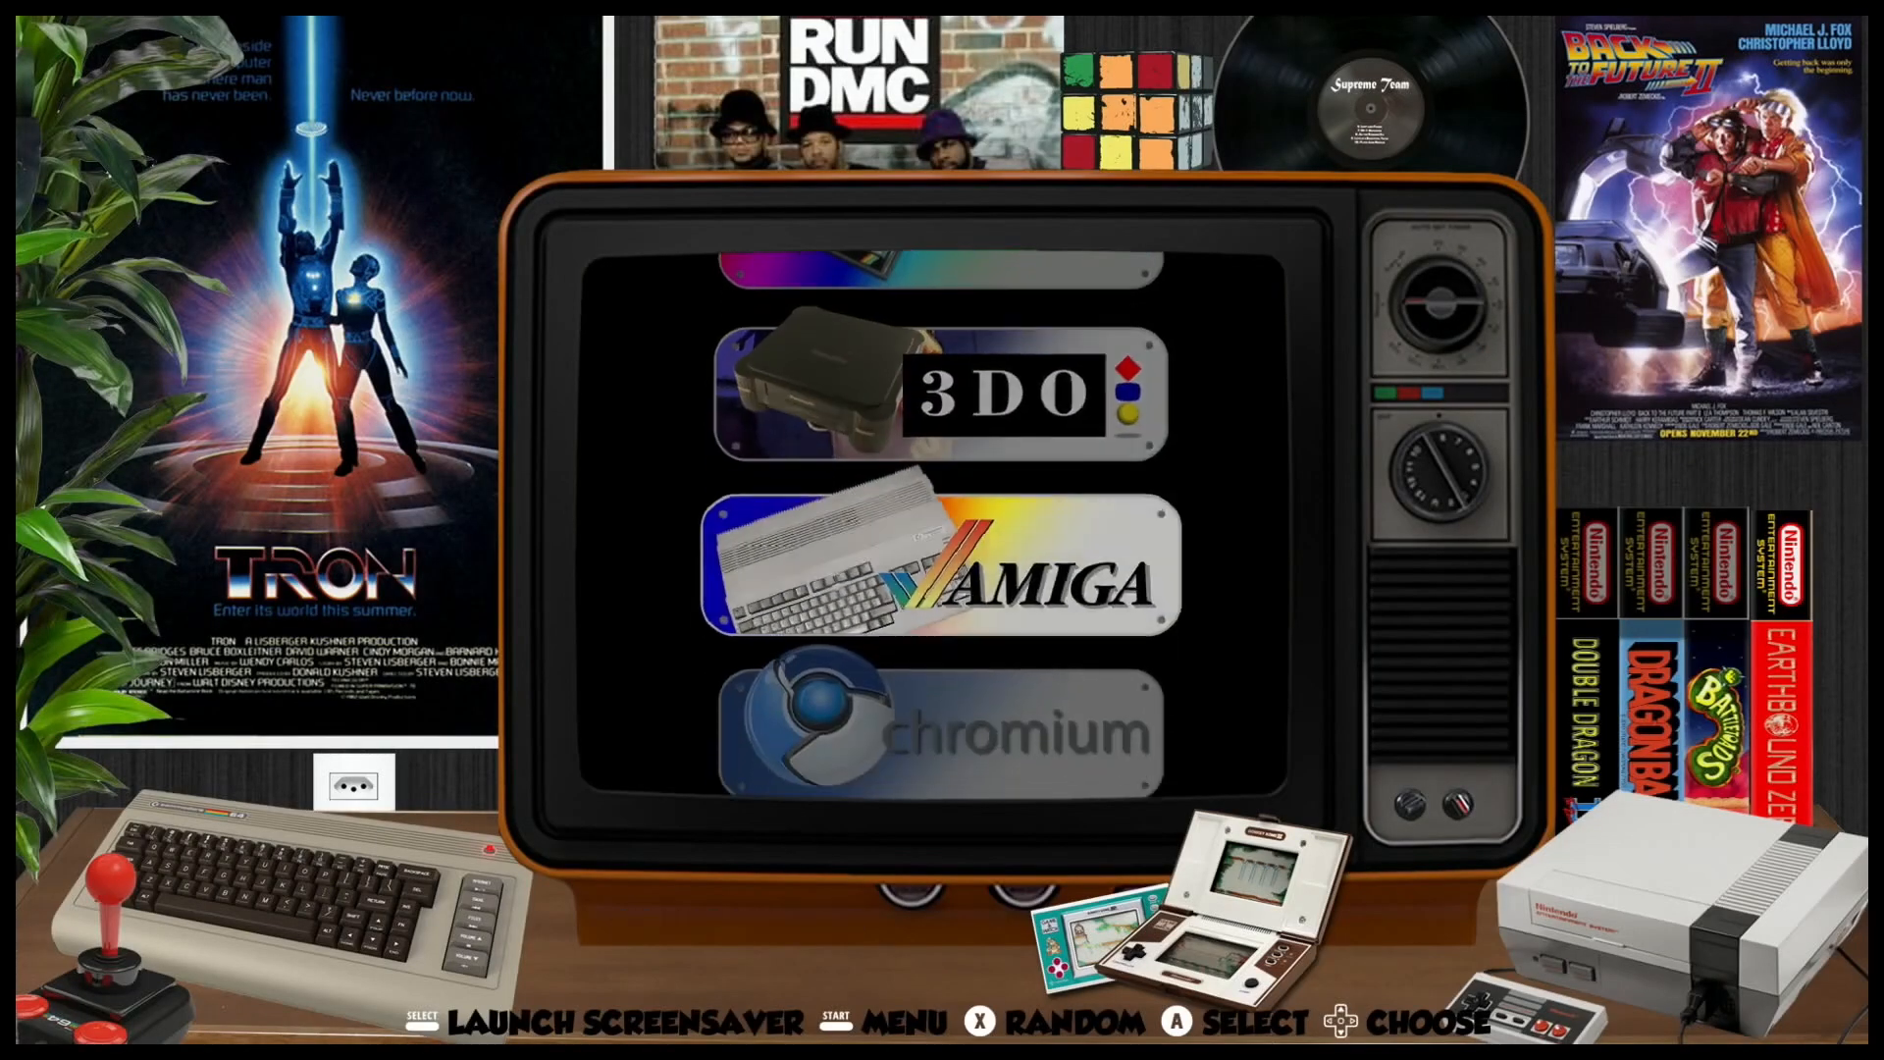
{"action": "scroll", "scroll_direction": "down", "scroll_amount": 3}
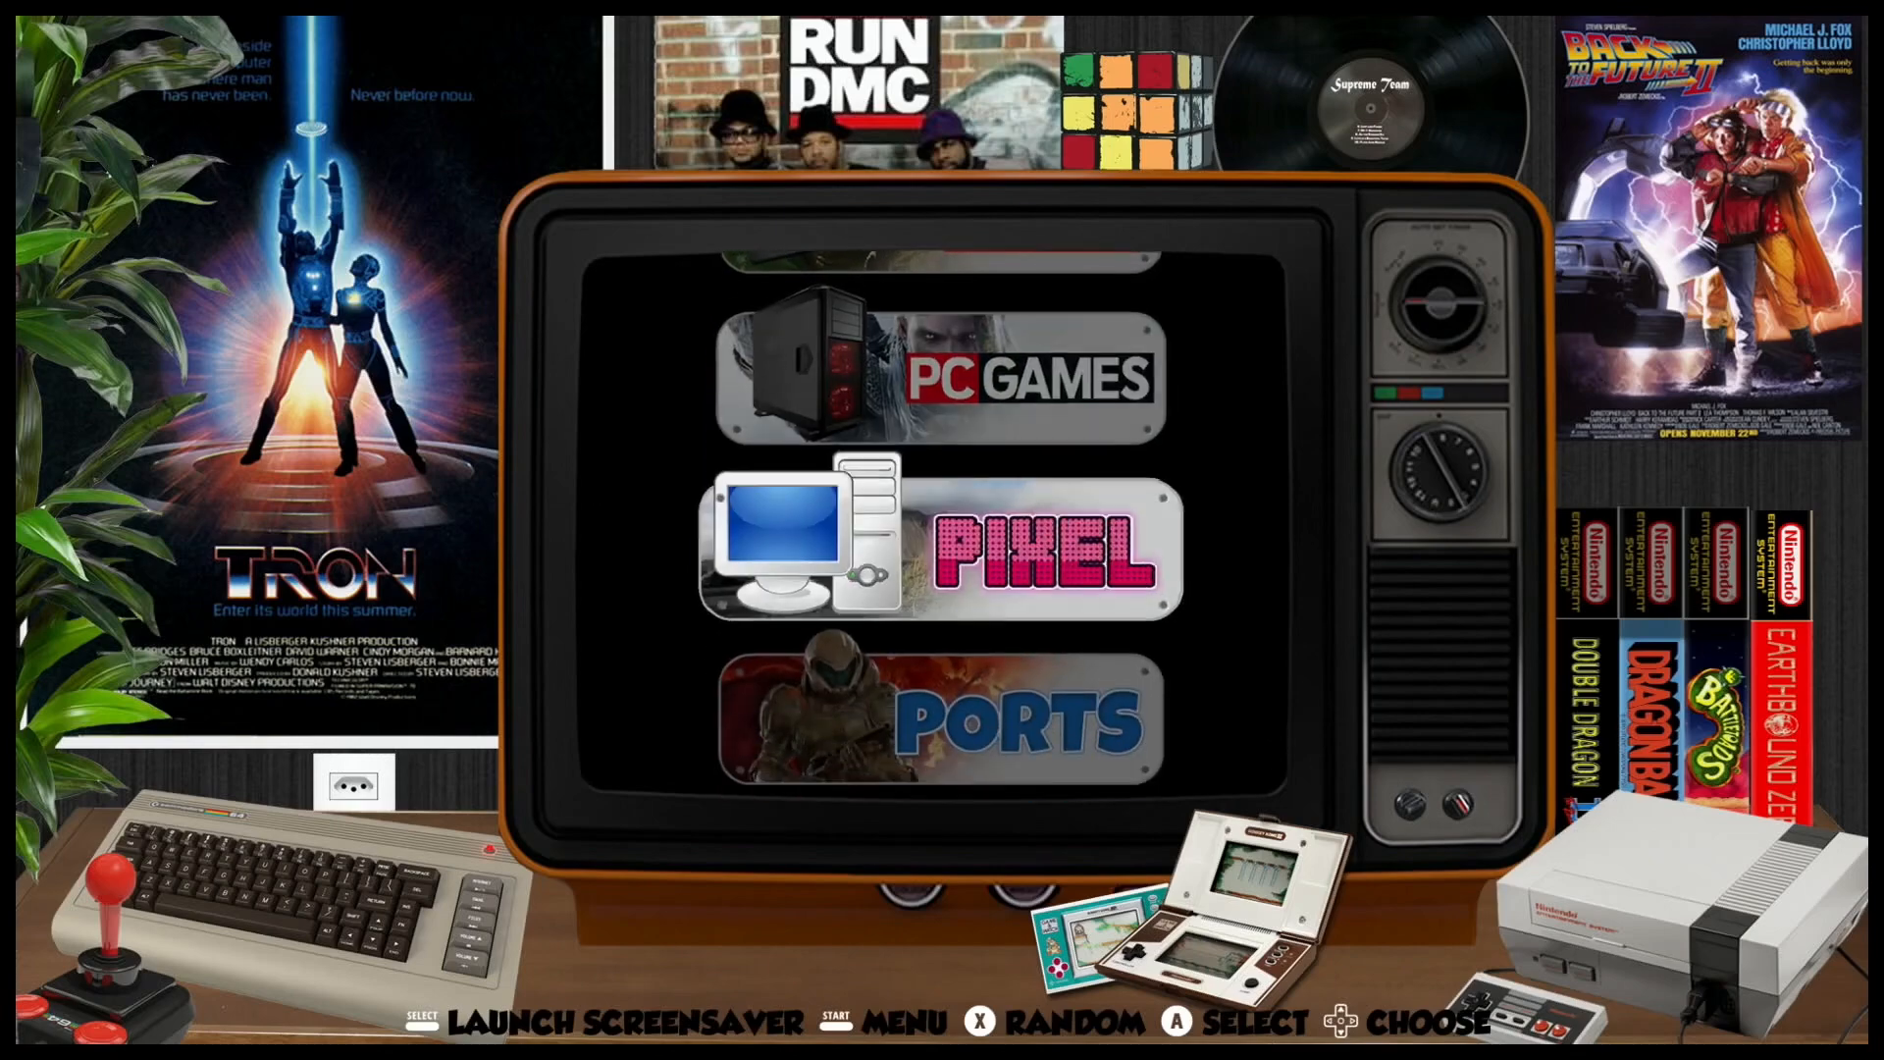
{"action": "left_click", "coordinate": [938, 726]}
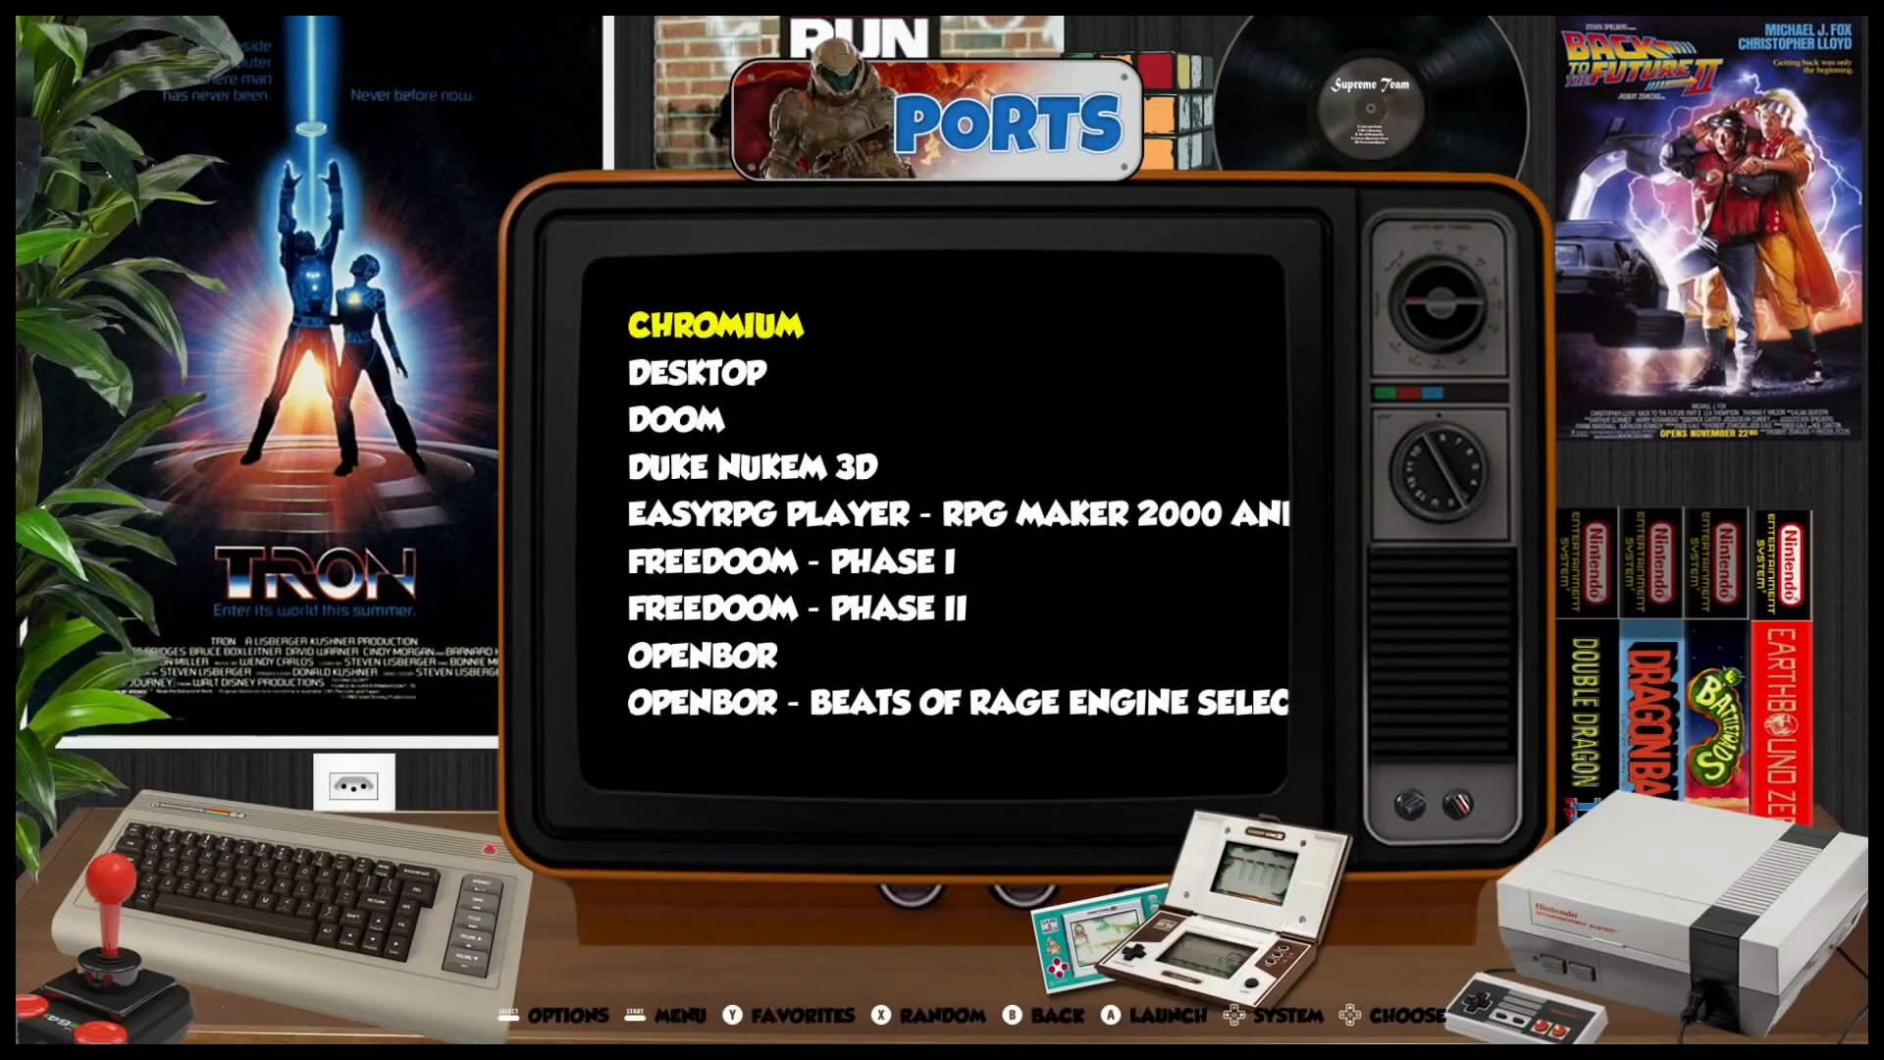
{"action": "scroll", "scroll_direction": "down", "scroll_amount": 3}
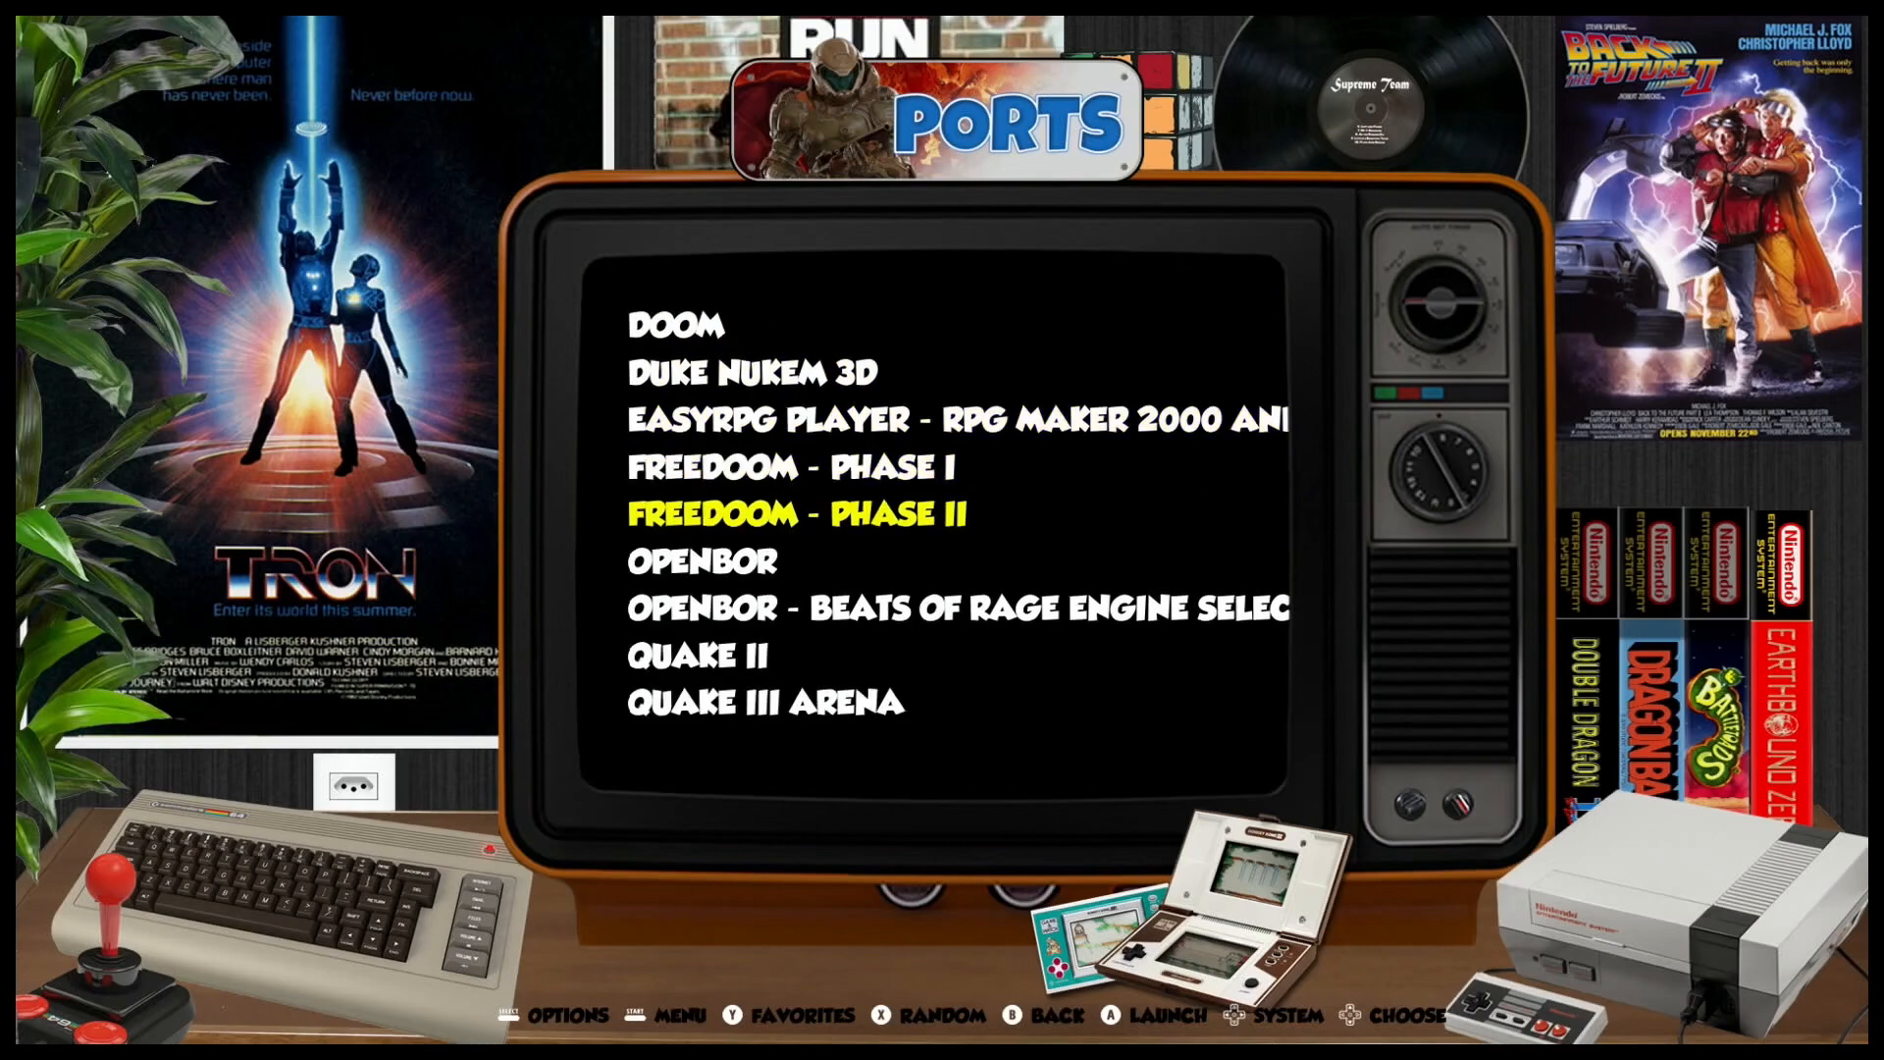
{"action": "scroll", "scroll_direction": "down", "scroll_amount": 3}
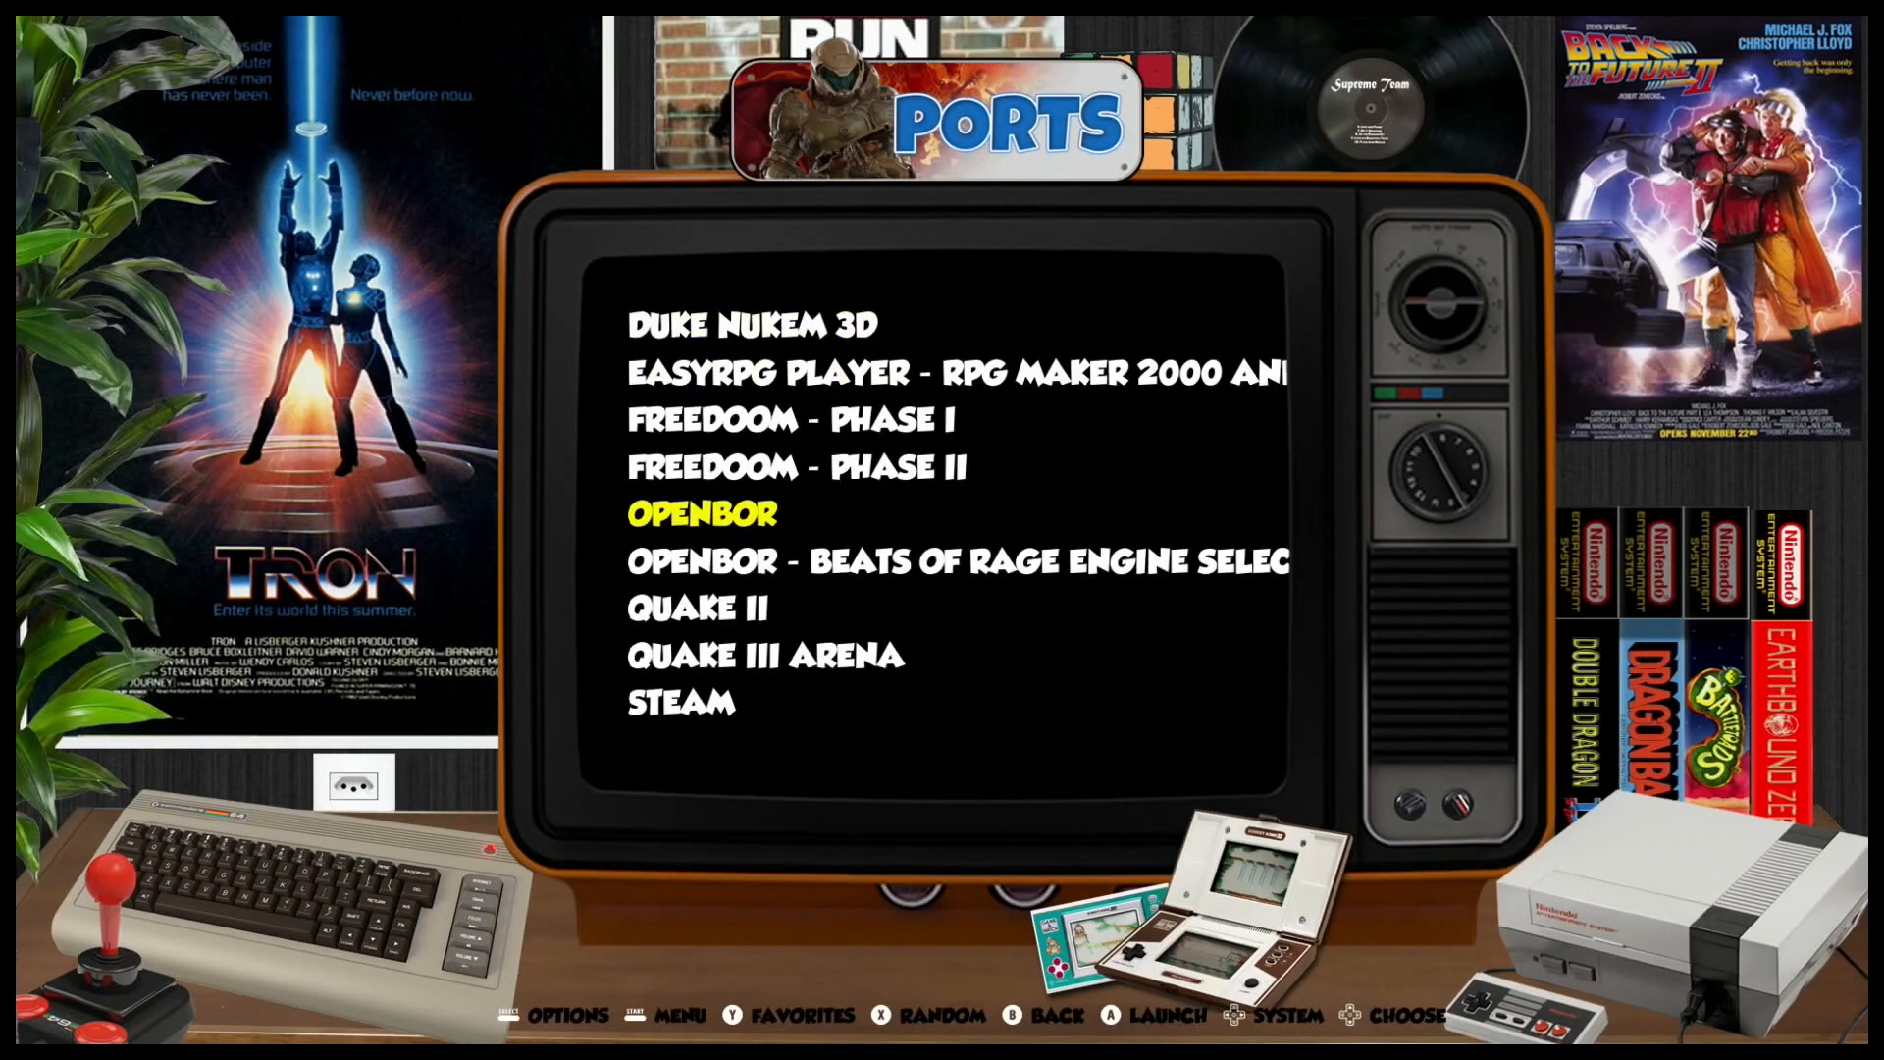
{"action": "key", "text": "Down"}
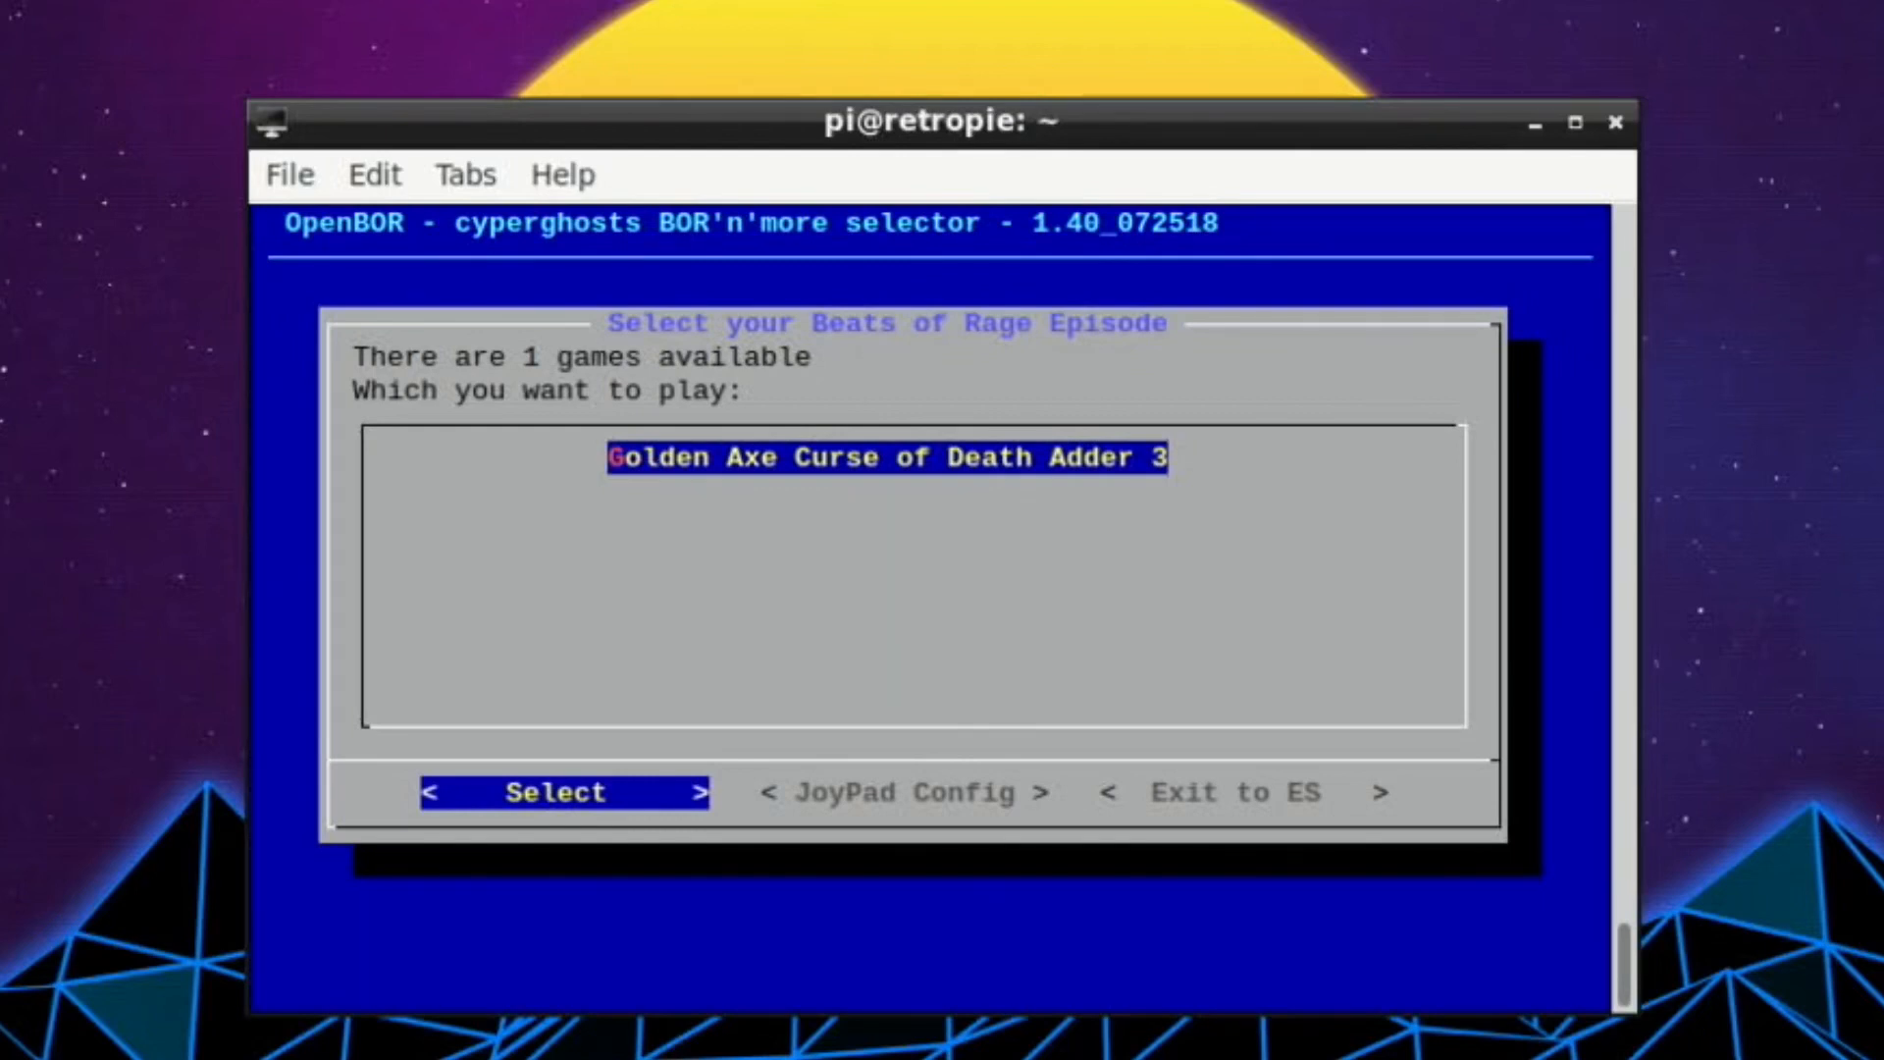
Step: Start the Golden Axe episode and drag the black OpenBOR window down and right
{"action": "left_click", "coordinate": [559, 792]}
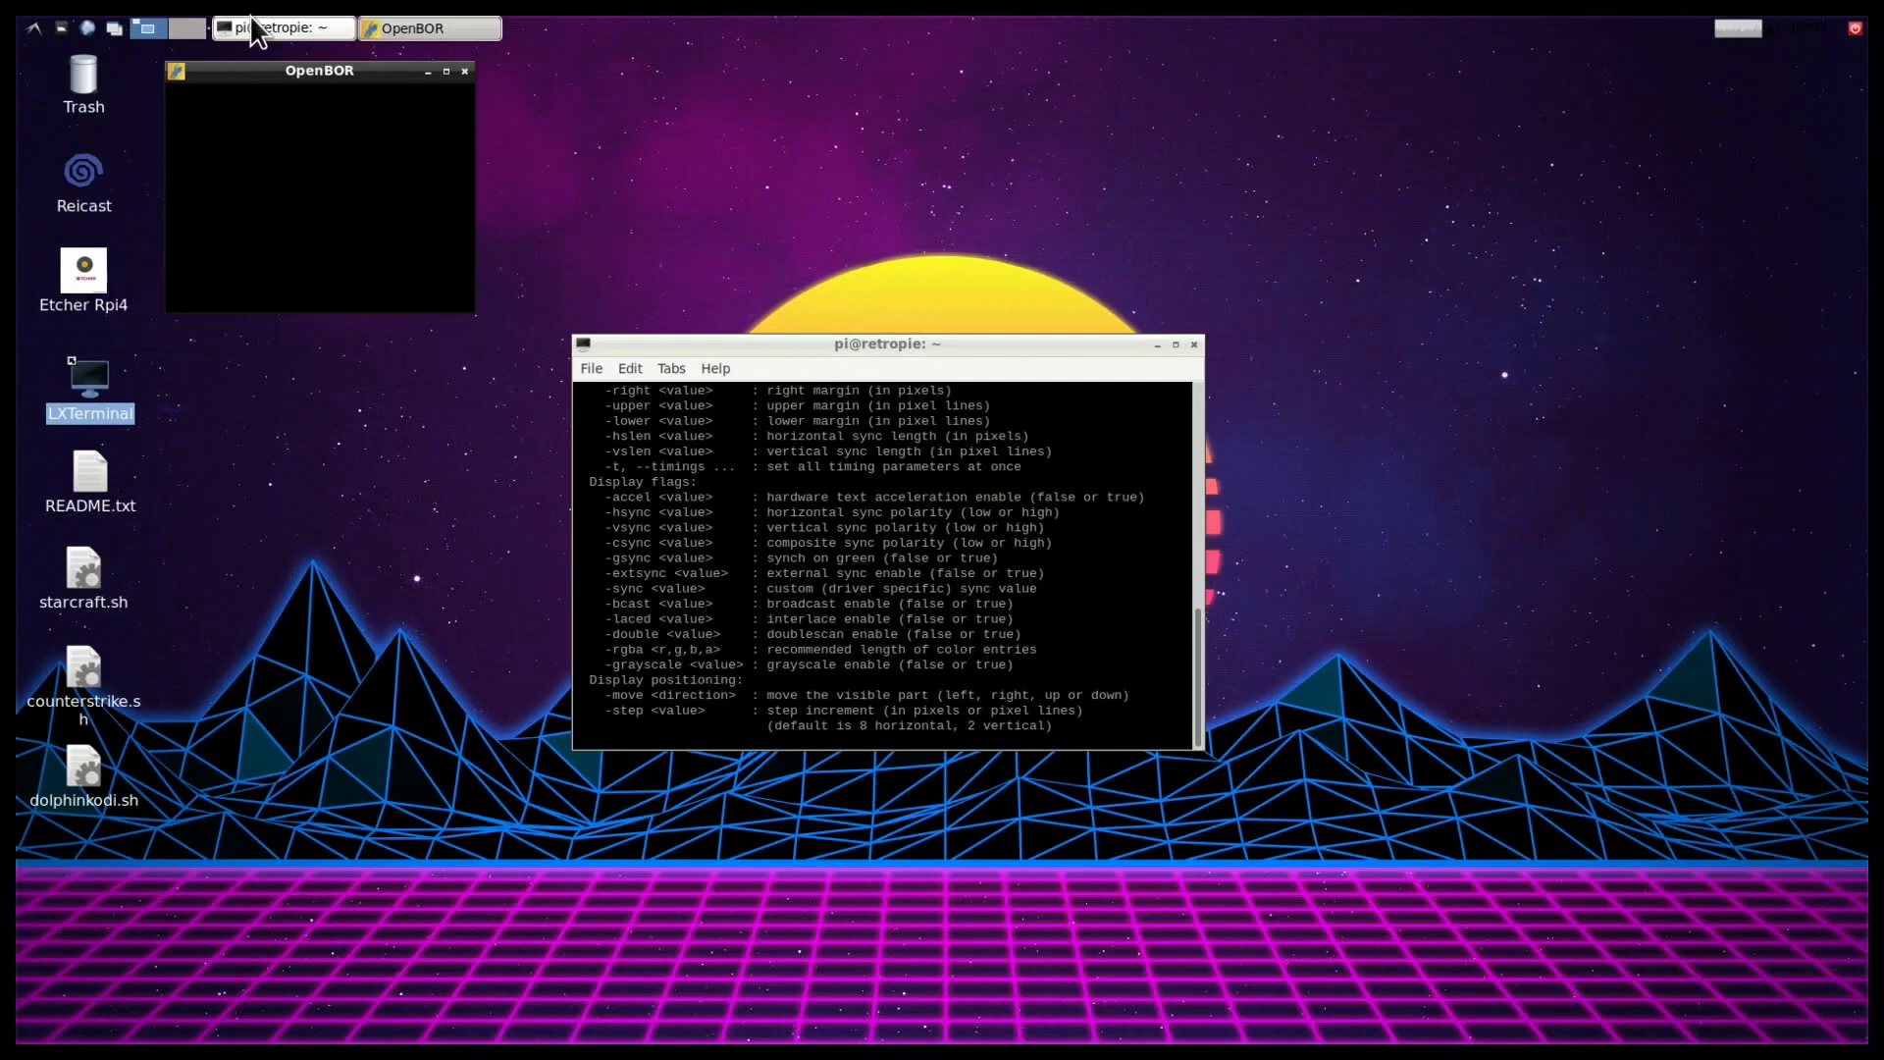
{"action": "left_click_drag", "start_coordinate": [320, 69], "coordinate": [337, 128]}
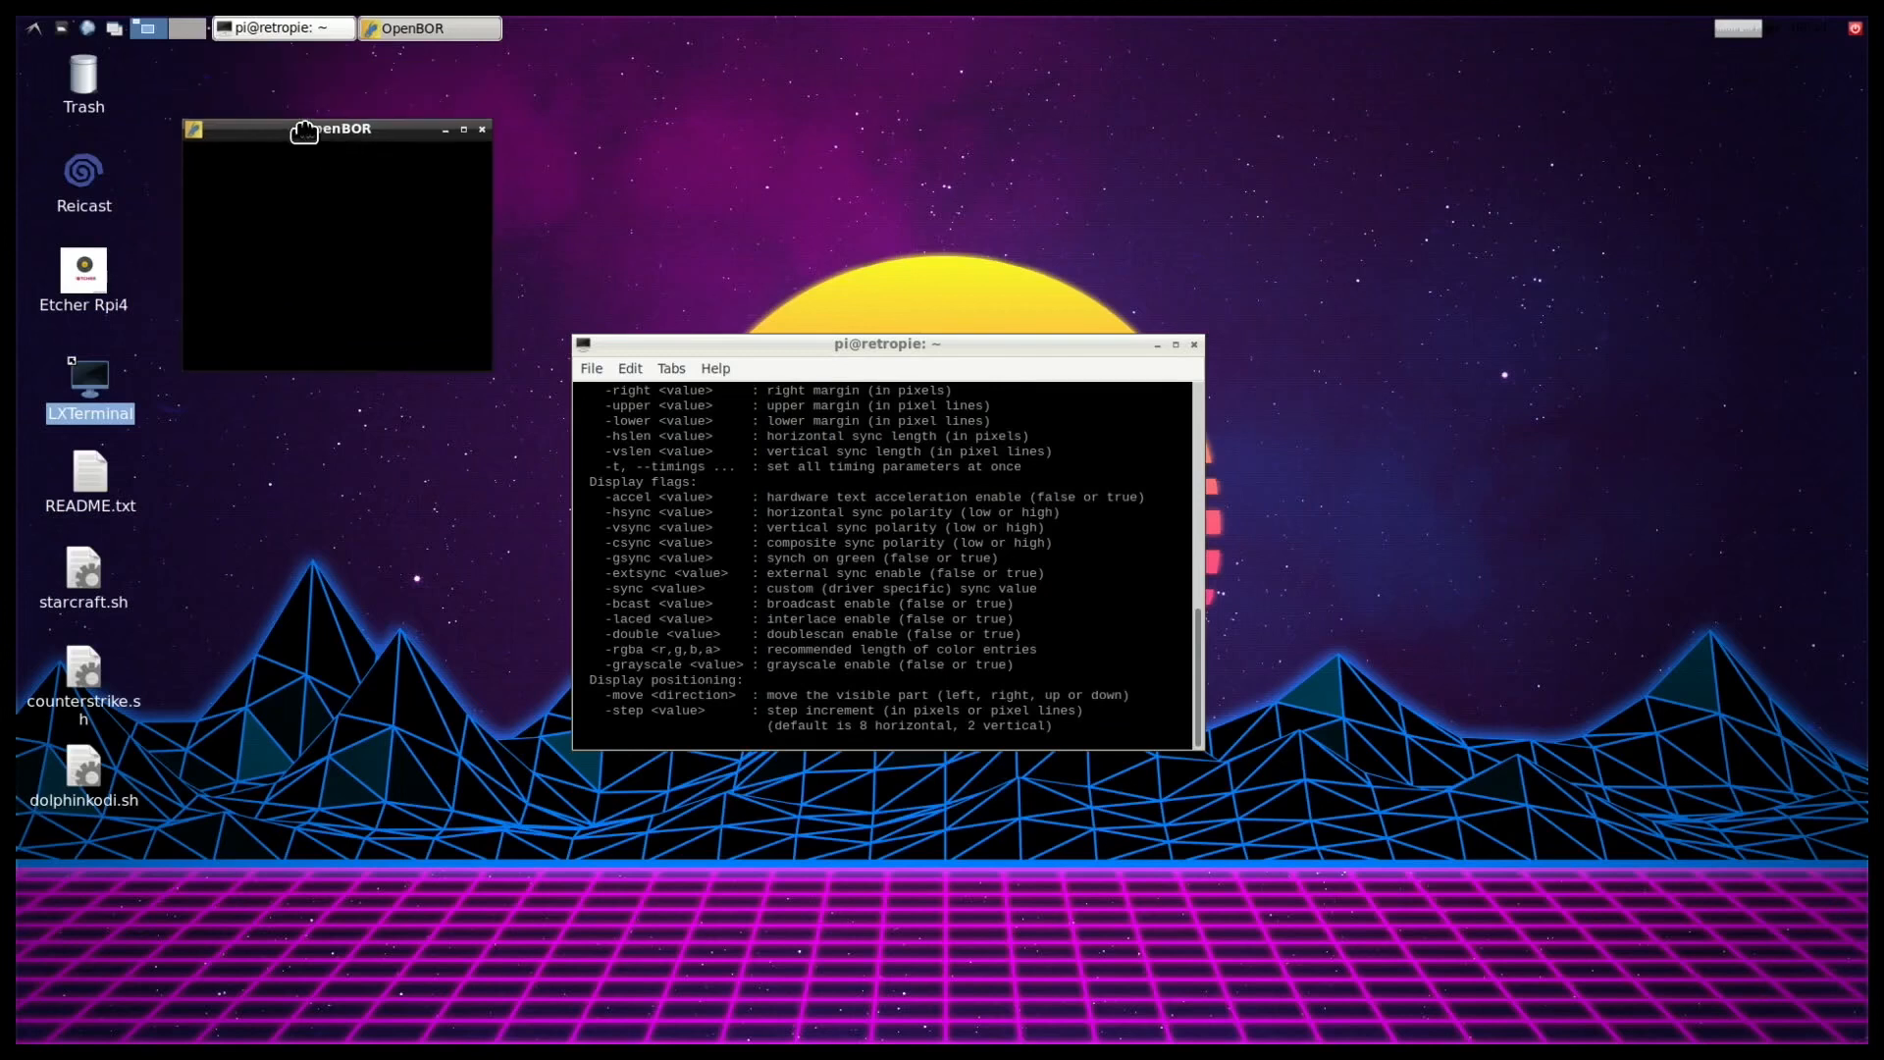
{"action": "left_click_drag", "start_coordinate": [336, 128], "coordinate": [389, 185]}
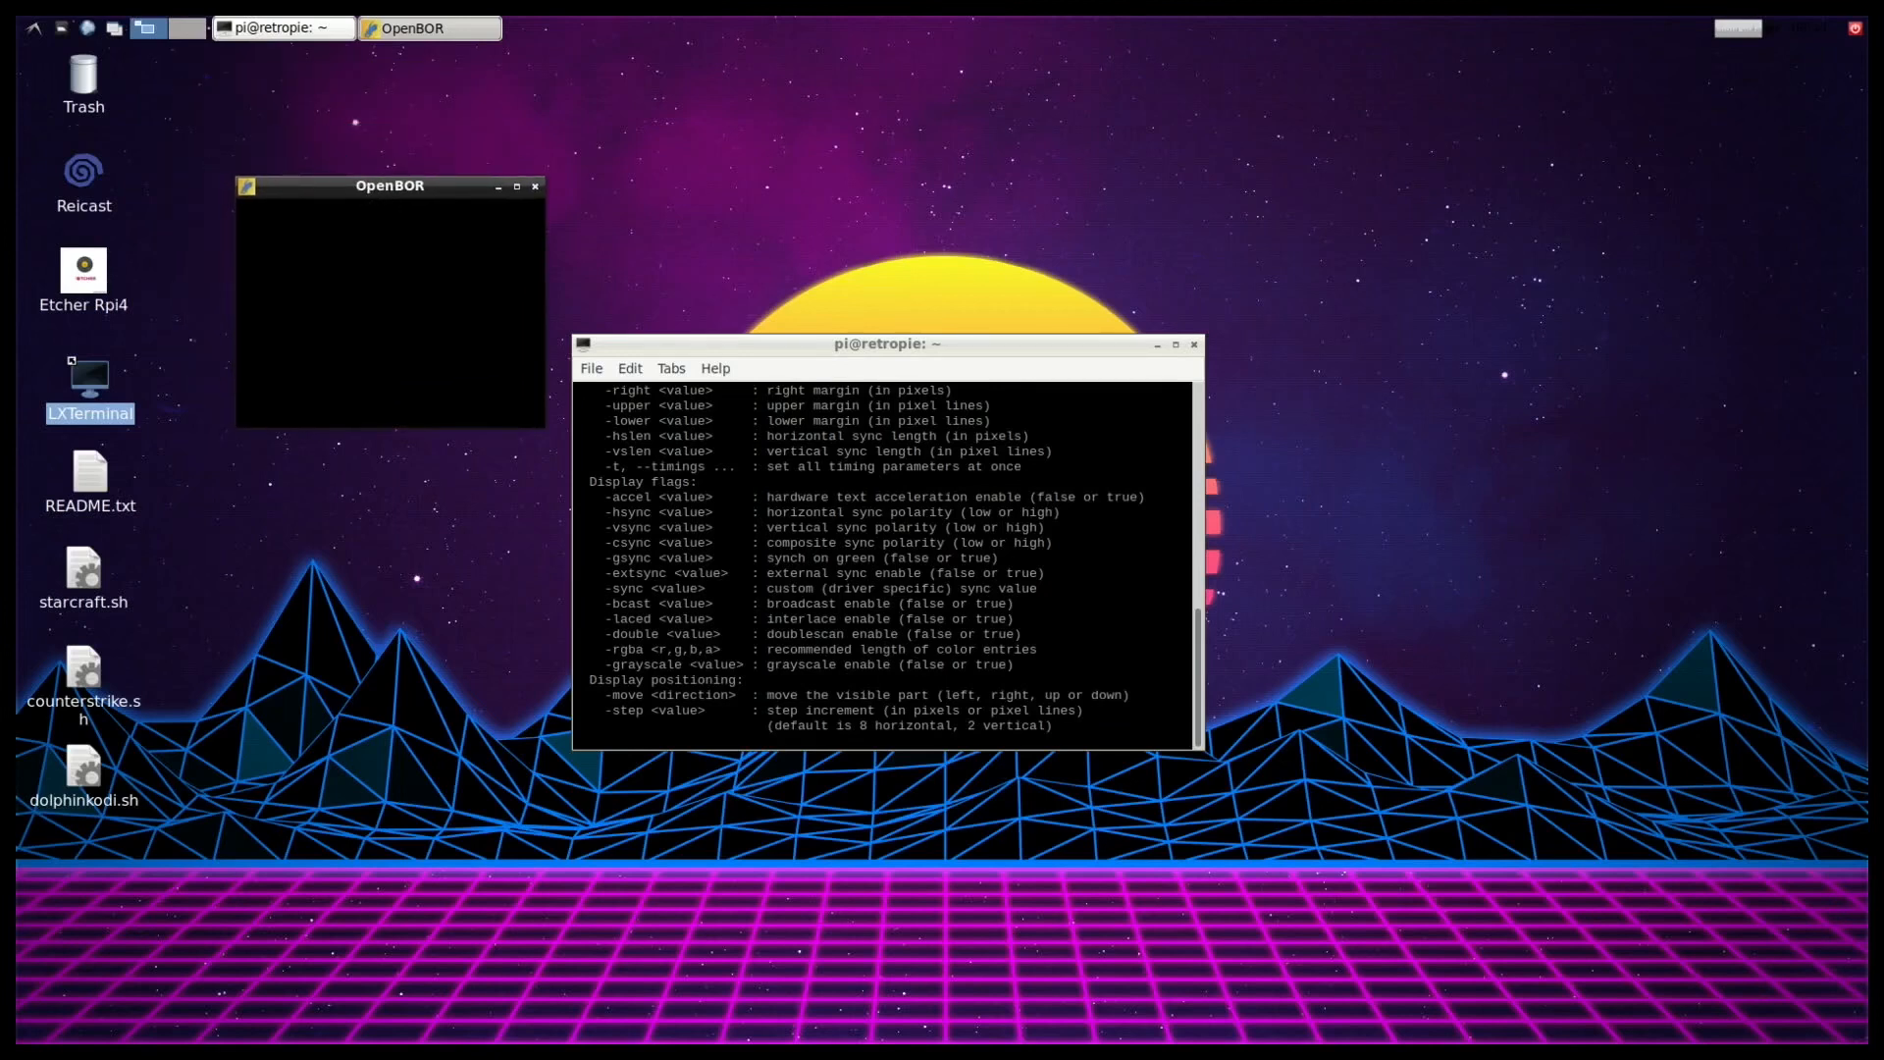
{"action": "mouse_move", "coordinate": [385, 451]}
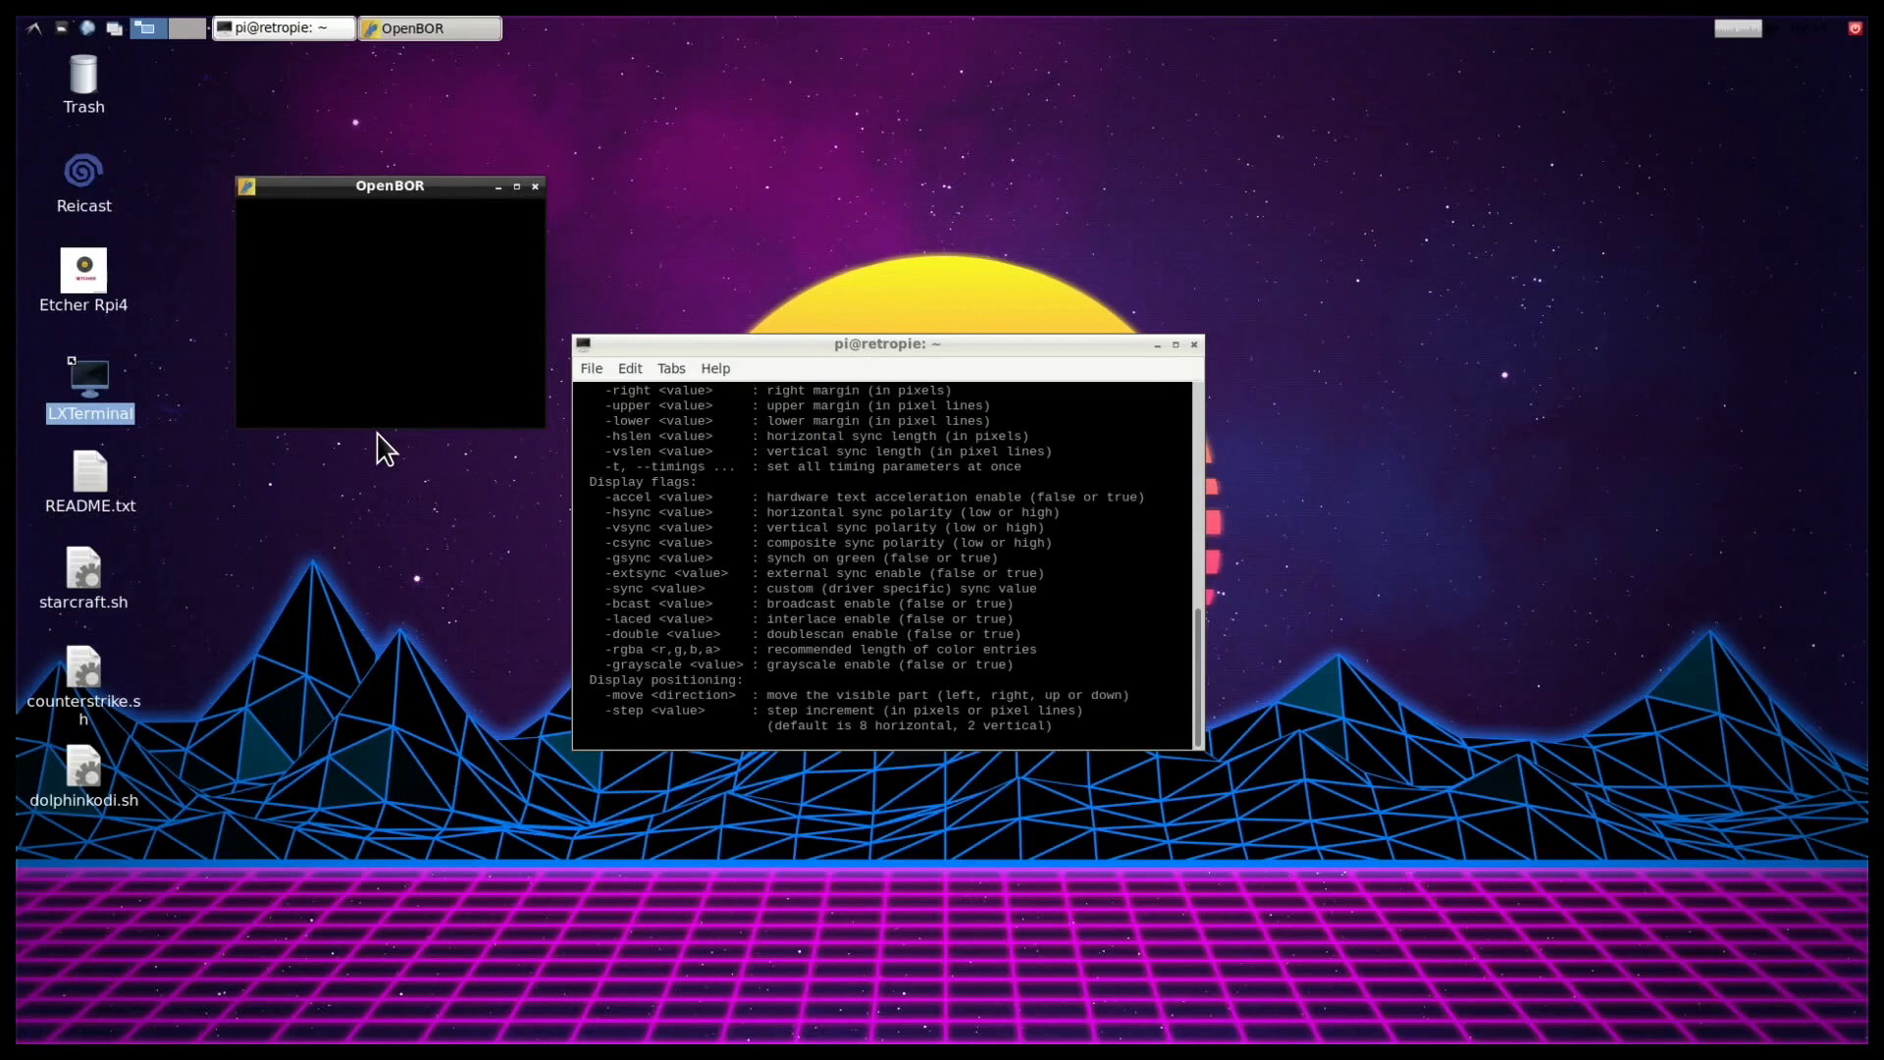
{"action": "scroll", "scroll_direction": "down", "scroll_amount": 3}
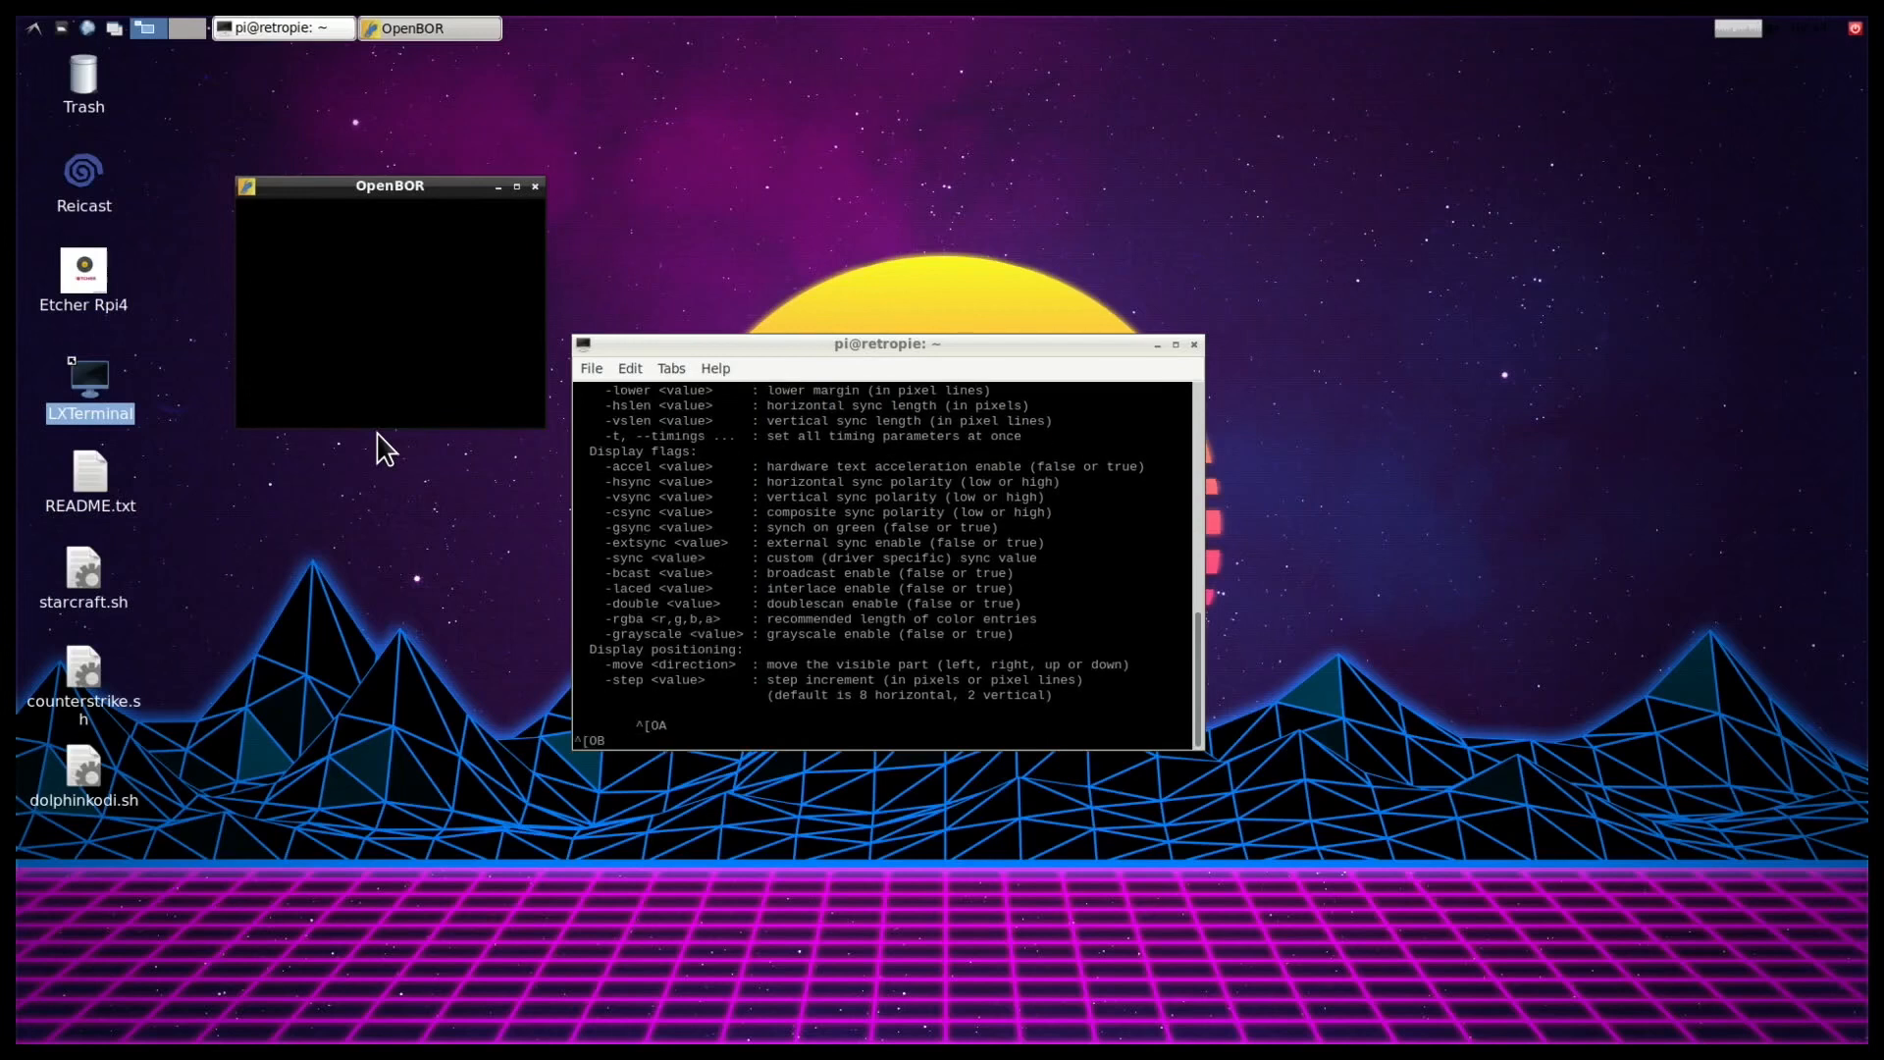
{"action": "key", "text": "Up"}
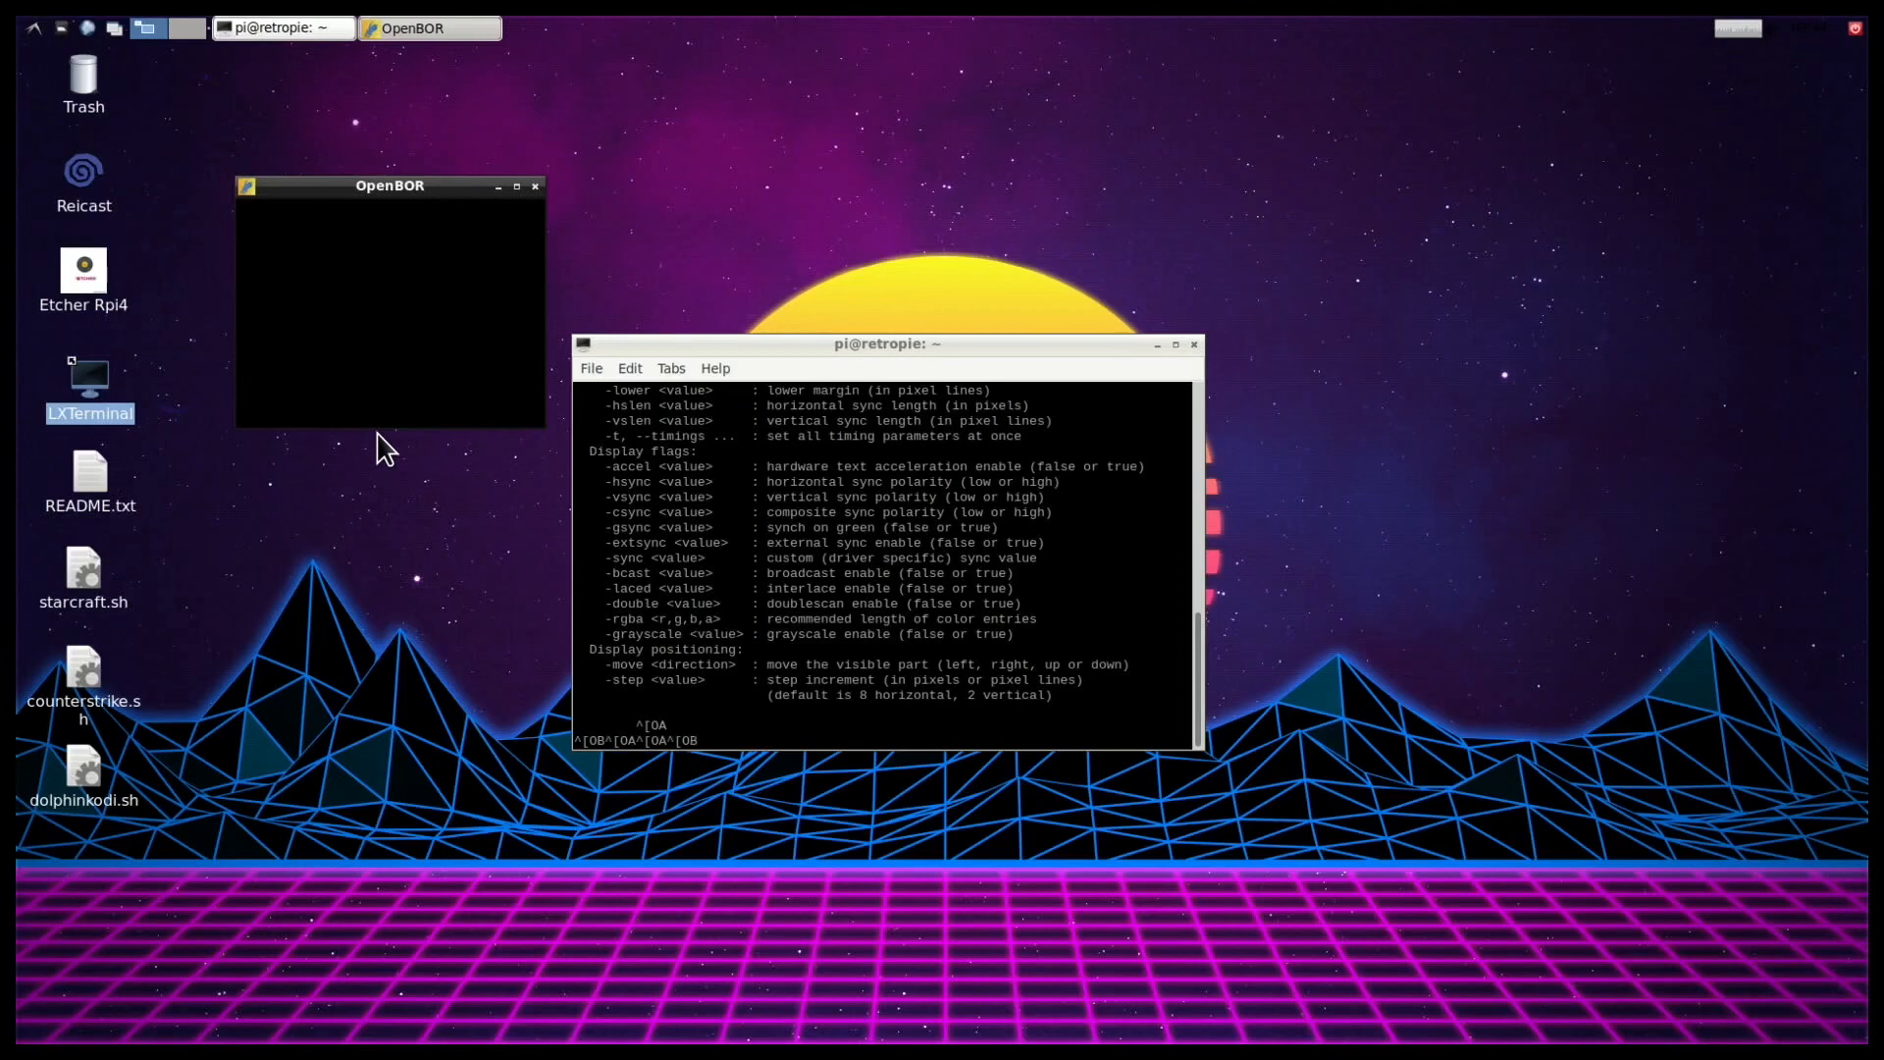
{"action": "mouse_move", "coordinate": [532, 189]}
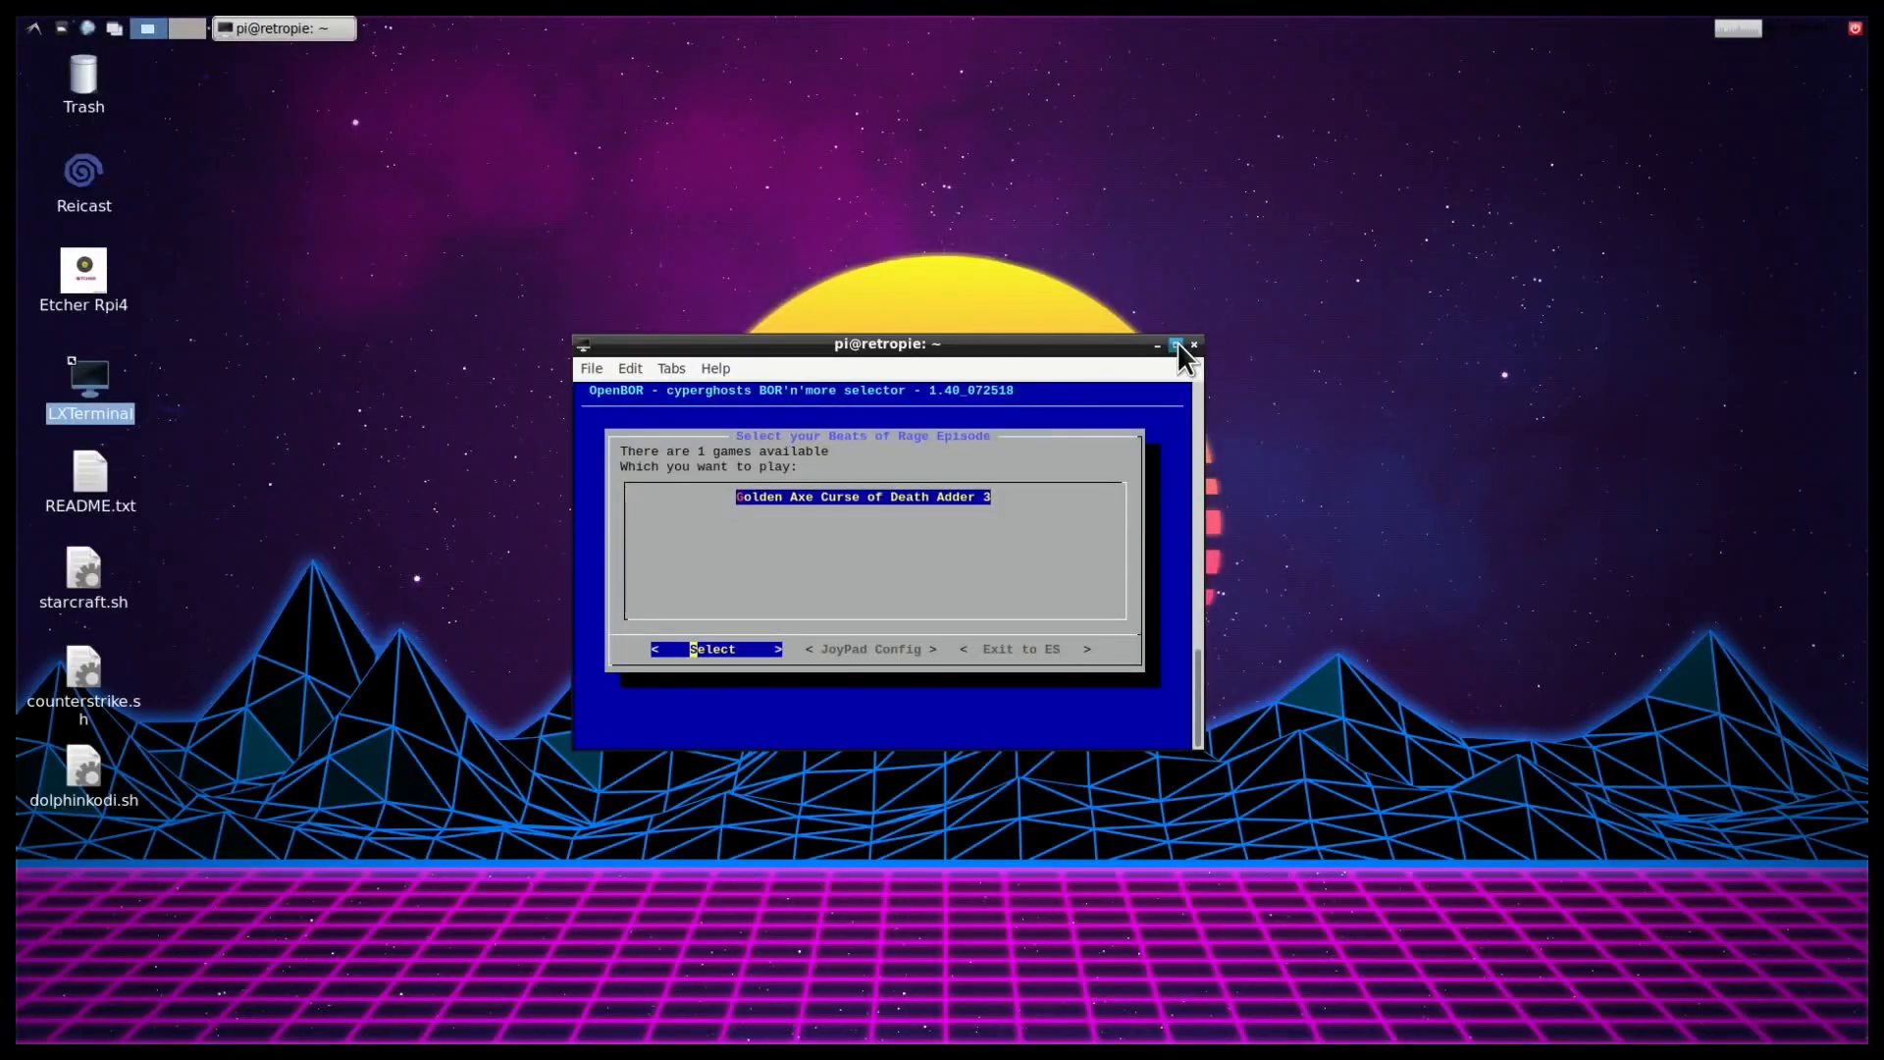
Step: Select Golden Axe, decline controller setup, and move the OpenBOR window to screen centre
{"action": "left_click", "coordinate": [712, 649]}
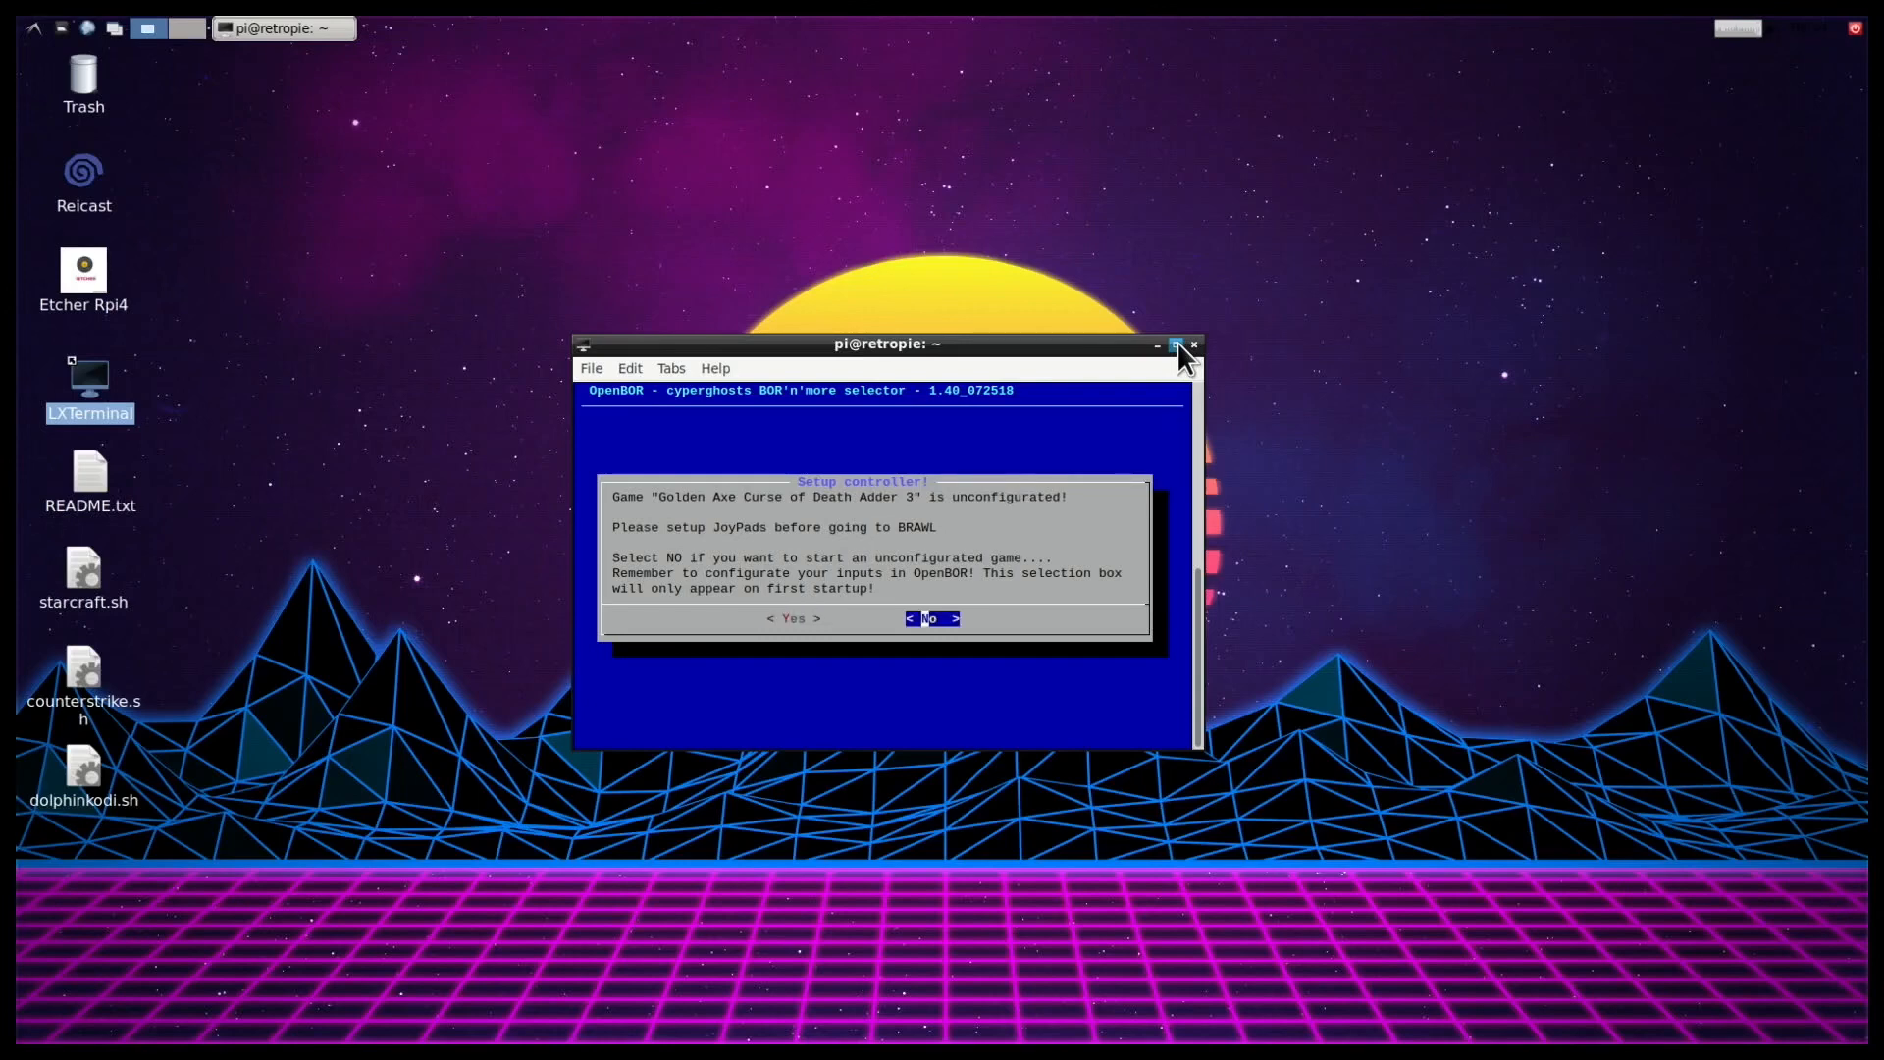
{"action": "left_click", "coordinate": [932, 617]}
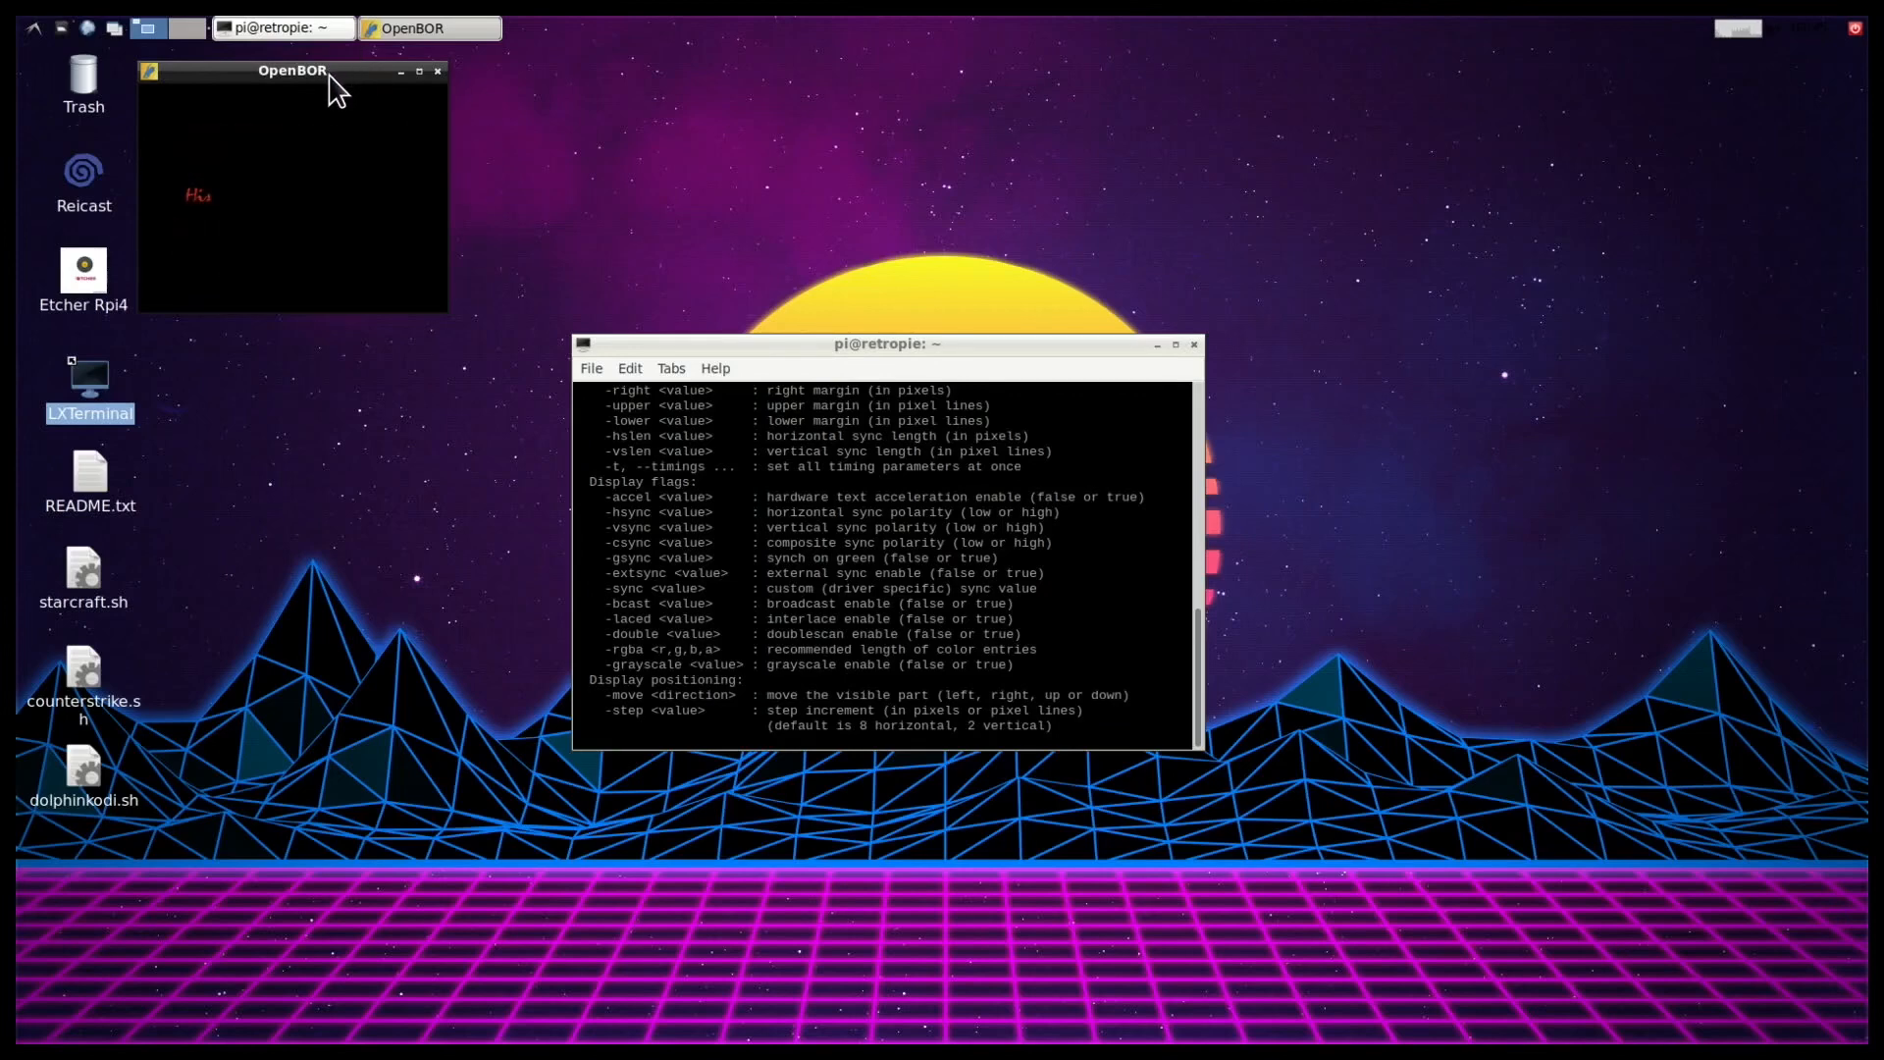
{"action": "left_click_drag", "start_coordinate": [293, 70], "coordinate": [818, 202]}
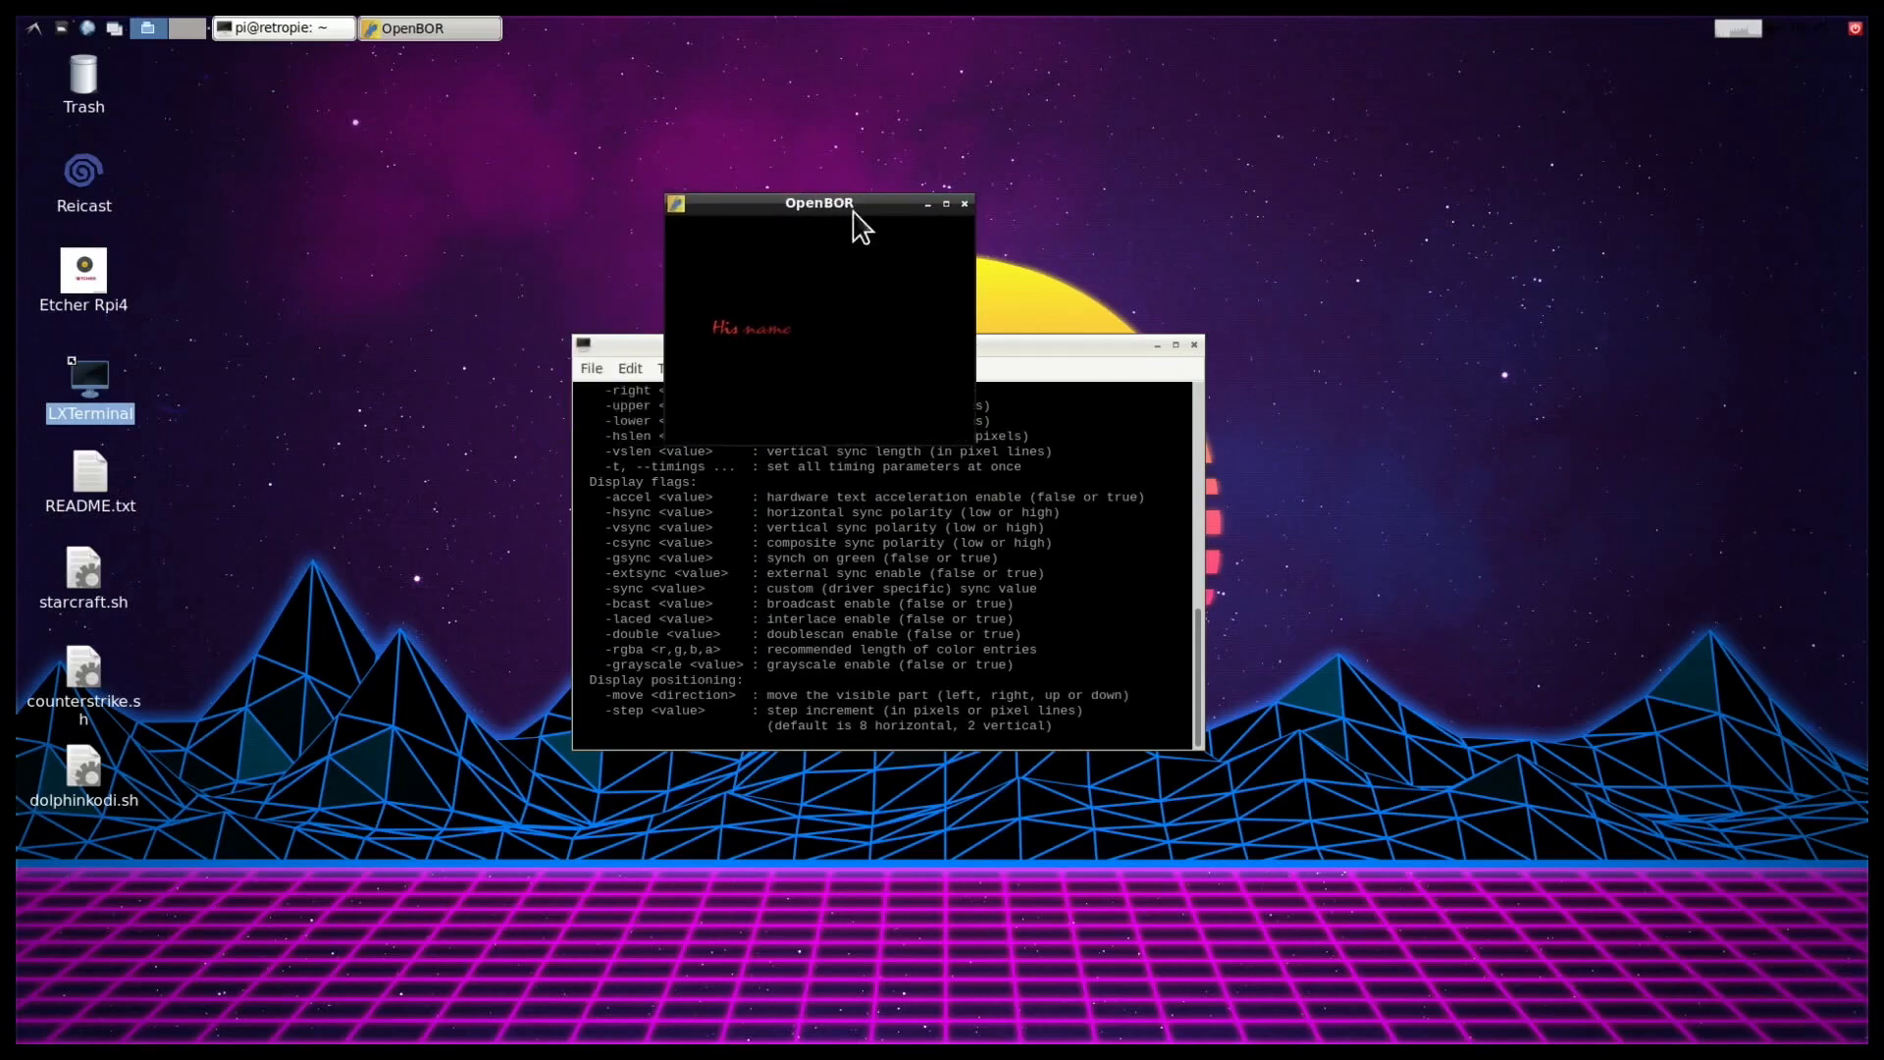
{"action": "mouse_move", "coordinate": [954, 222]}
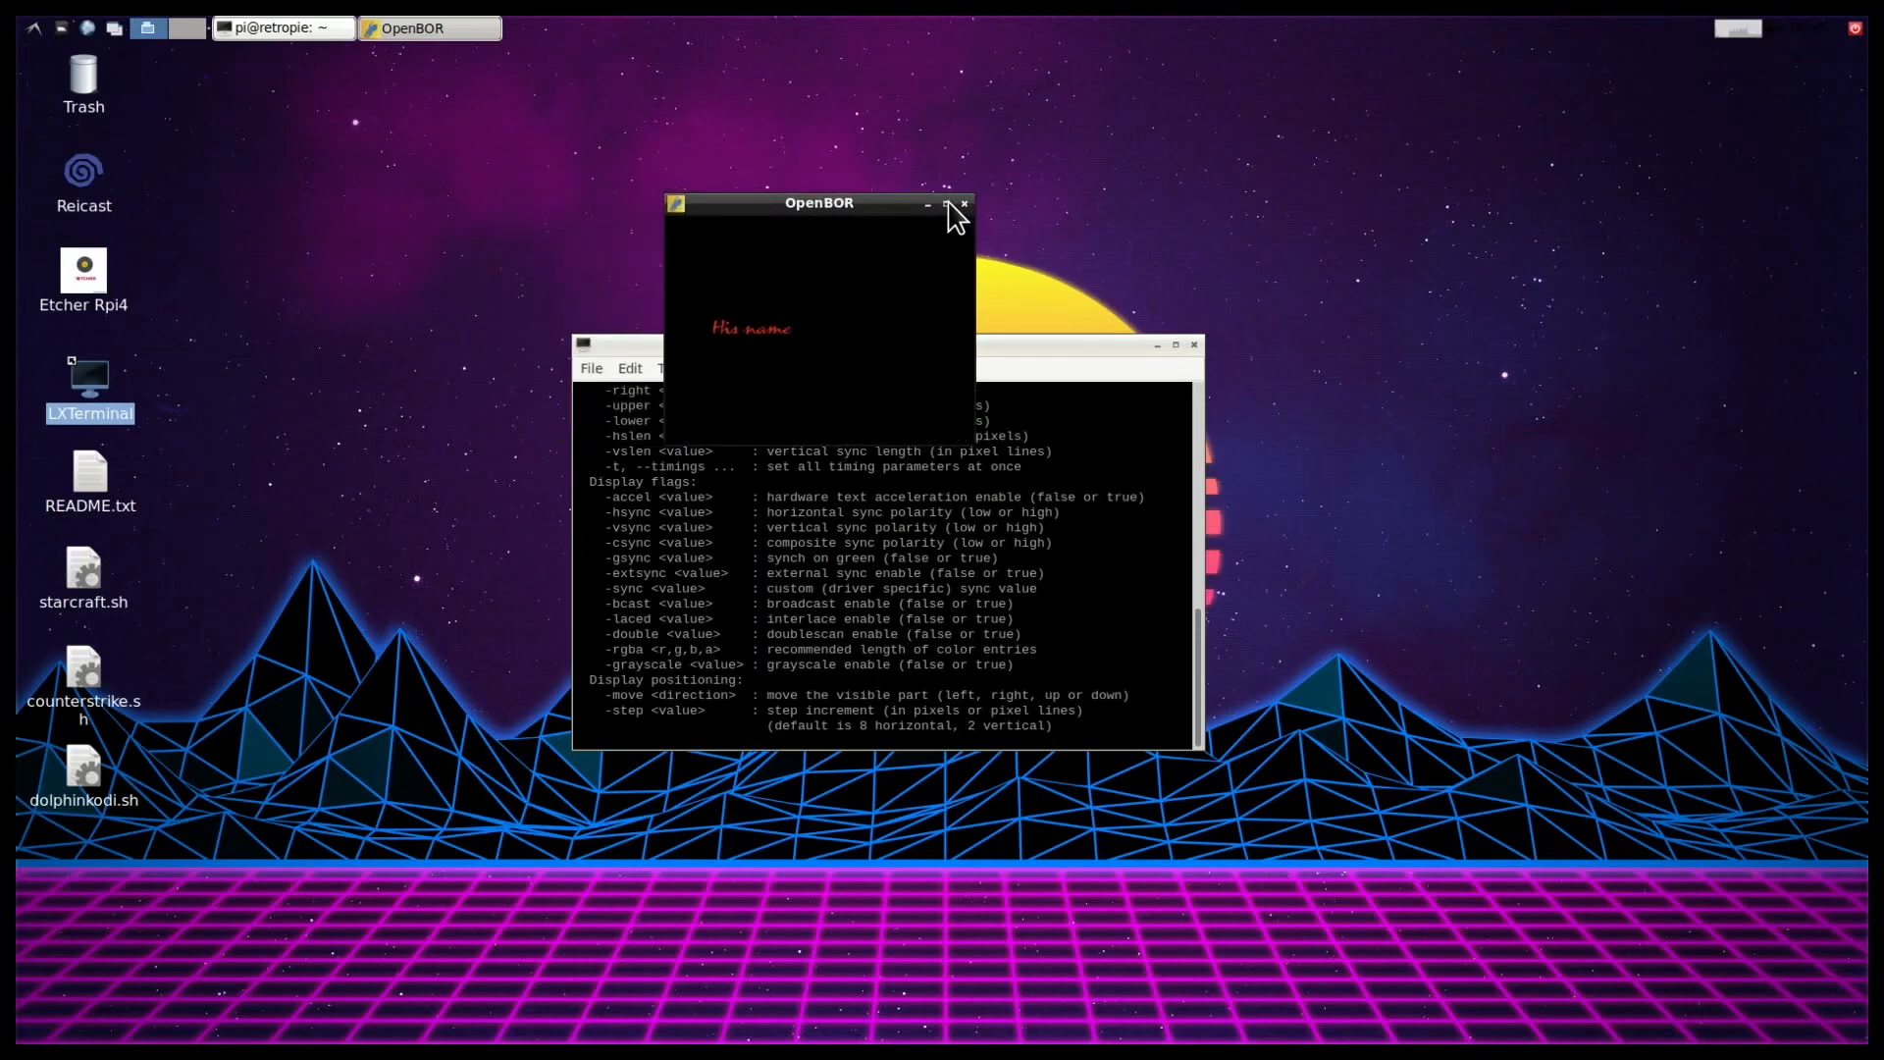